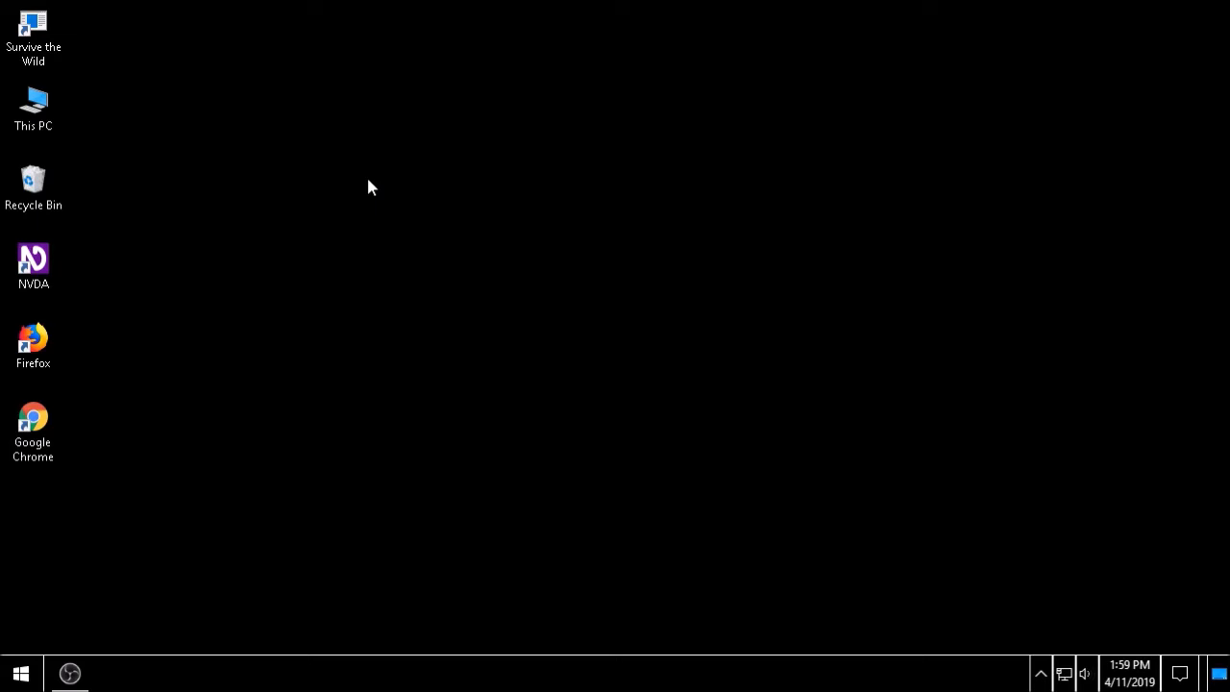
Launch Chrome and search Google for 'virtual piano'
double_click(33, 346)
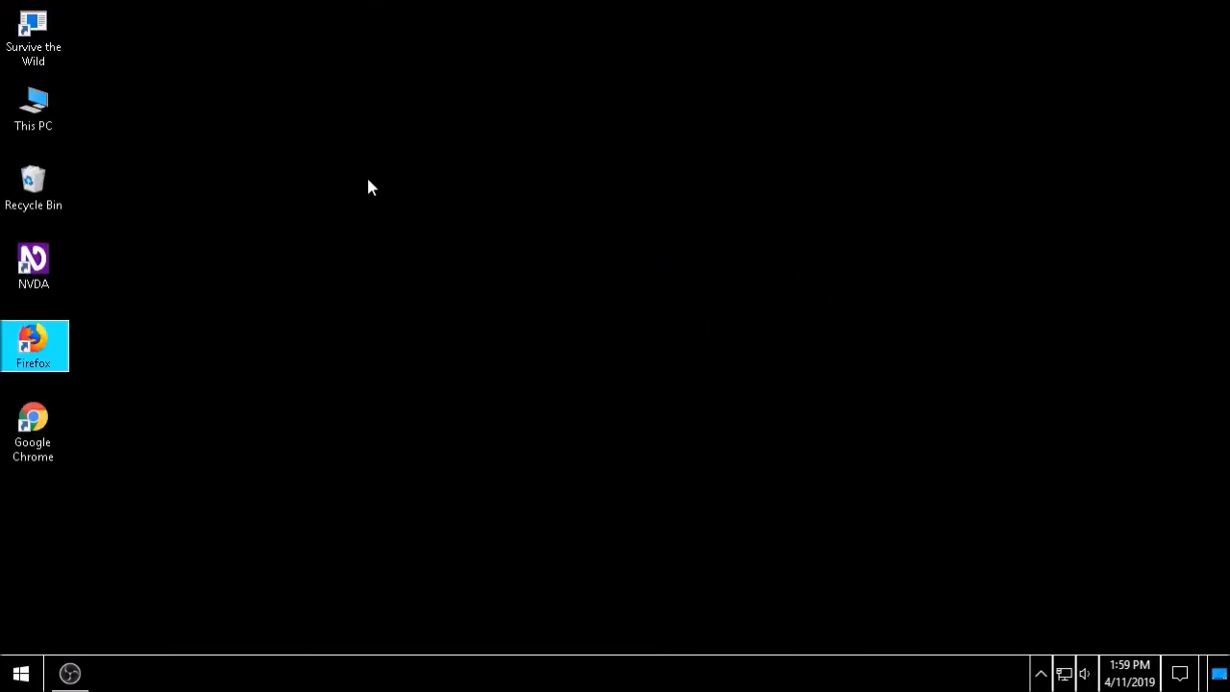
double_click(33, 423)
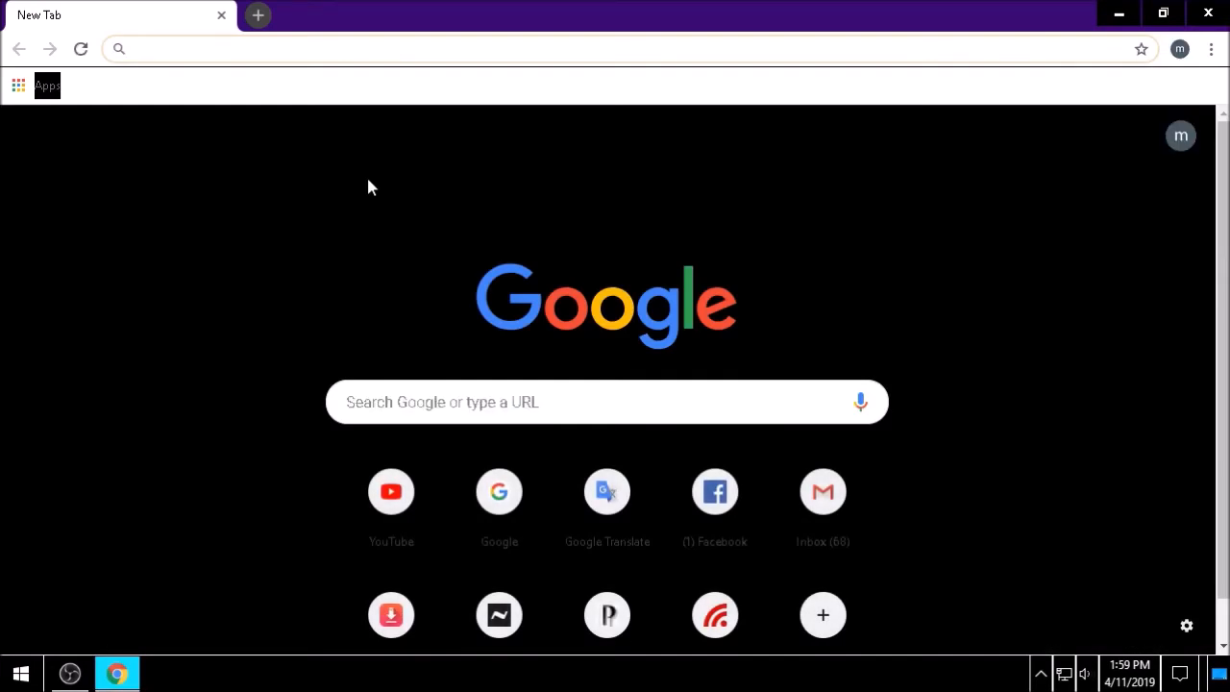
type("virtual piano")
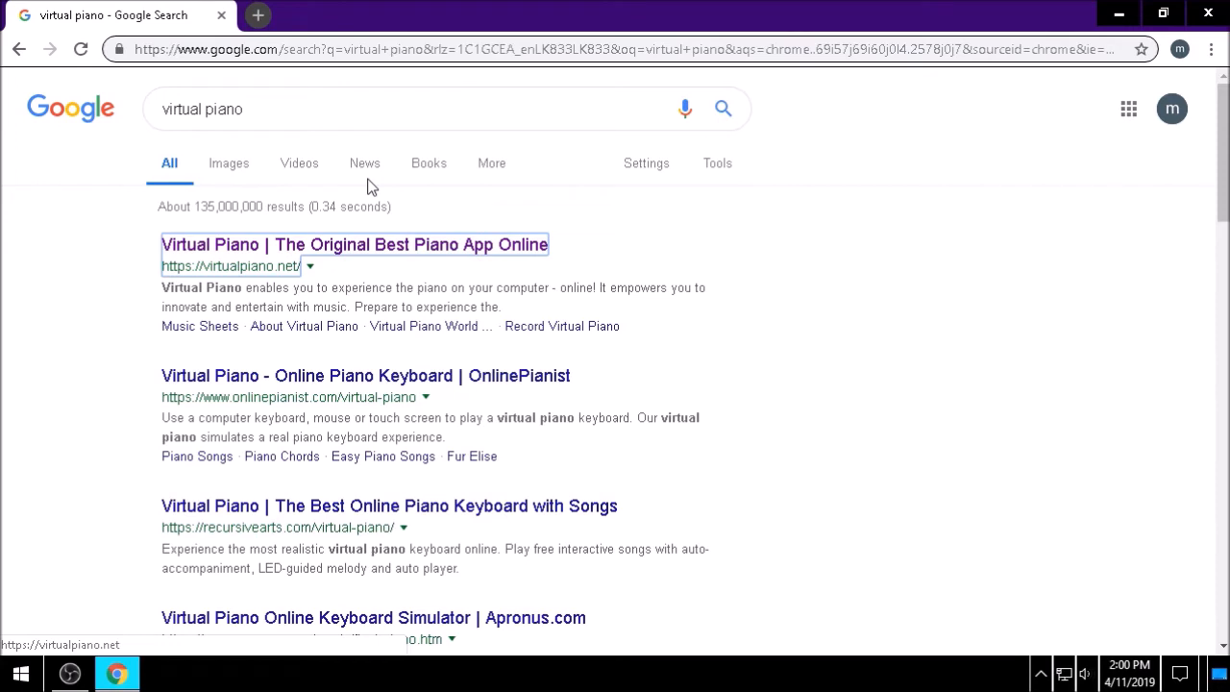
Open the virtualpiano.net result and dismiss the Exit NVDA prompt with OK
left_click(353, 244)
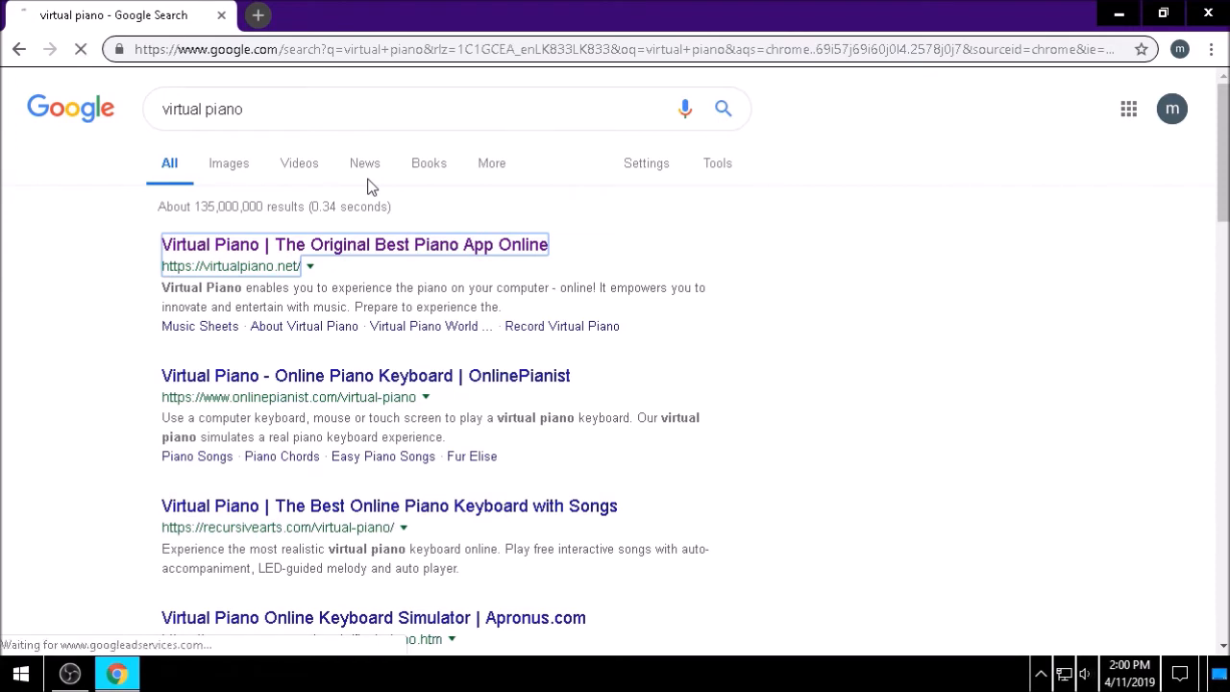
left_click(354, 244)
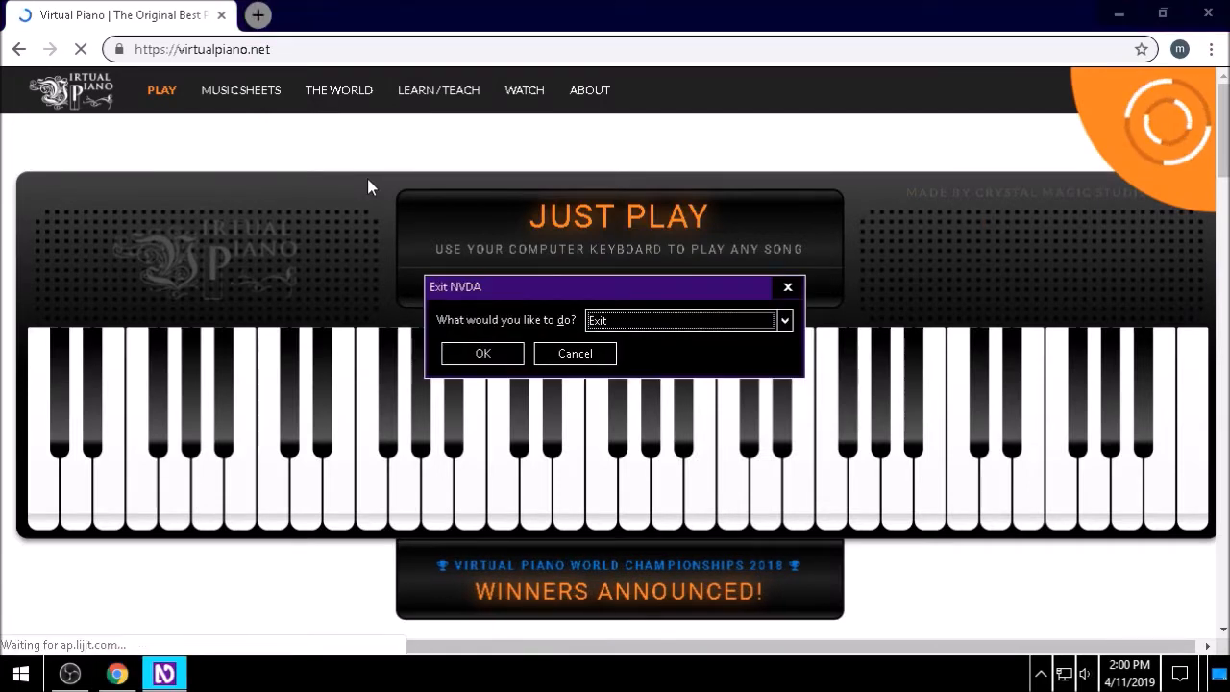
left_click(481, 353)
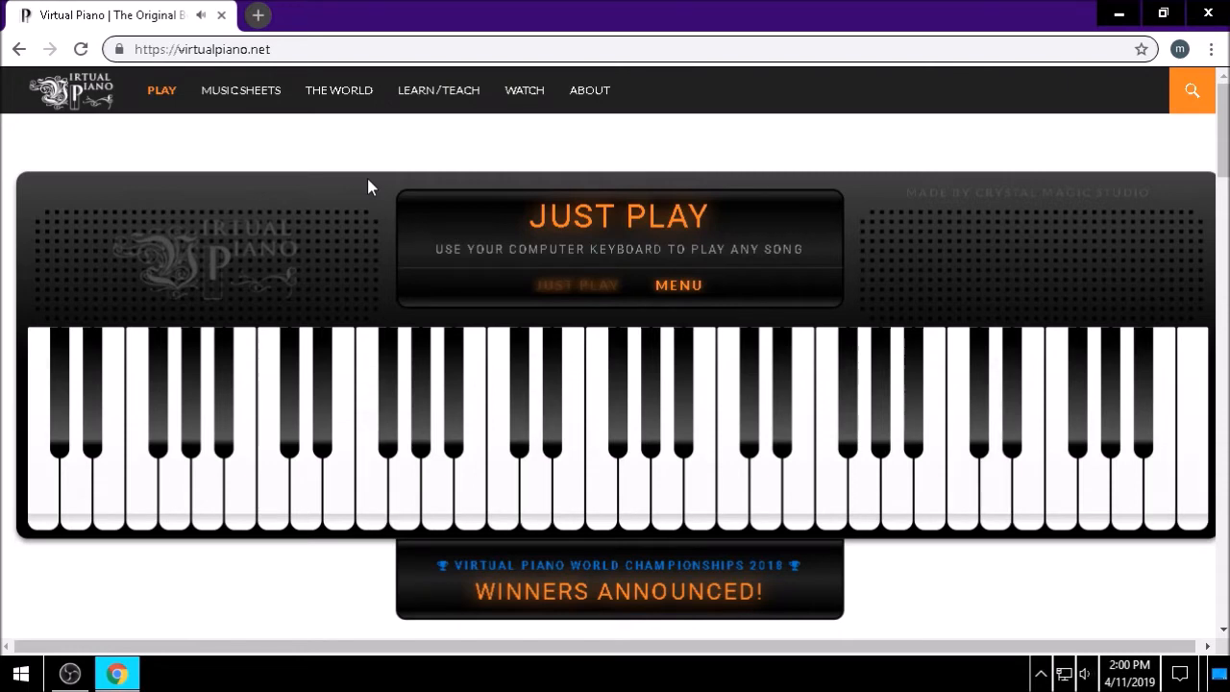
left_click(633, 461)
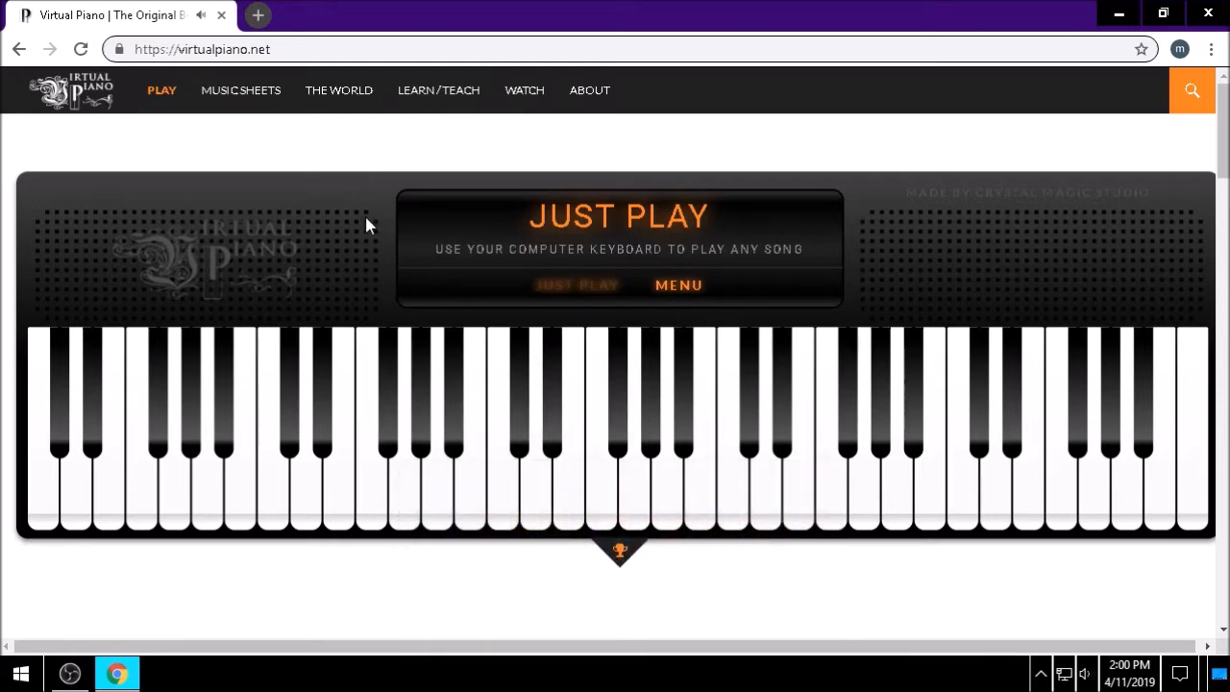
Switch back to Virtual Piano and play a white key near the middle
key("alt+tab")
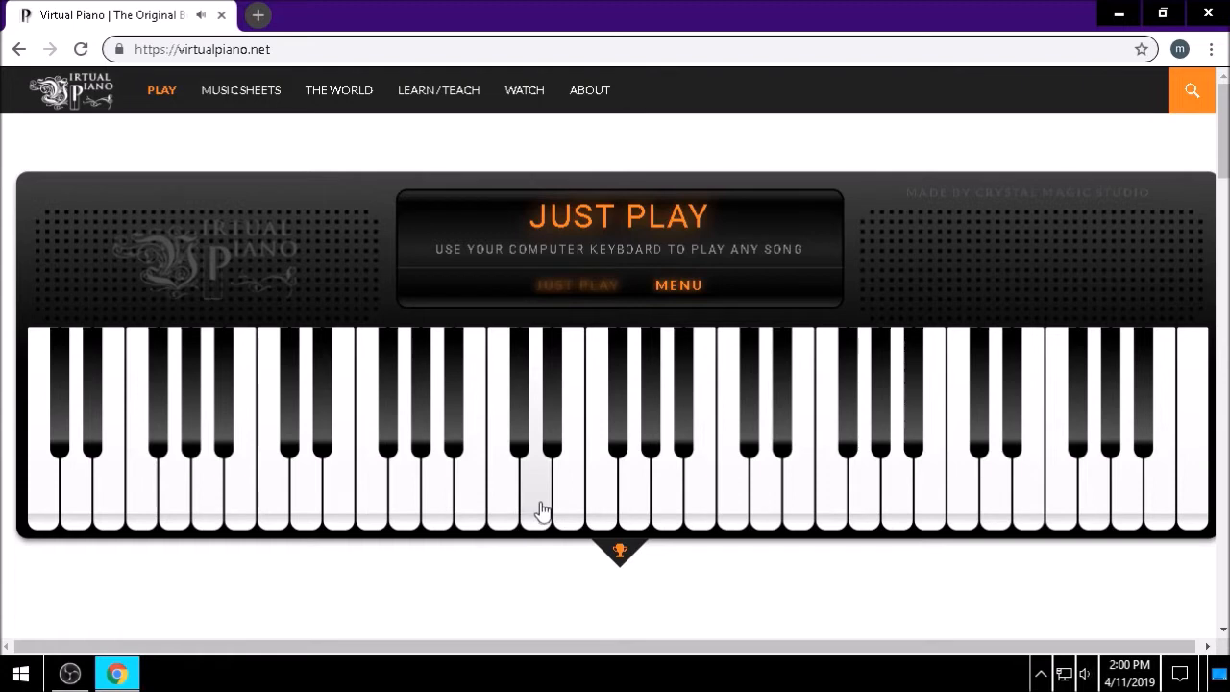
left_click(639, 505)
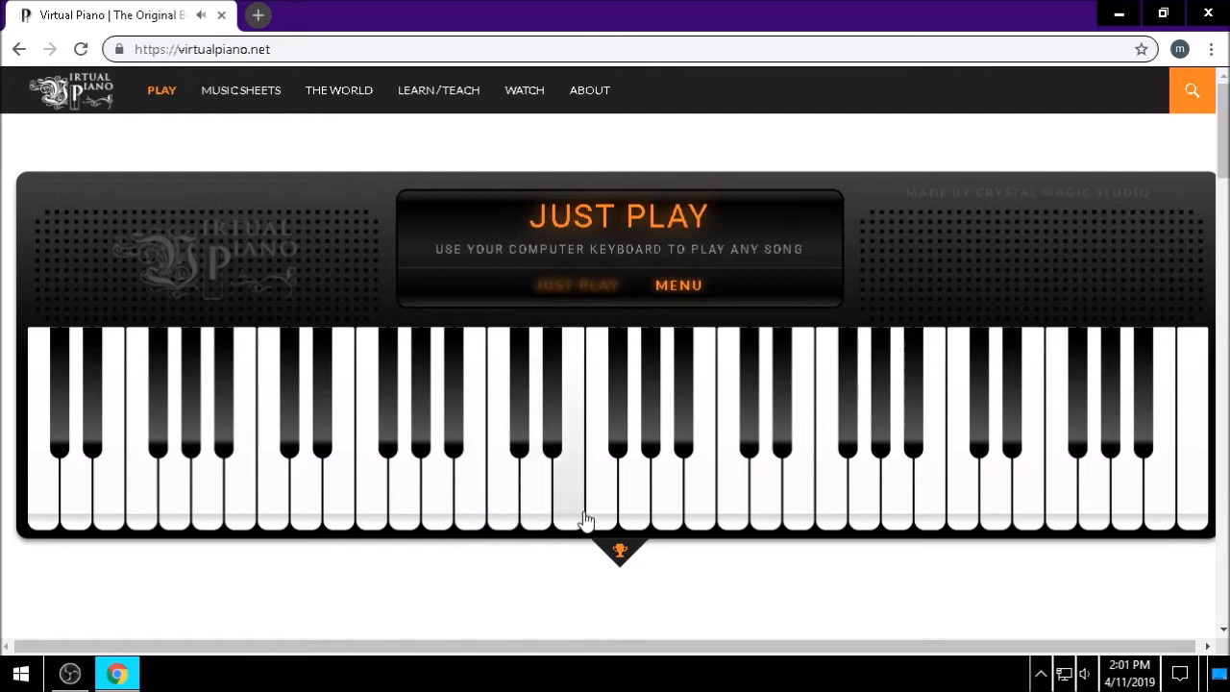
mouse_move(615, 526)
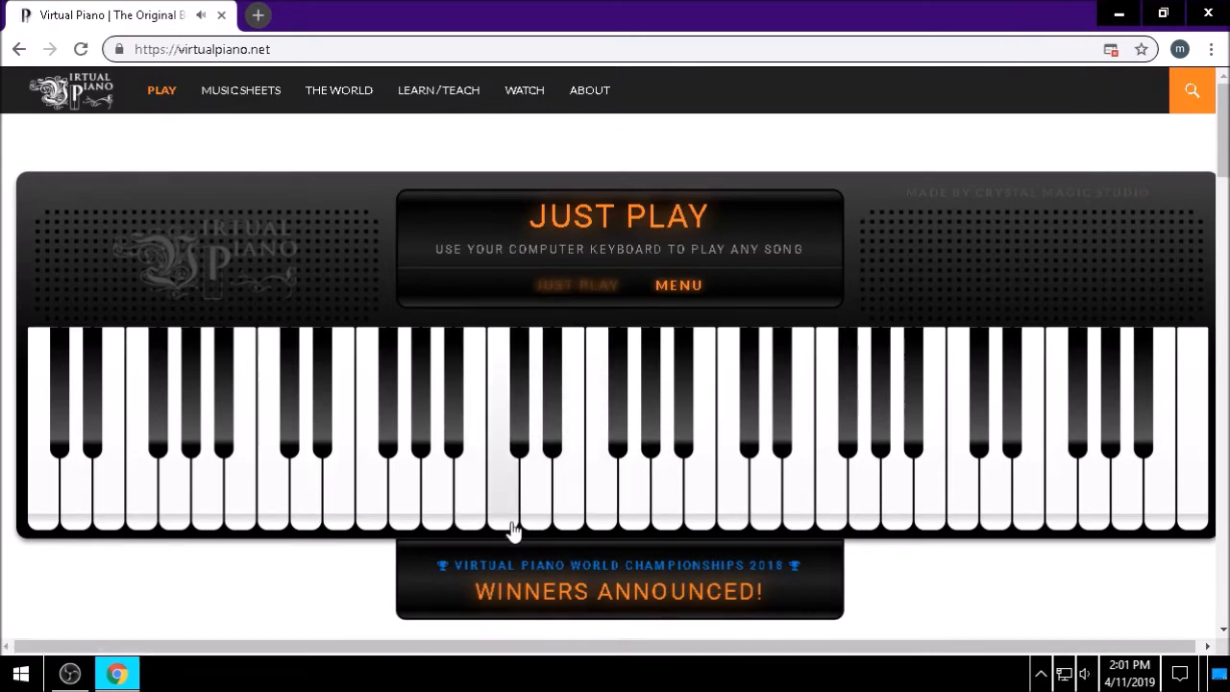
Play four more white piano keys on the Just Play keyboard
left_click(508, 452)
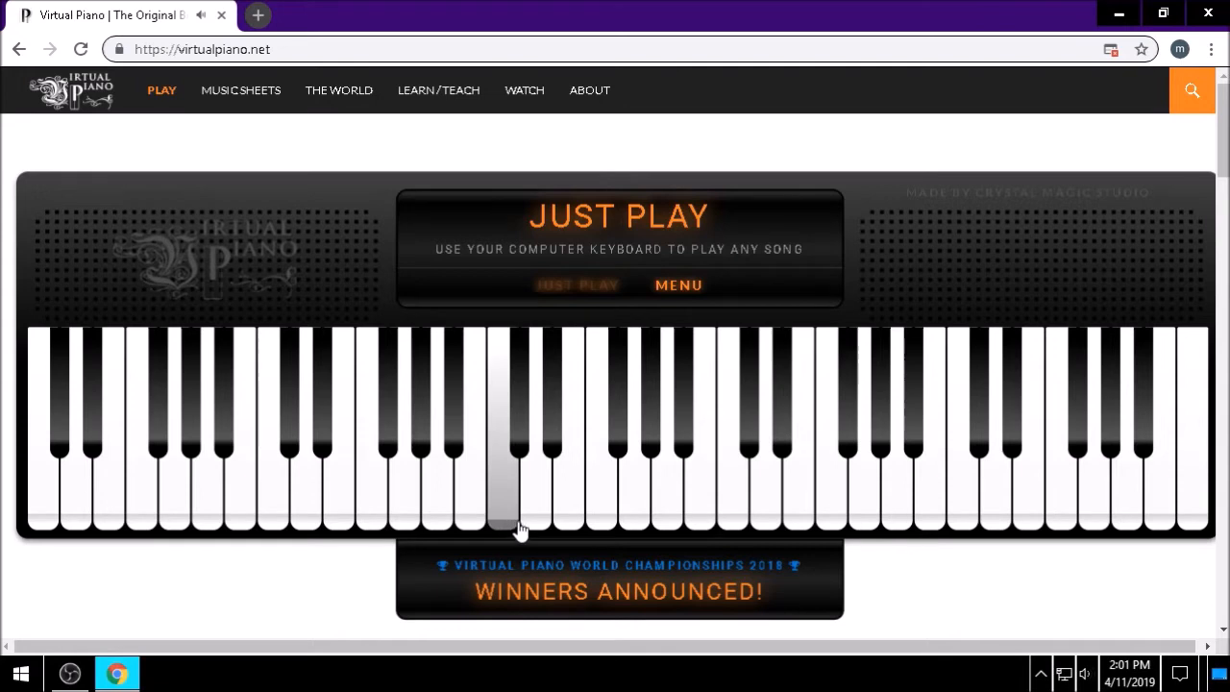
mouse_move(628, 509)
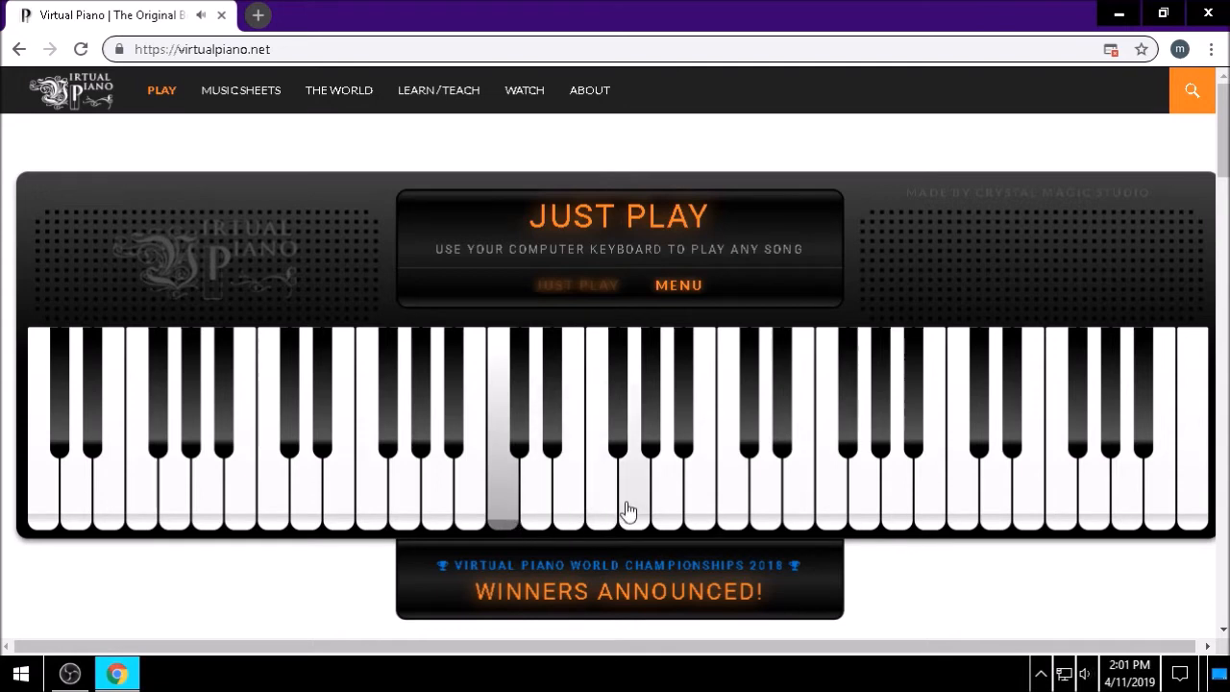
mouse_move(733, 495)
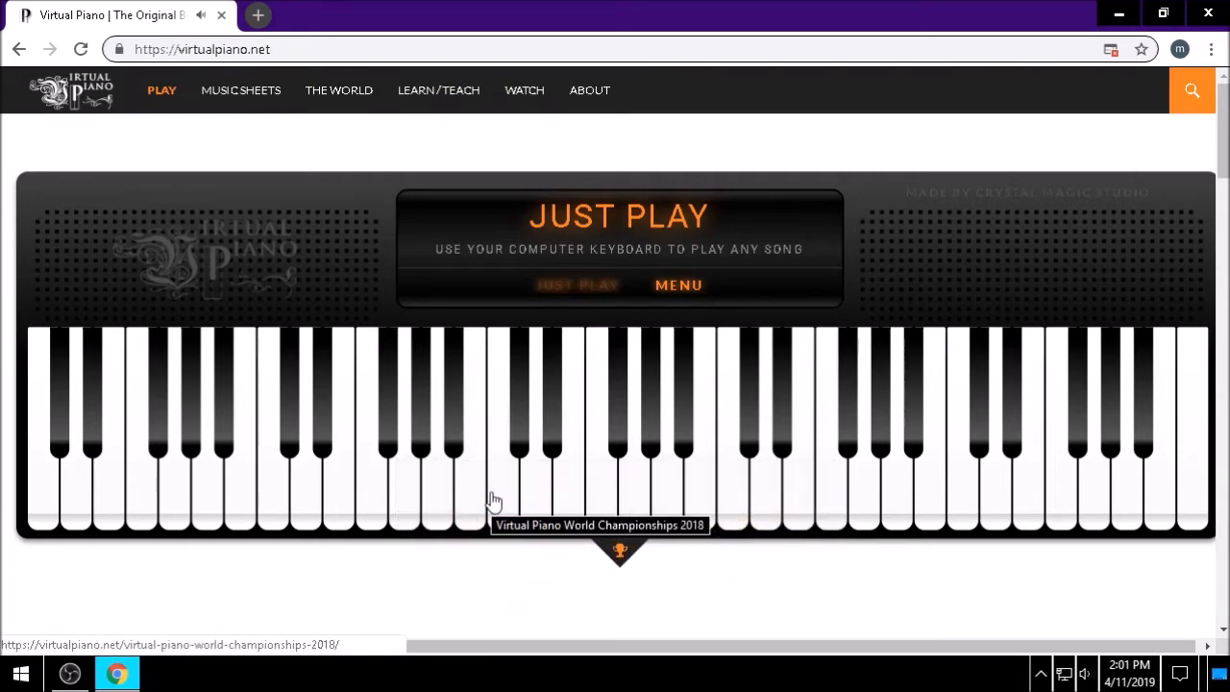
left_click(497, 480)
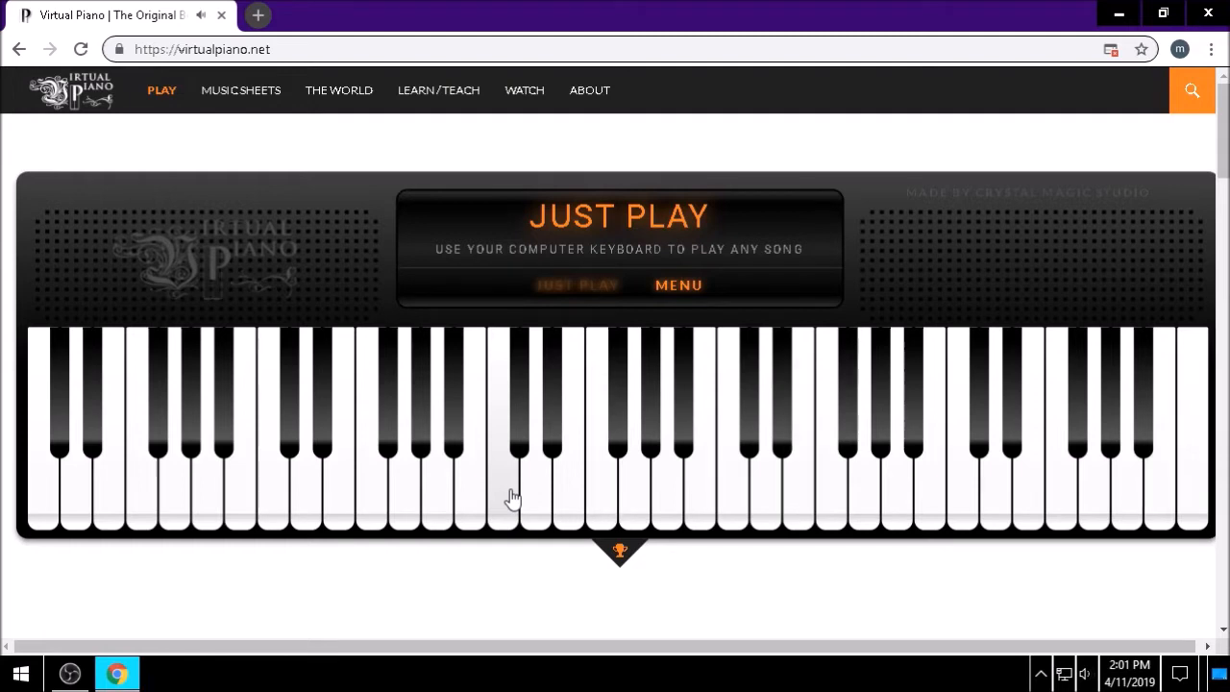
left_click(567, 452)
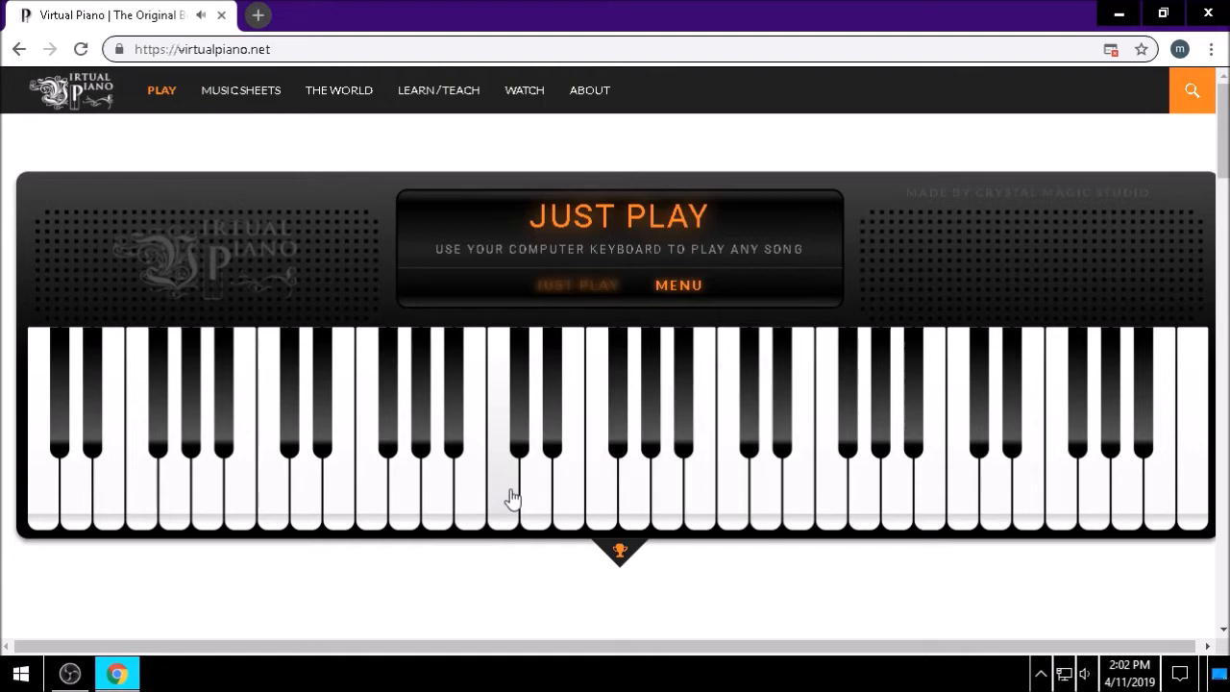
left_click(961, 490)
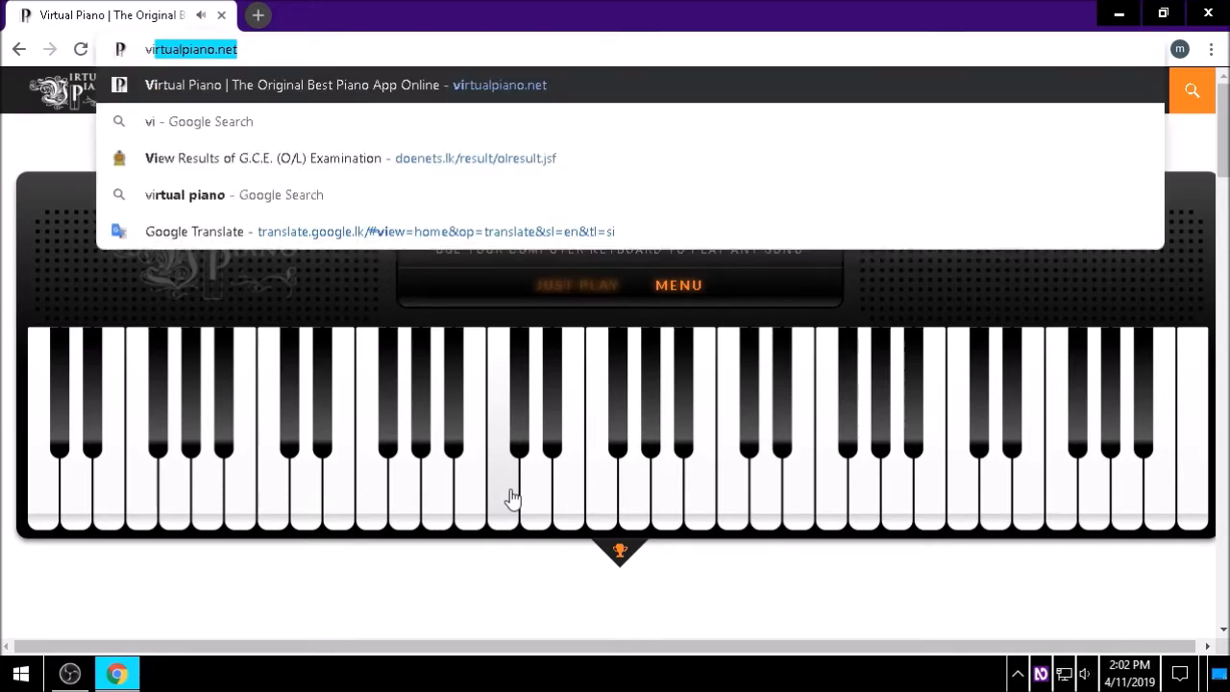
Search the web for 'virtual drums' from the address bar suggestion
type("virtual d")
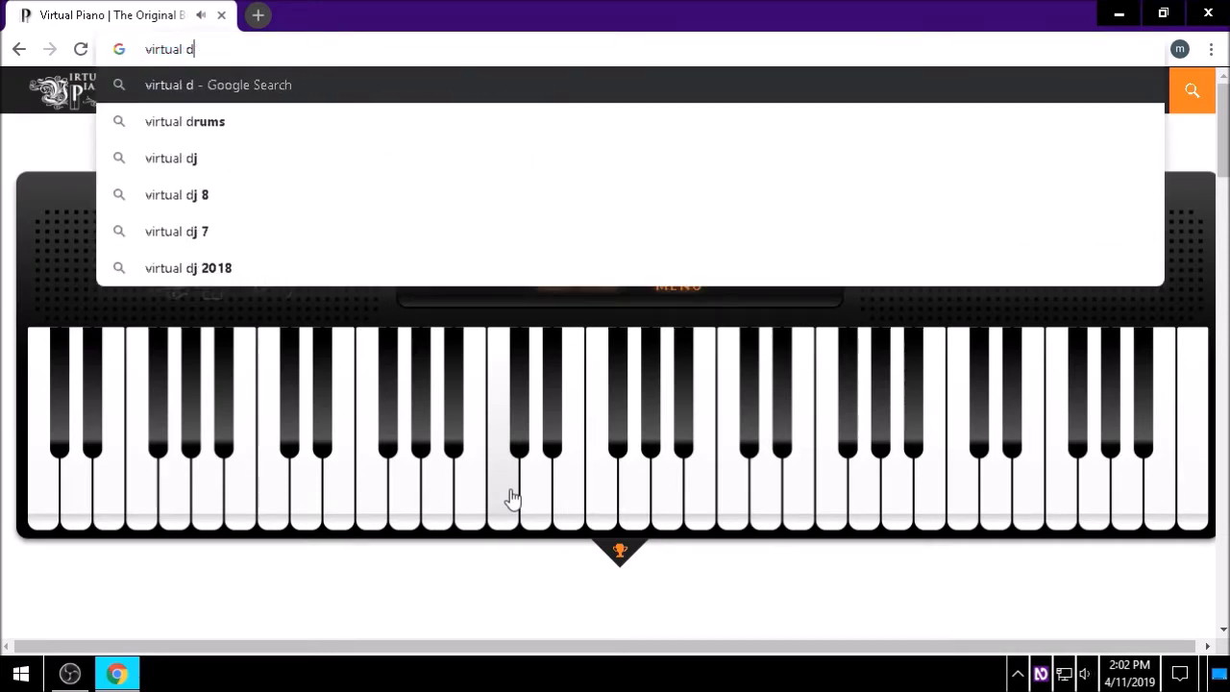
left_click(184, 121)
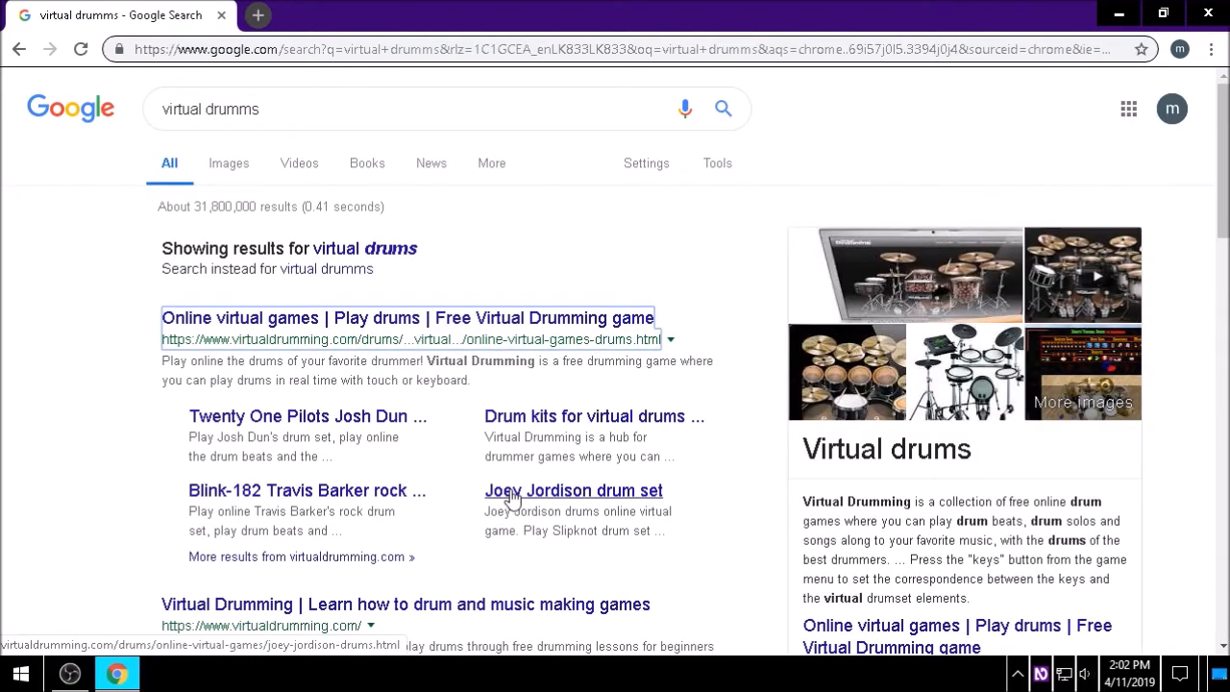
Open the 'Online virtual games | Play drums' result to load the drum kit
left_click(407, 317)
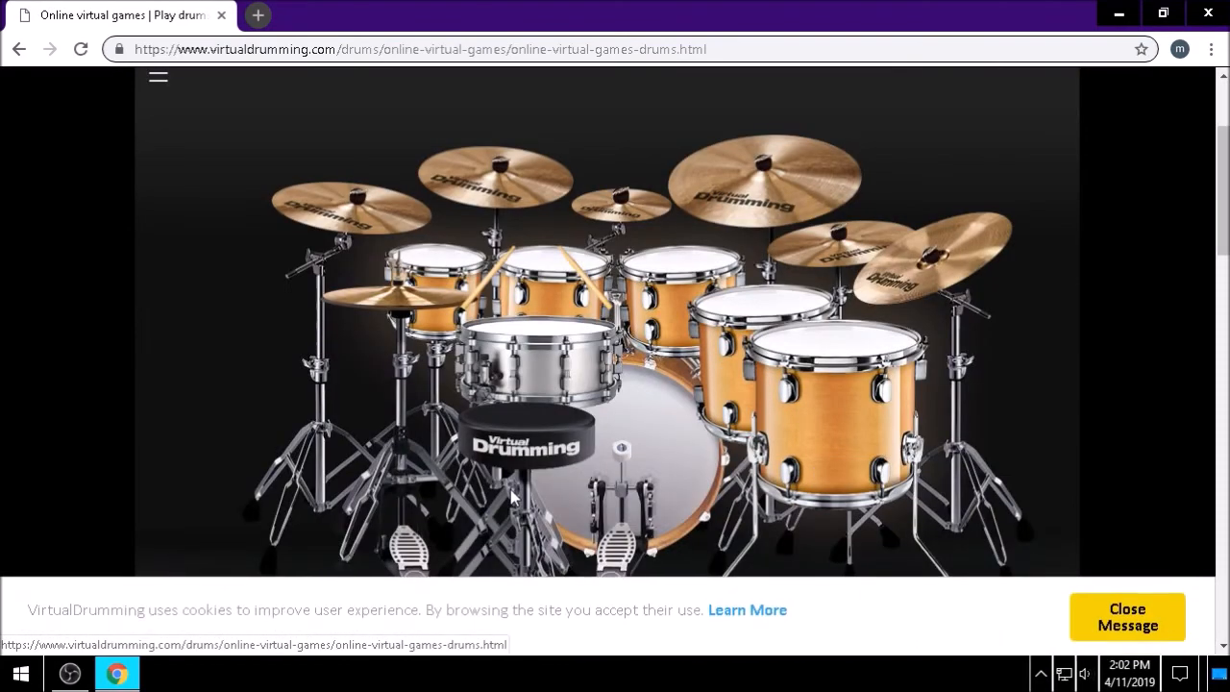
mouse_move(666, 487)
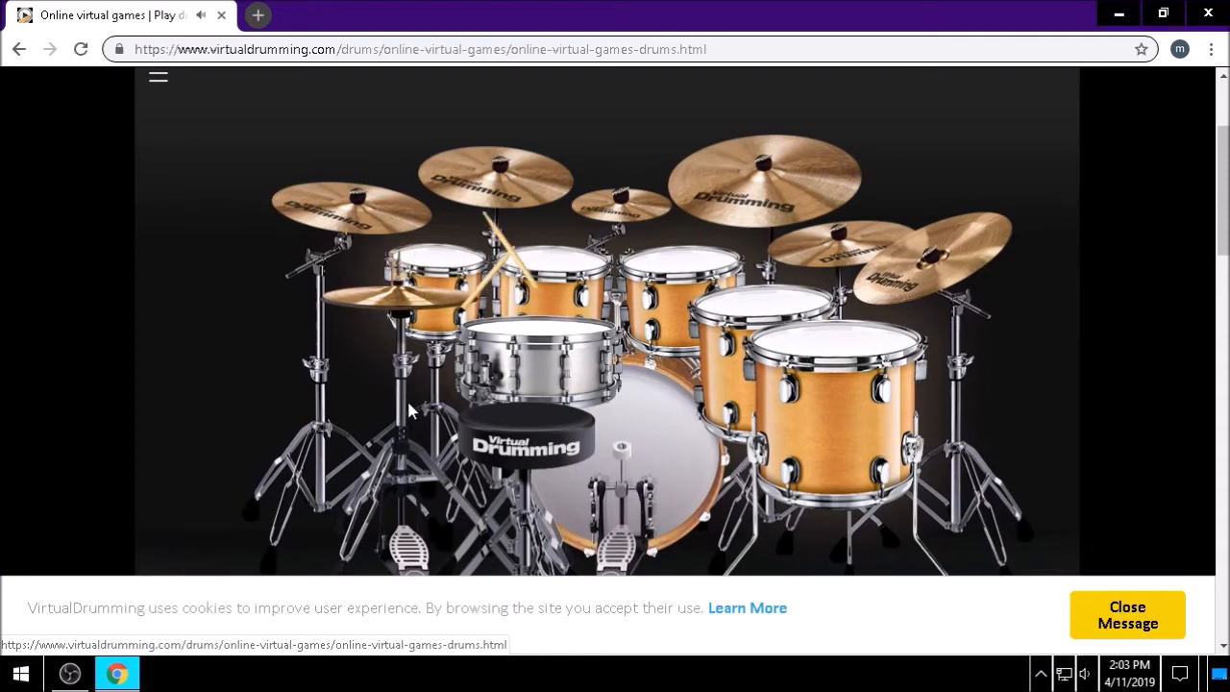
mouse_move(176, 348)
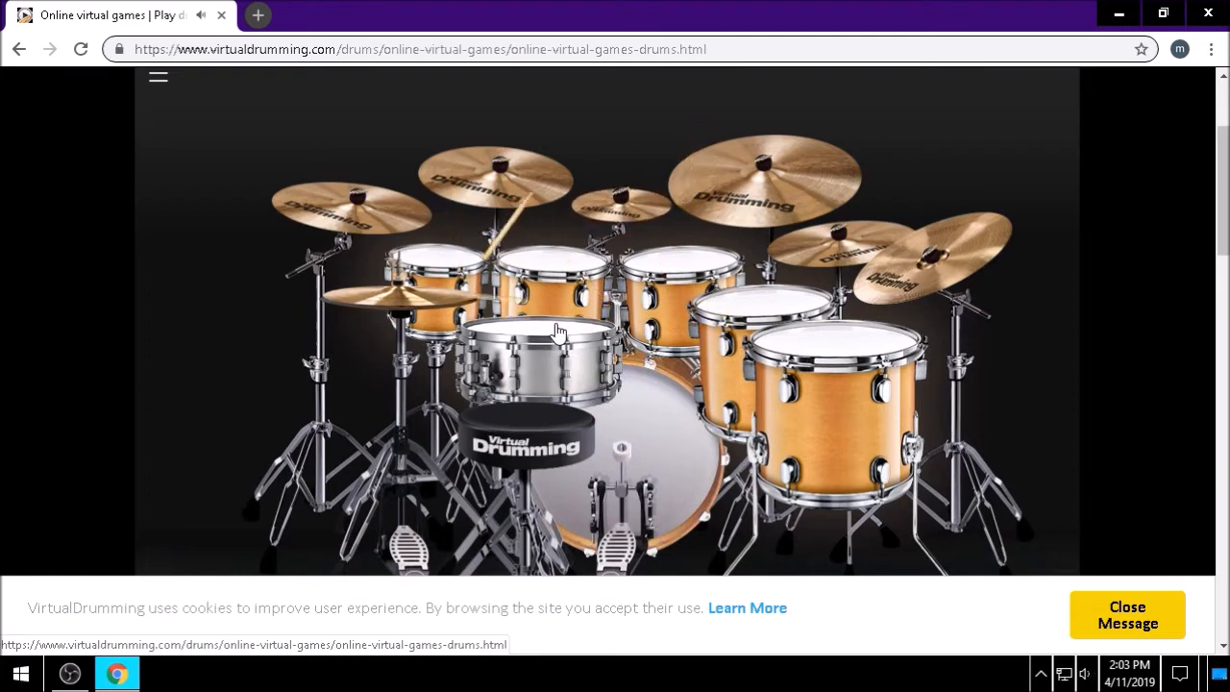
Hit the silver snare drum twice on the online kit
left_click(351, 211)
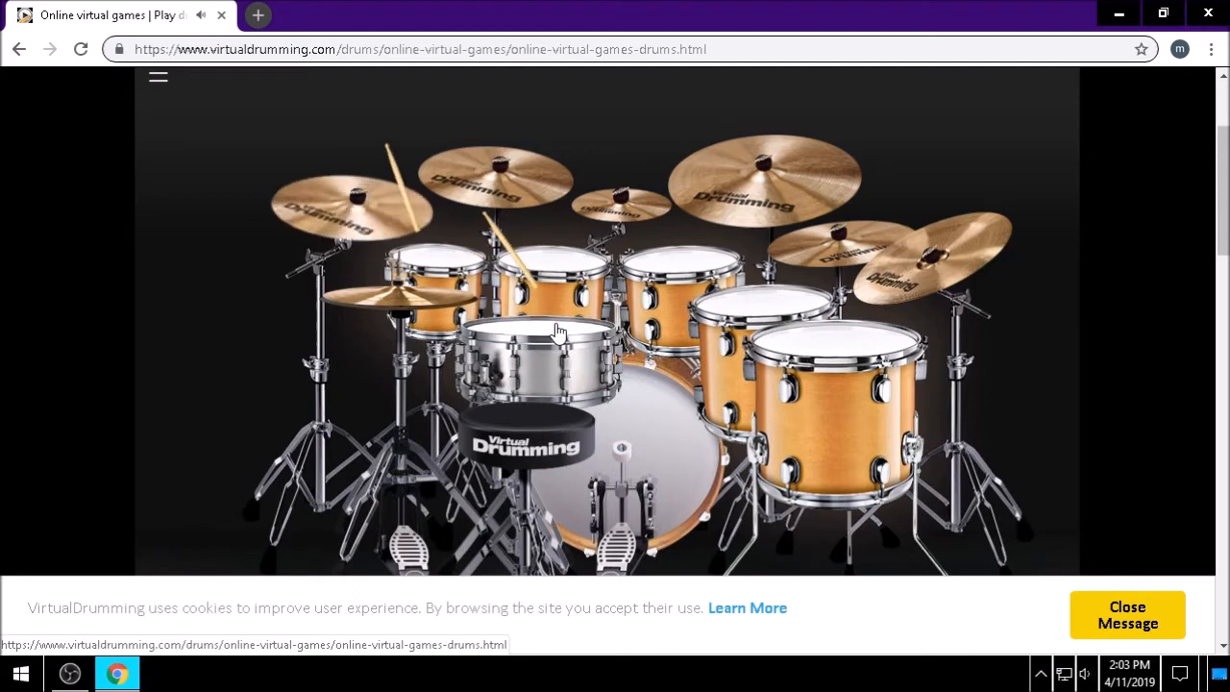
left_click(495, 183)
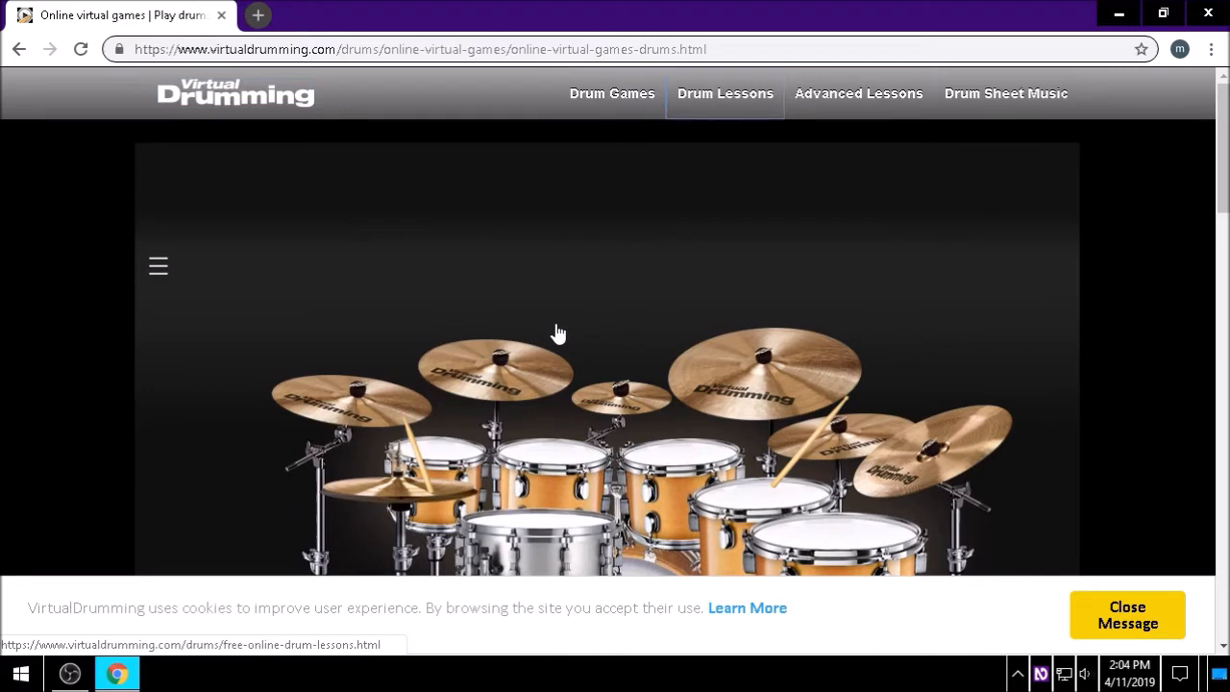
Scroll to the drummer portraits and pick the Dave Grohl drum kit
scroll("down", 3)
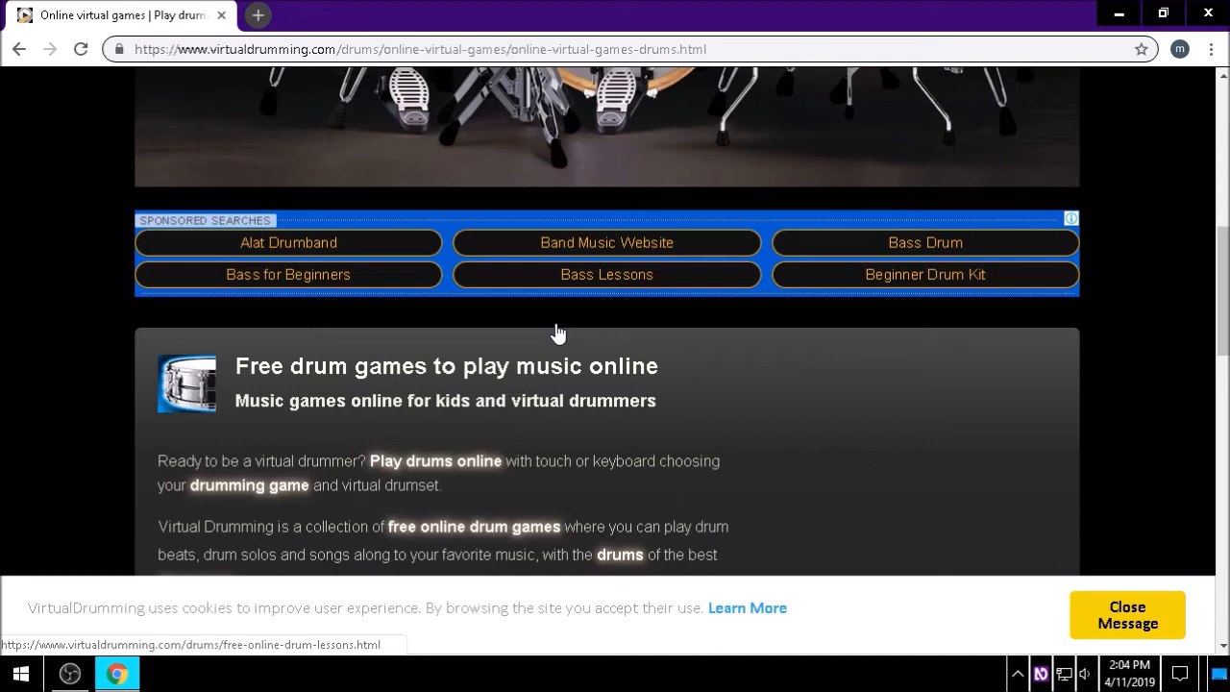
scroll("down", 3)
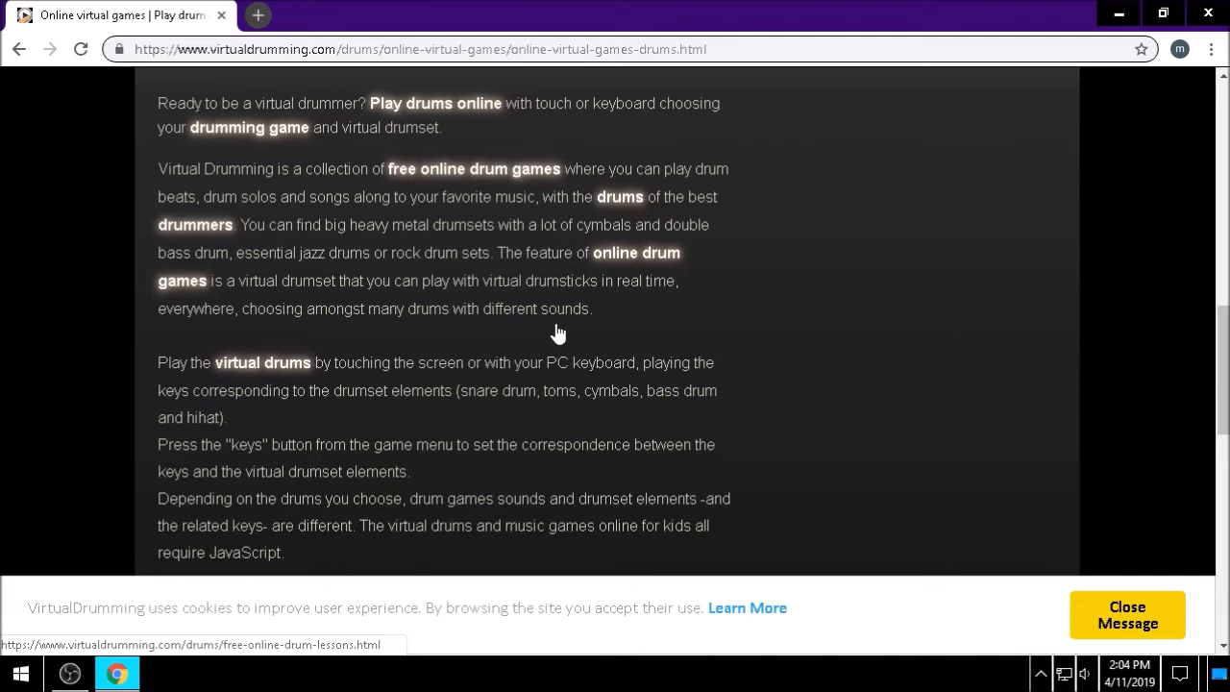
scroll("down", 3)
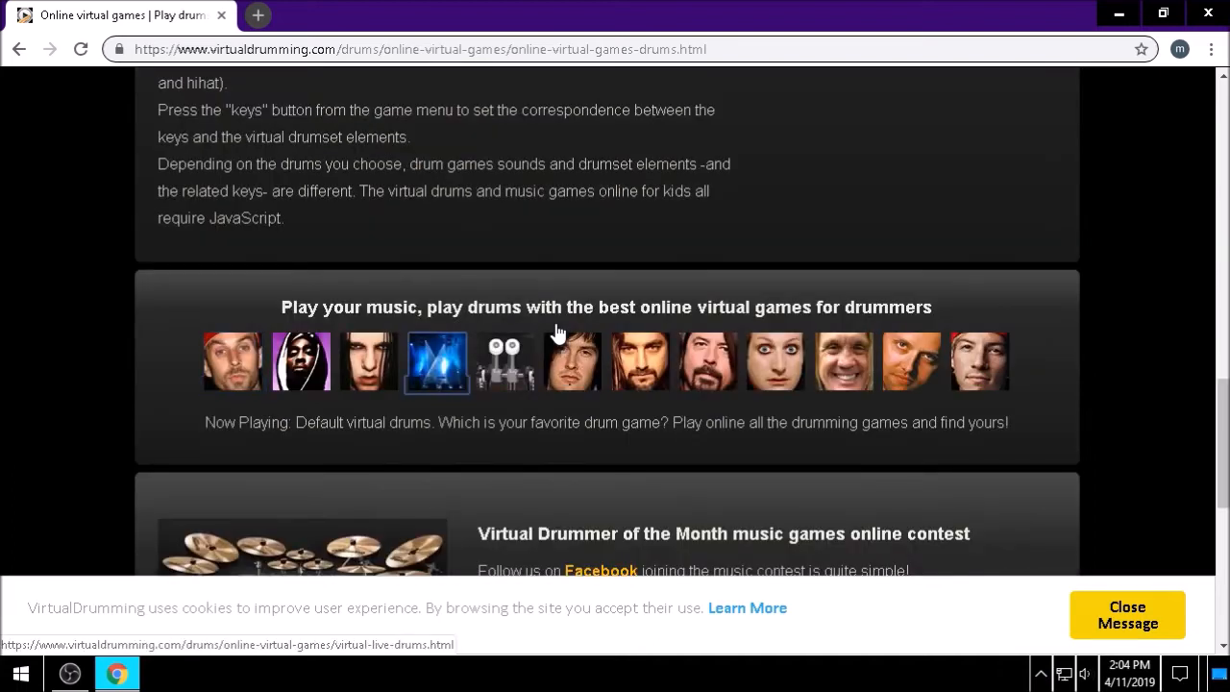
mouse_move(640, 362)
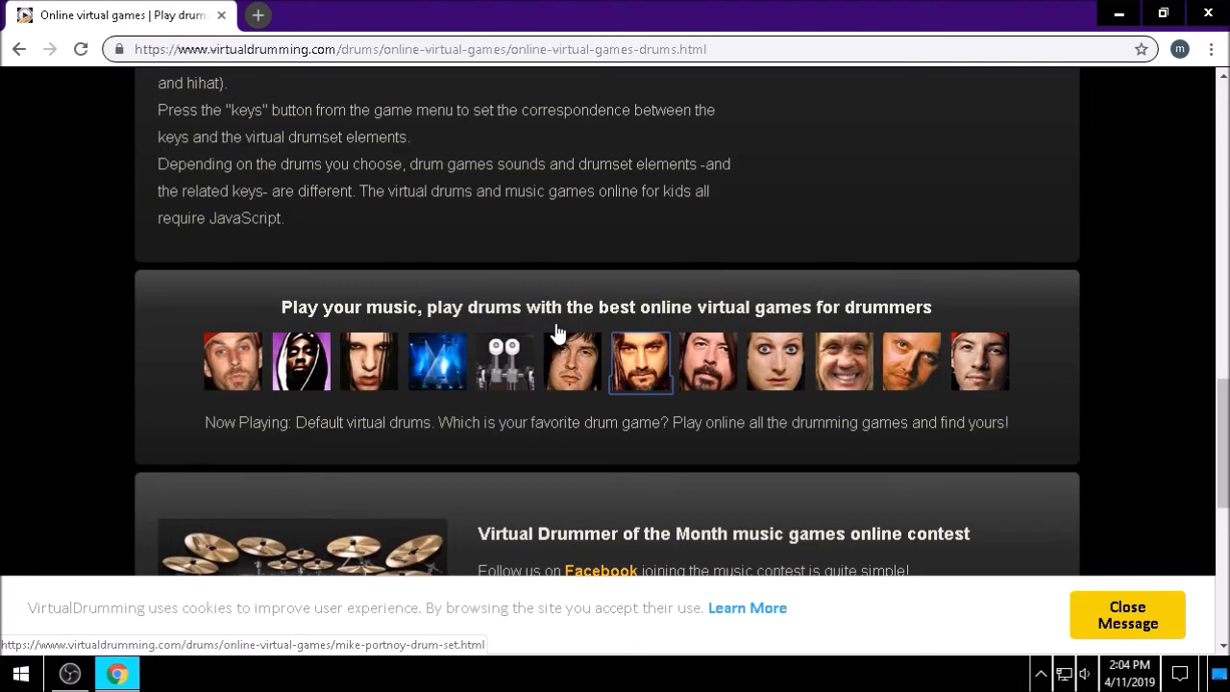
left_click(708, 361)
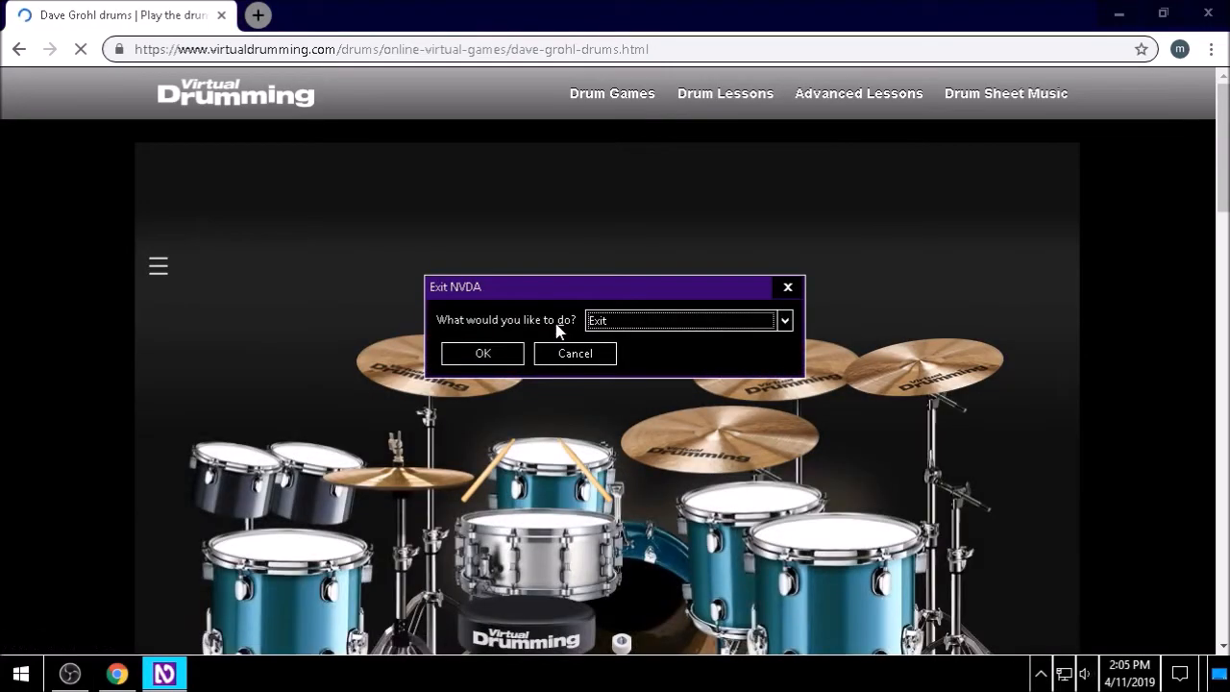
Confirm 'Exit' in the Exit NVDA dialog with OK
left_click(482, 353)
type("virt")
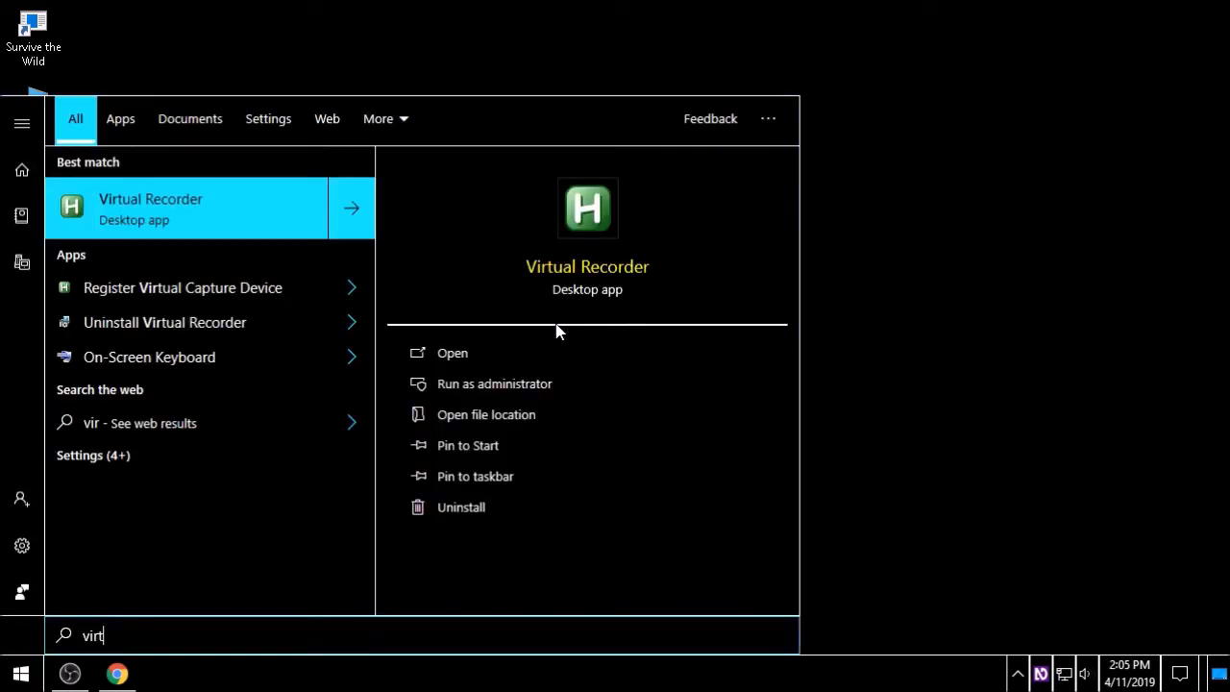
Launch Virtual Recorder from the Start menu search results
left_click(452, 352)
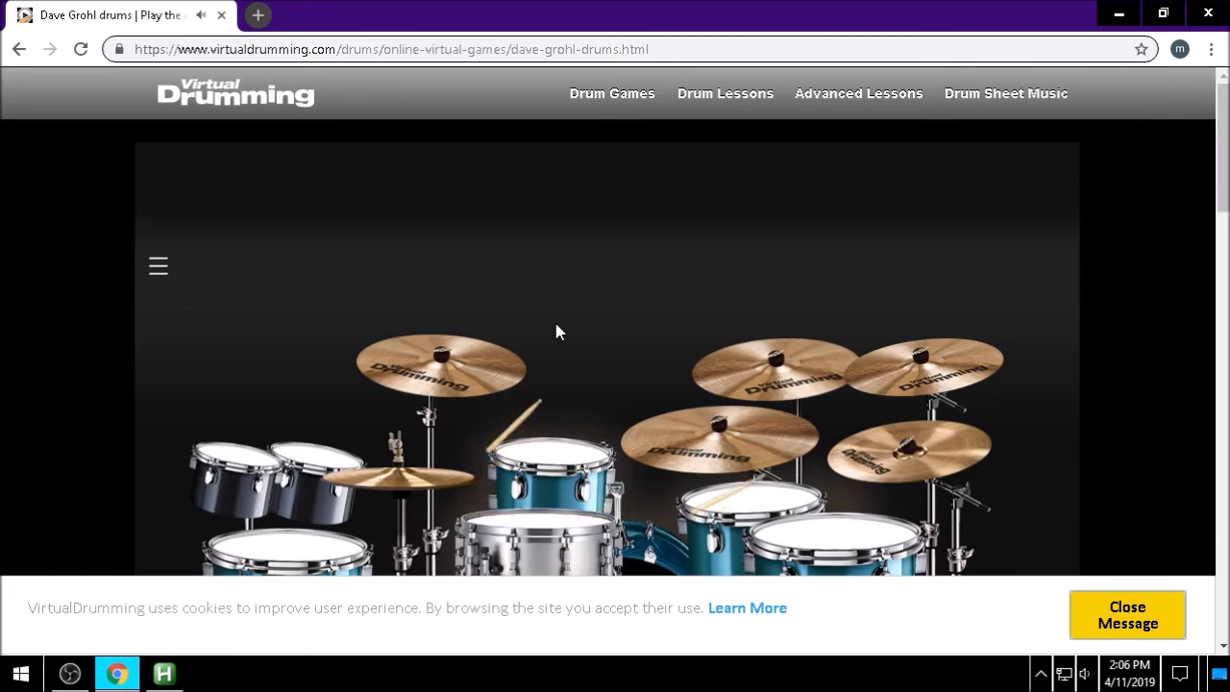
Restore the Virtual Recorder window from the taskbar after recording the drums
left_click(163, 673)
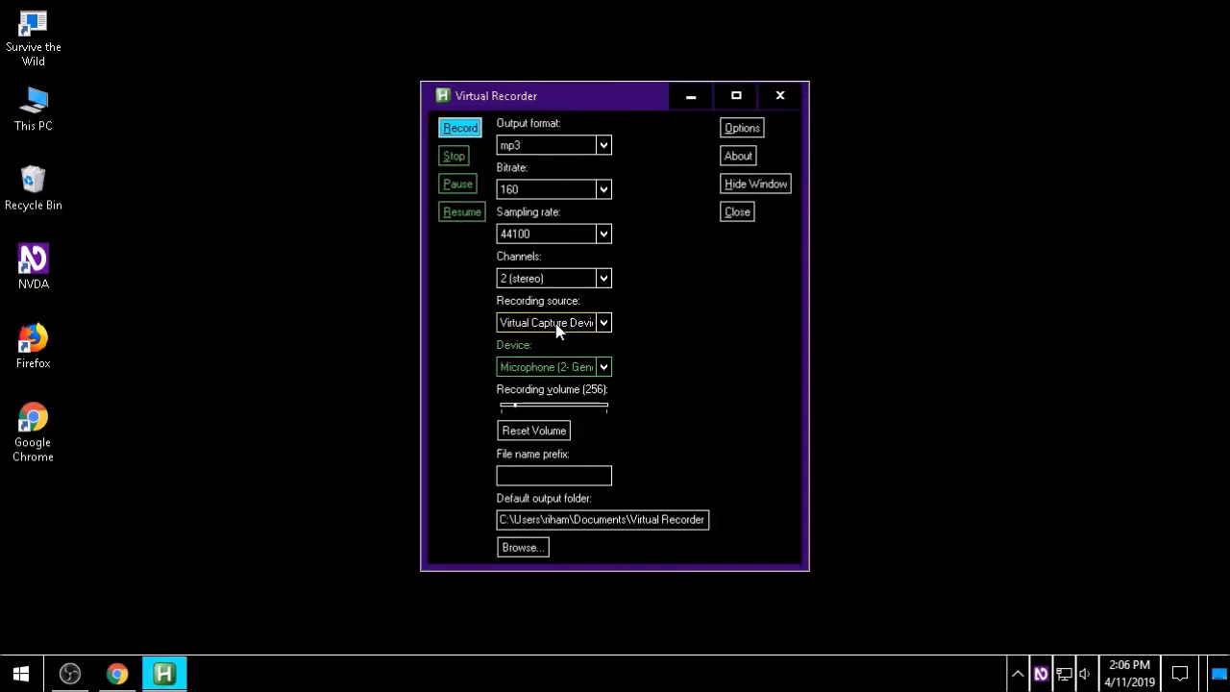
Play the recorded drum mp3 in VLC, then close VLC and the folder
key("Win+r")
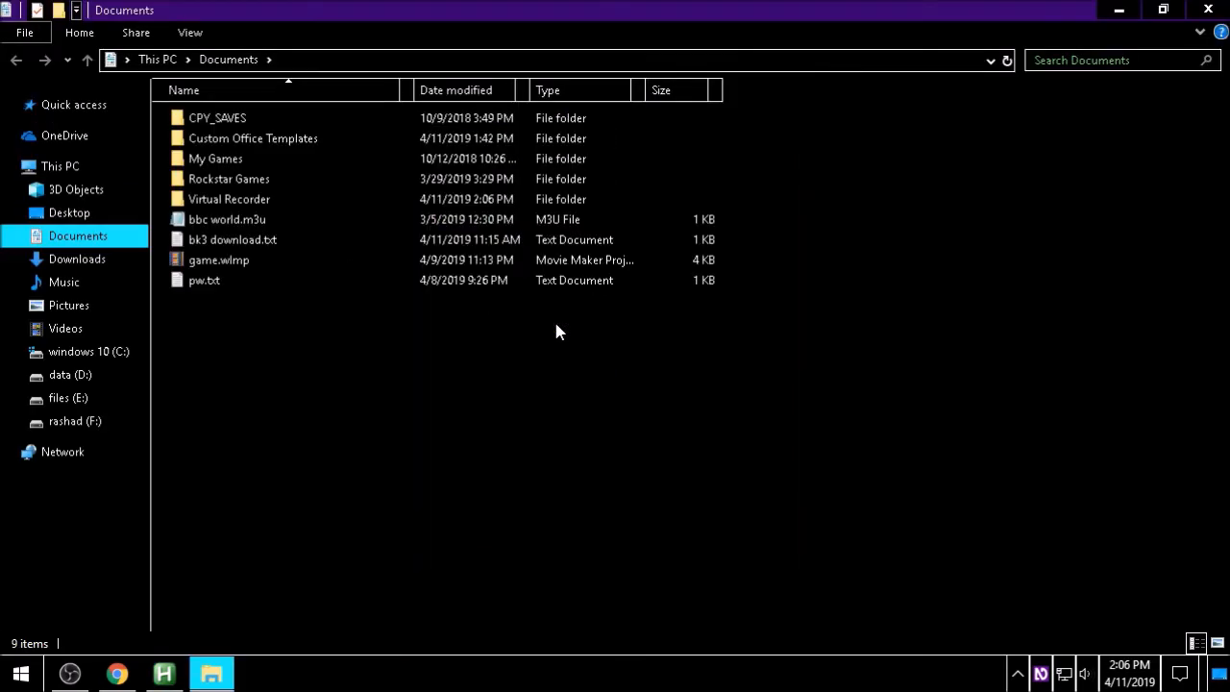
double_click(228, 199)
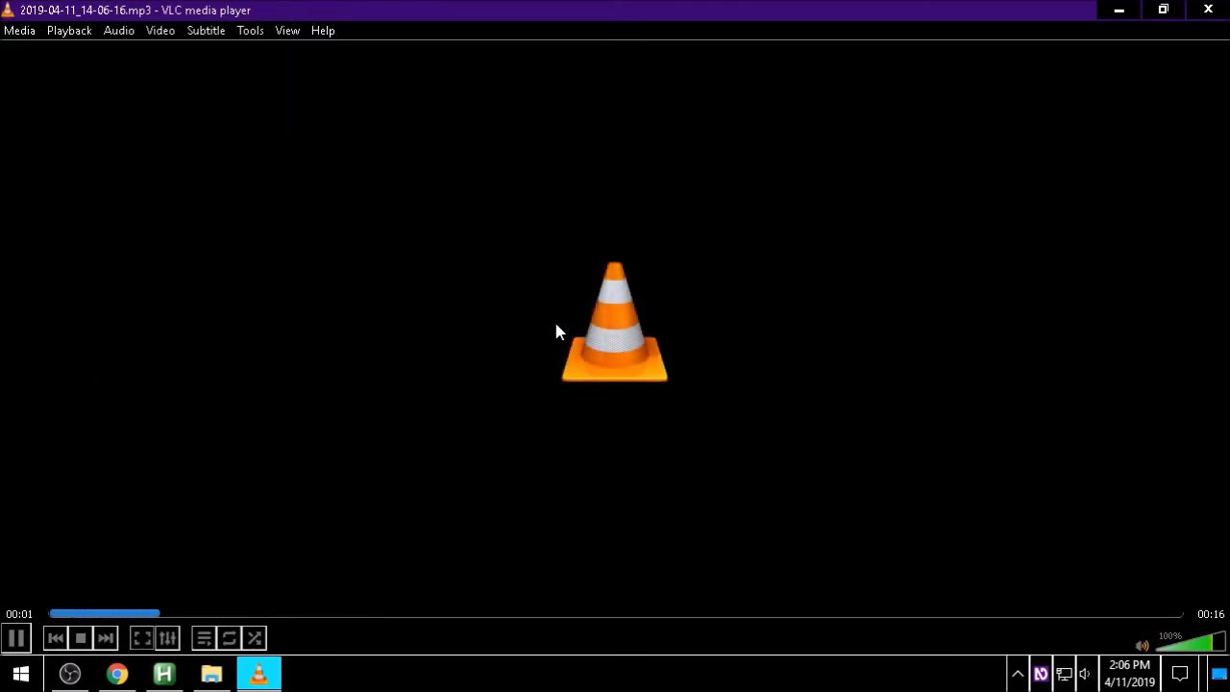
mouse_move(471, 341)
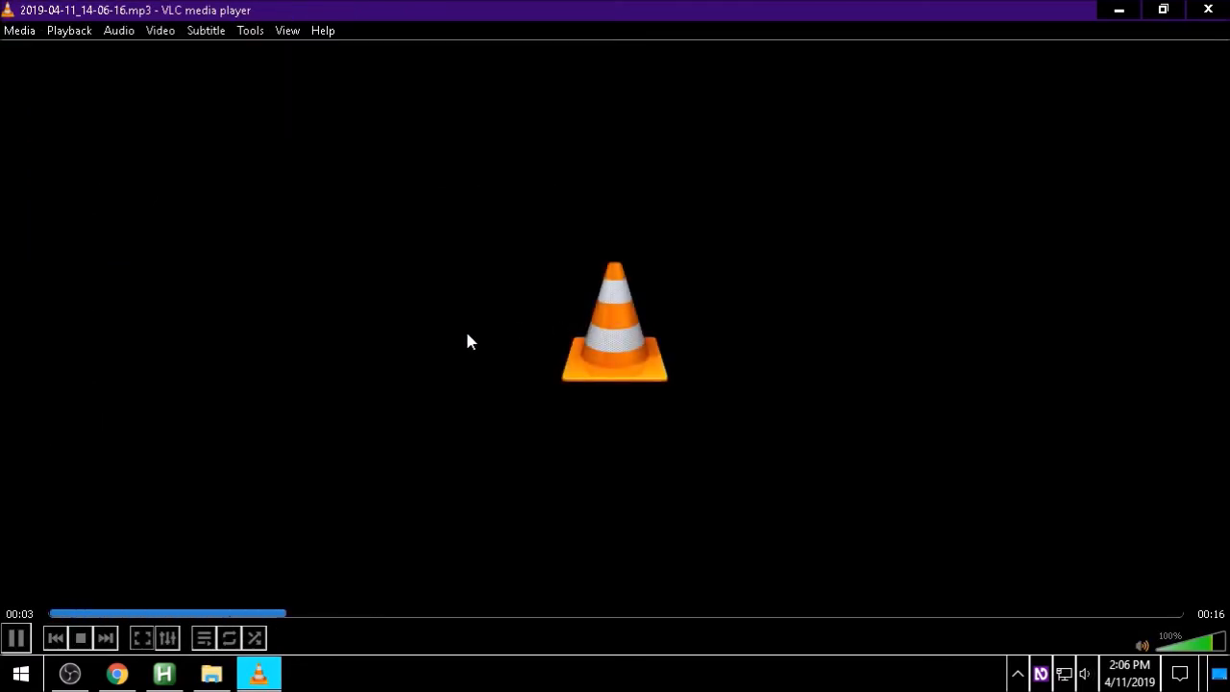
left_click(15, 637)
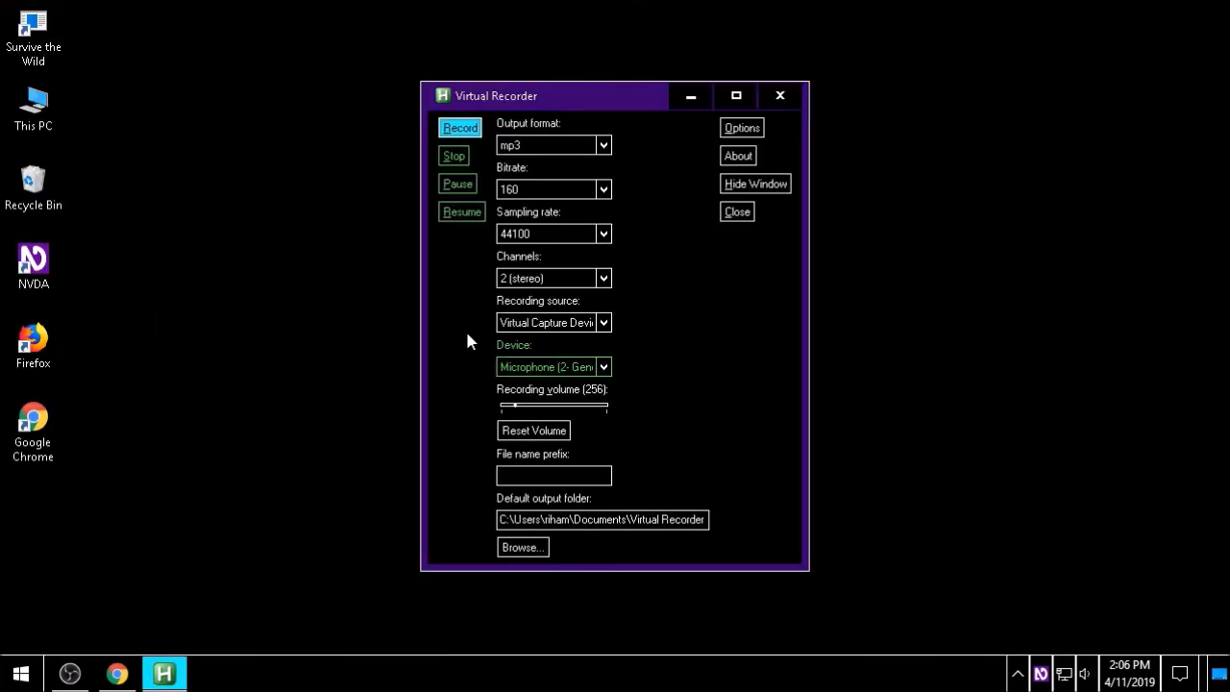
Launch Virtual Piano's Just Play keyboard, play several notes, and focus the address bar
left_click(115, 672)
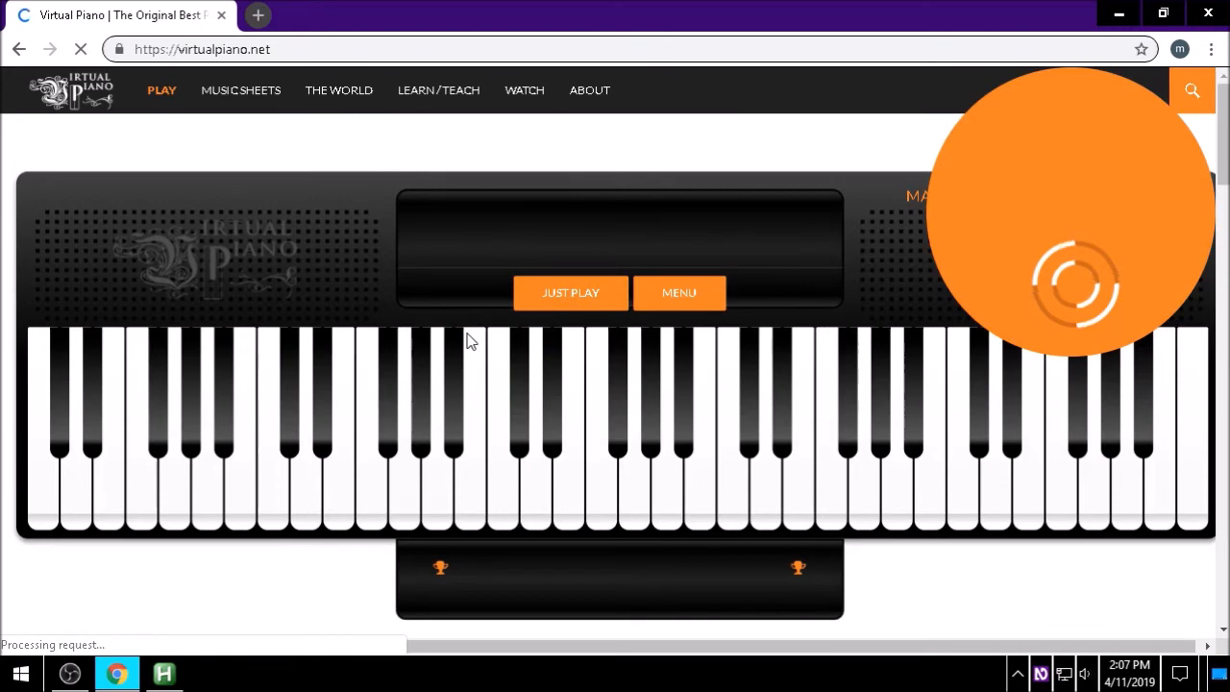
left_click(569, 292)
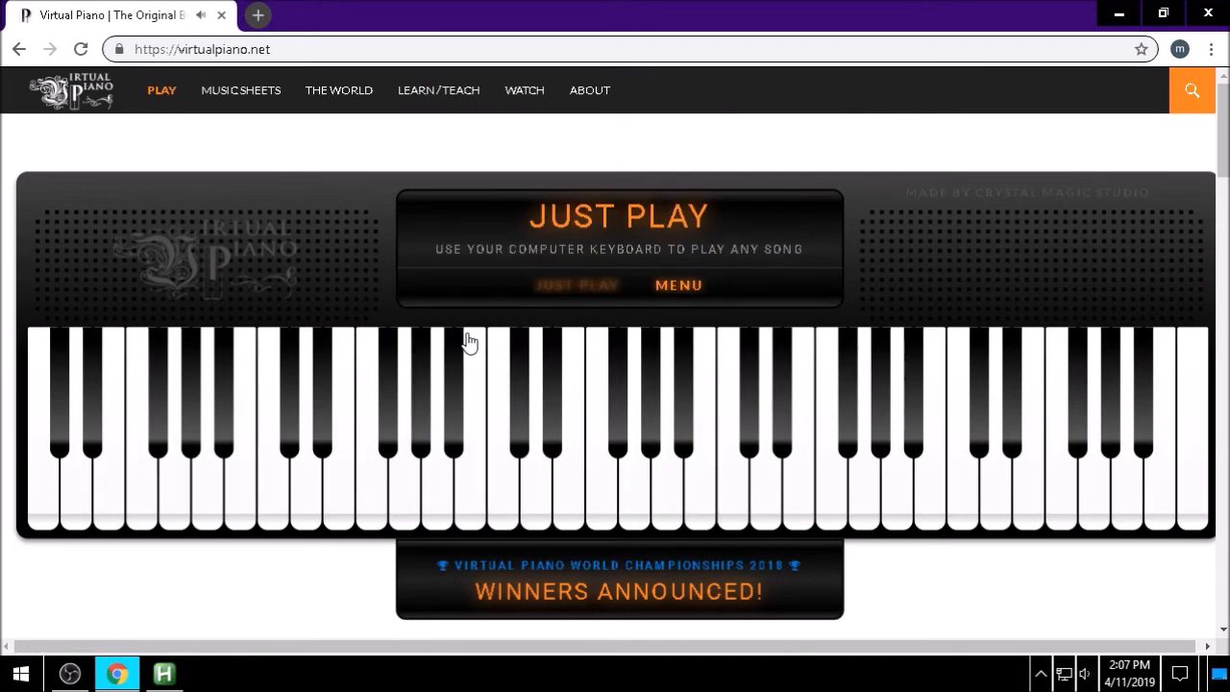
left_click(831, 452)
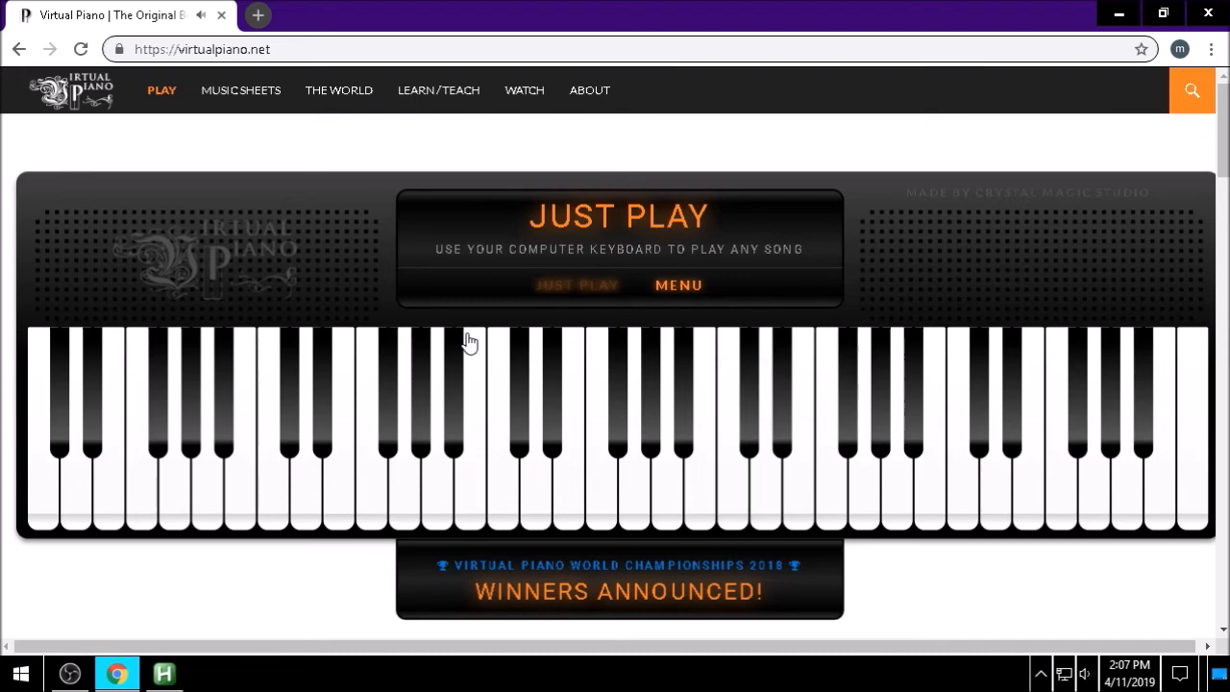
left_click(163, 672)
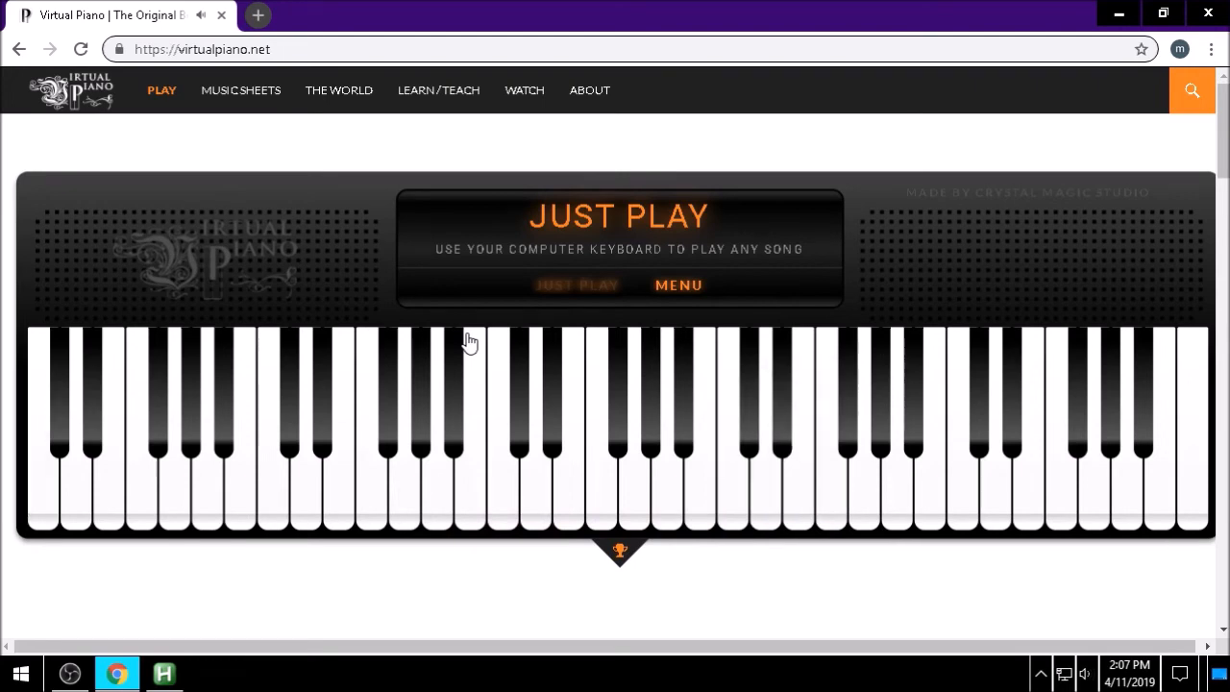
left_click(162, 673)
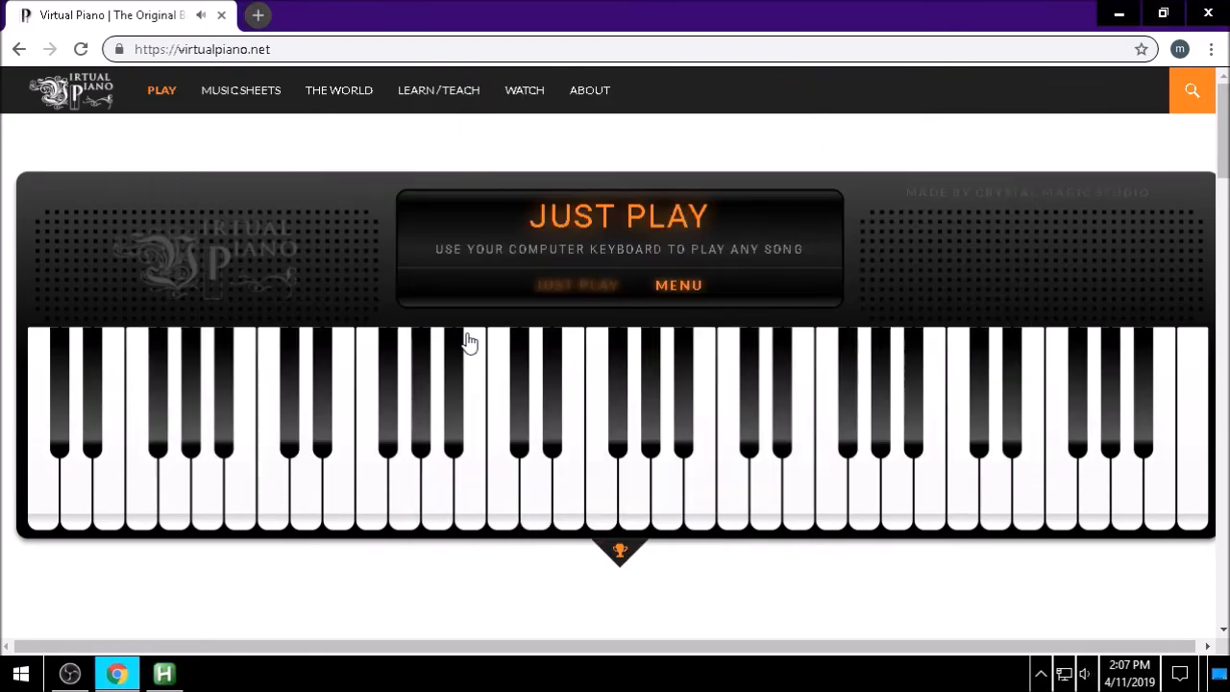
key("Win+r")
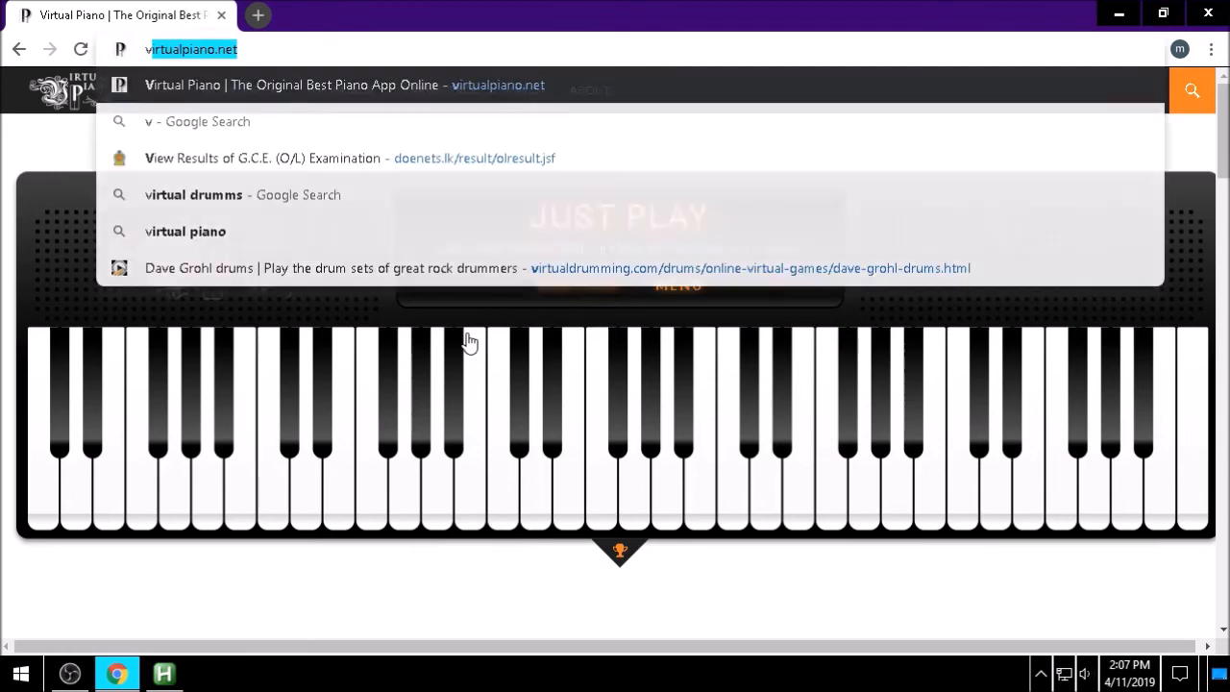
Search 'virtual guitar' and open the 'Virtual Guitar Online | Apronus.com' result
type("virtual gui")
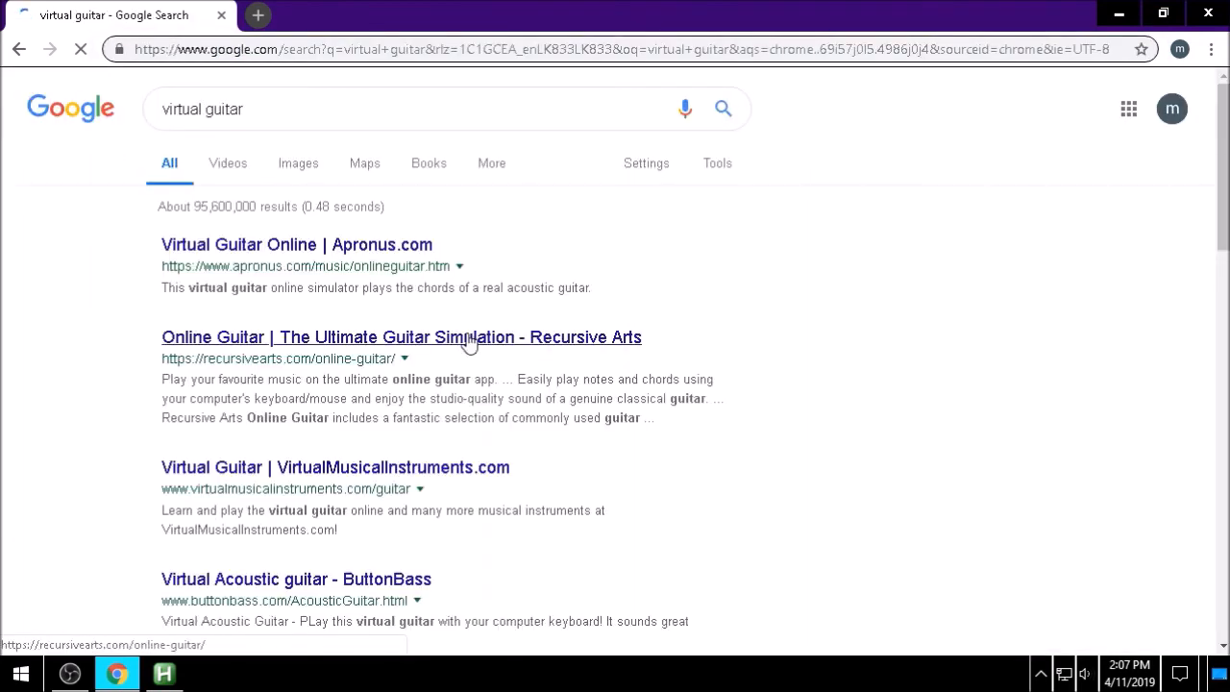
left_click(296, 244)
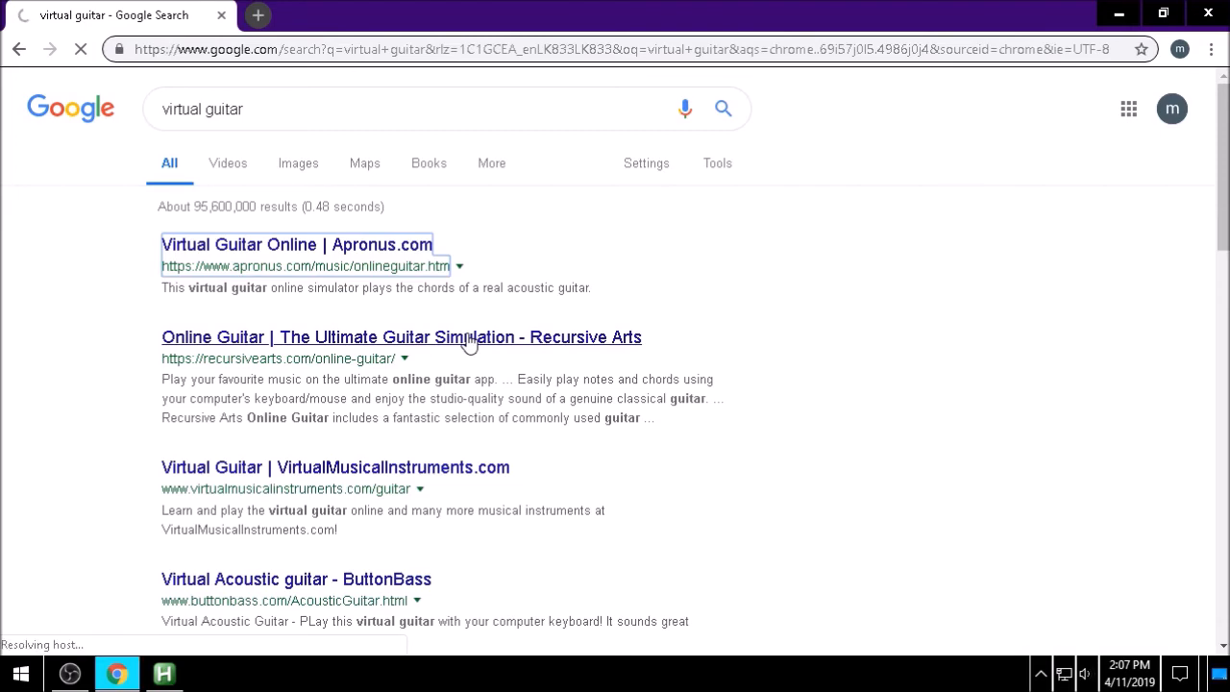
left_click(296, 244)
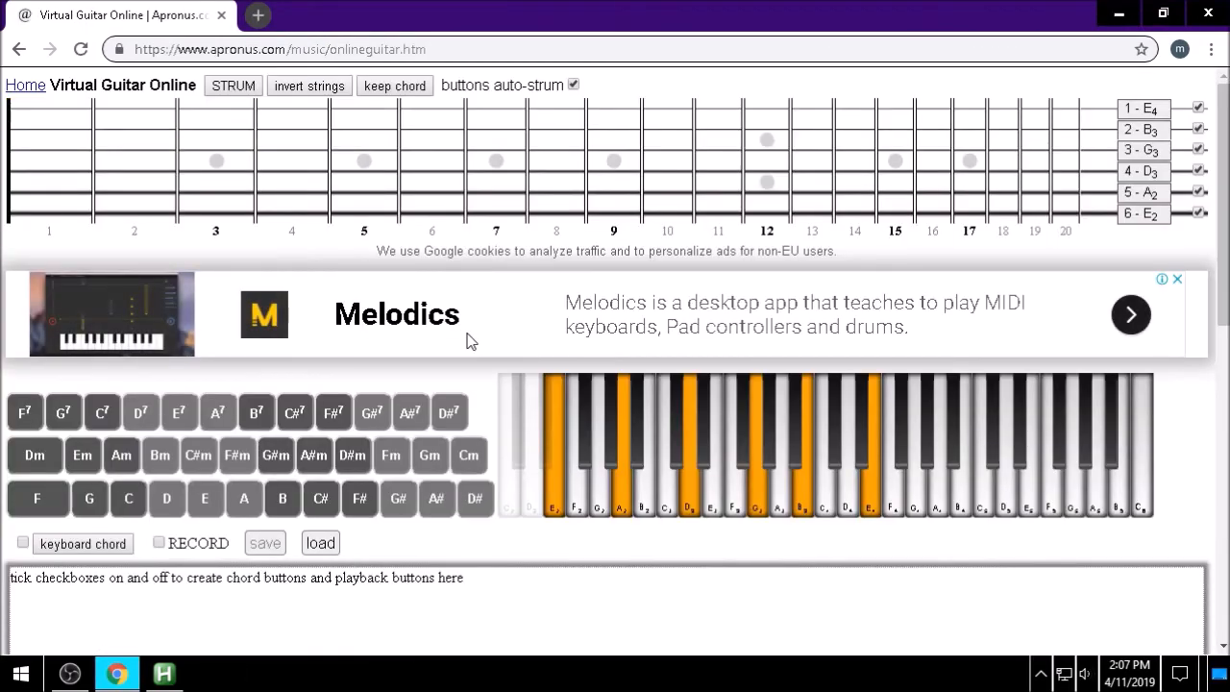
Strum a riff of E, A and D chords: E, A, D, E, A, E, D, E
left_click(204, 497)
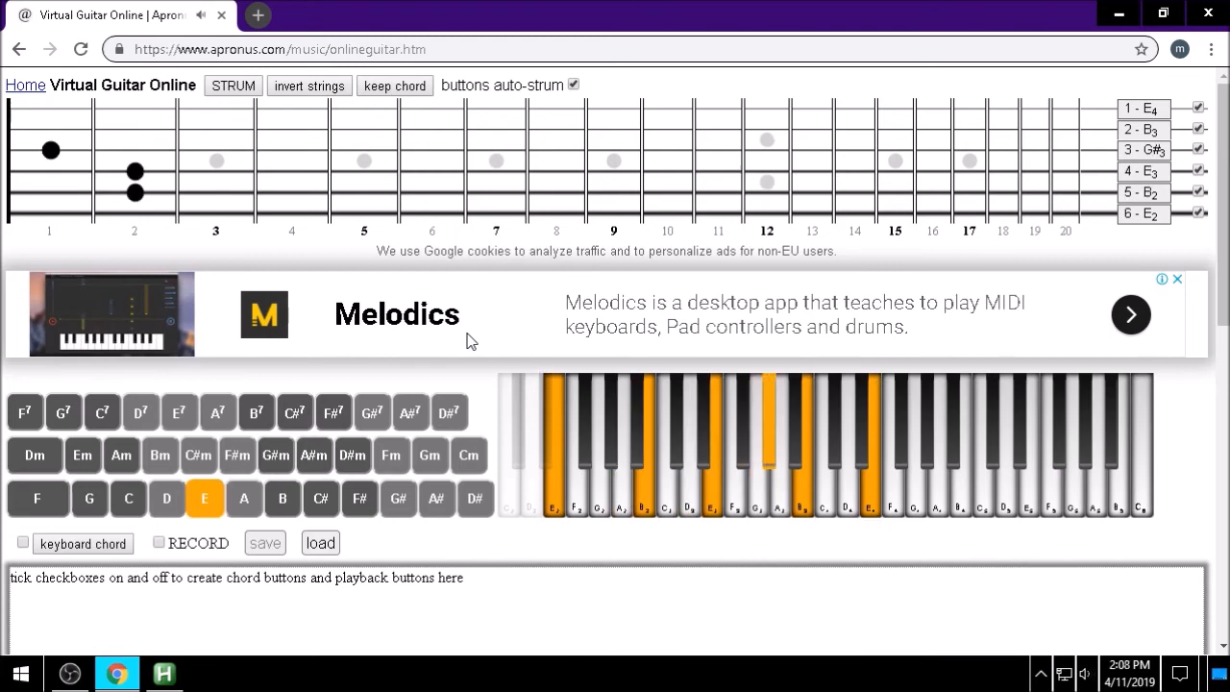
left_click(243, 497)
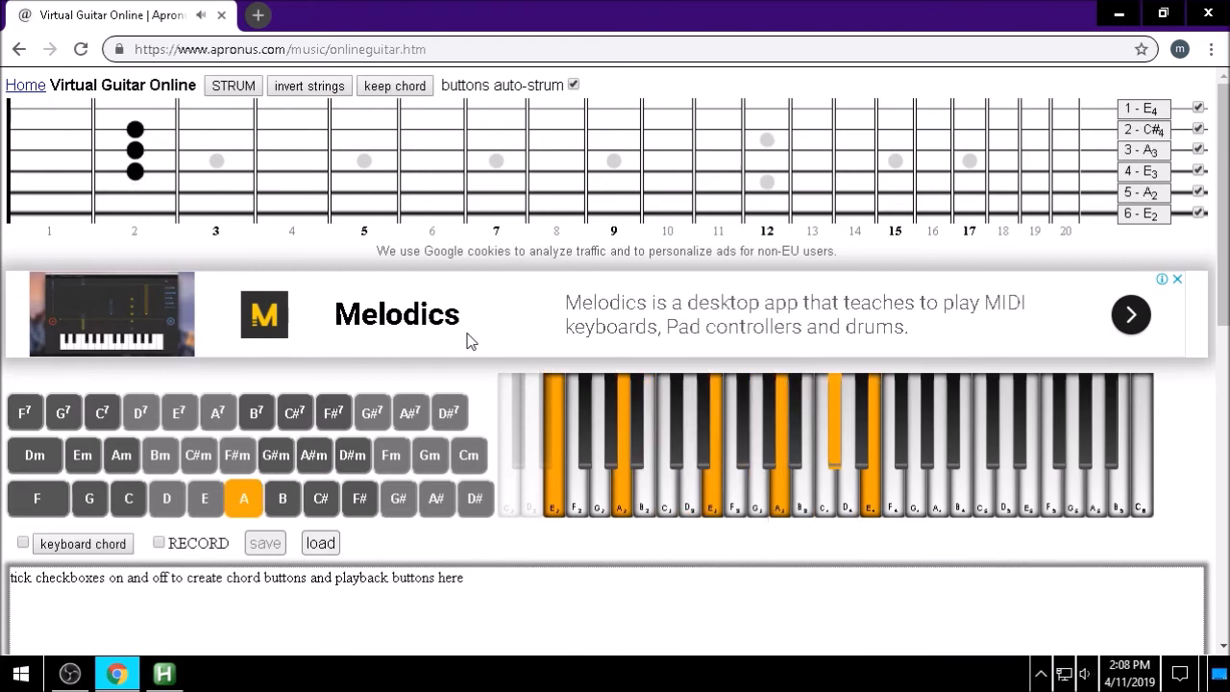
left_click(165, 498)
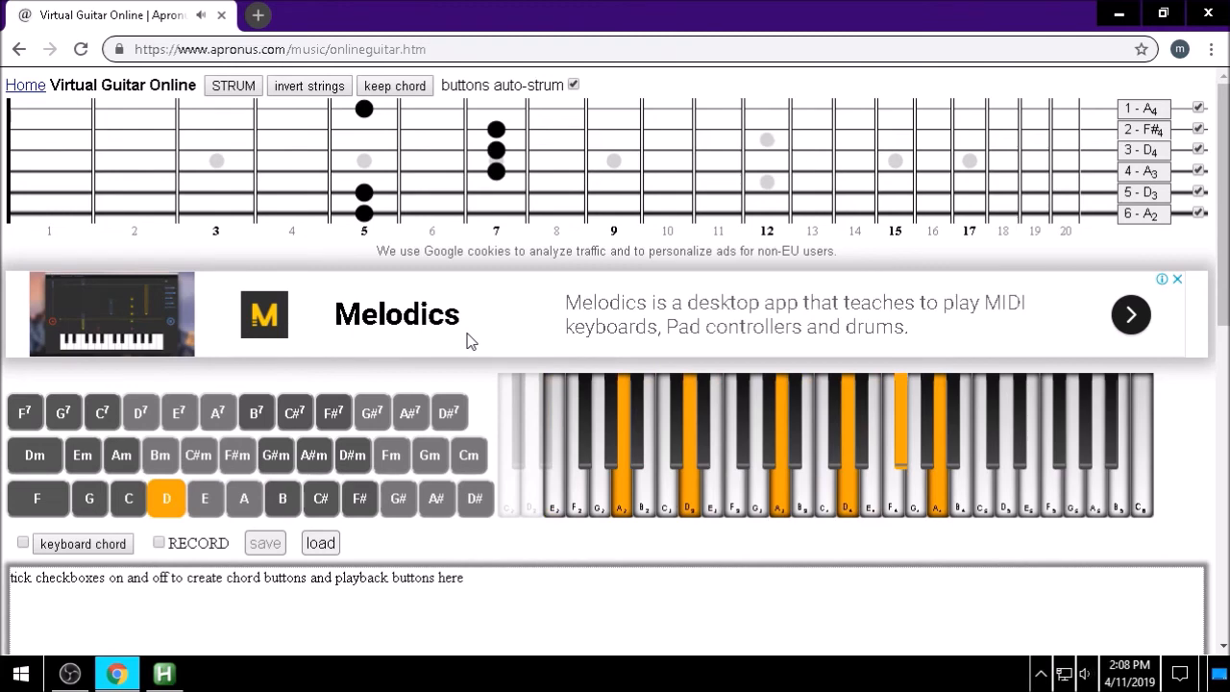
left_click(204, 497)
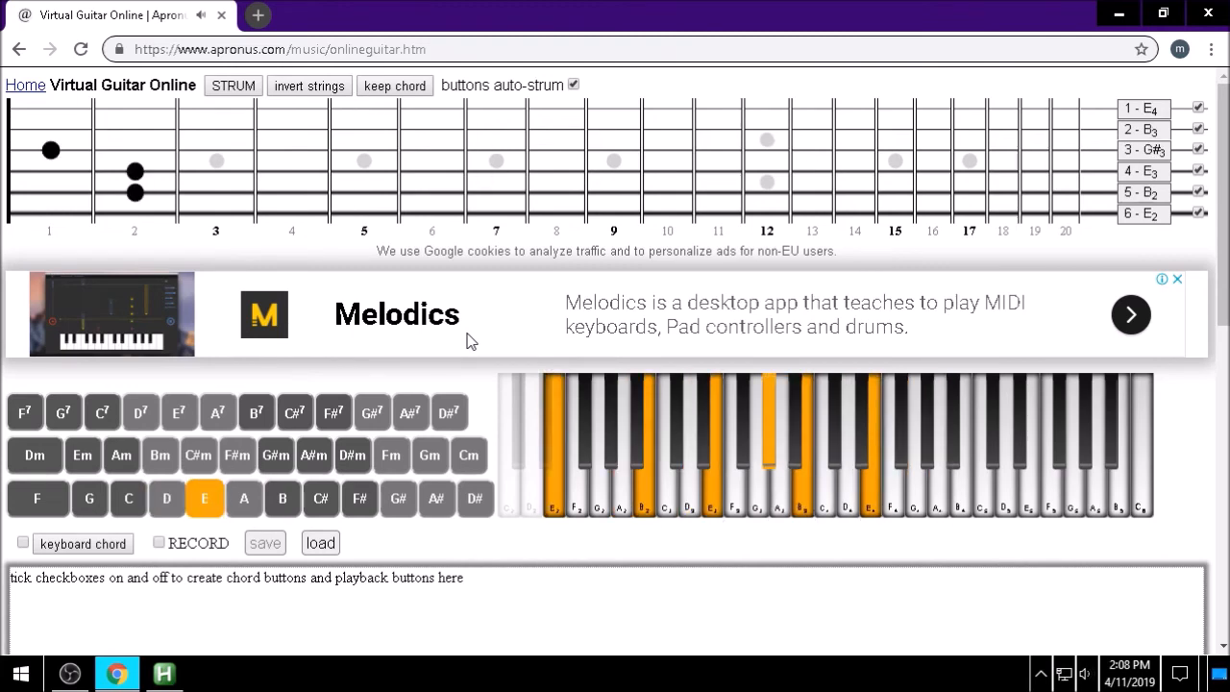
left_click(243, 498)
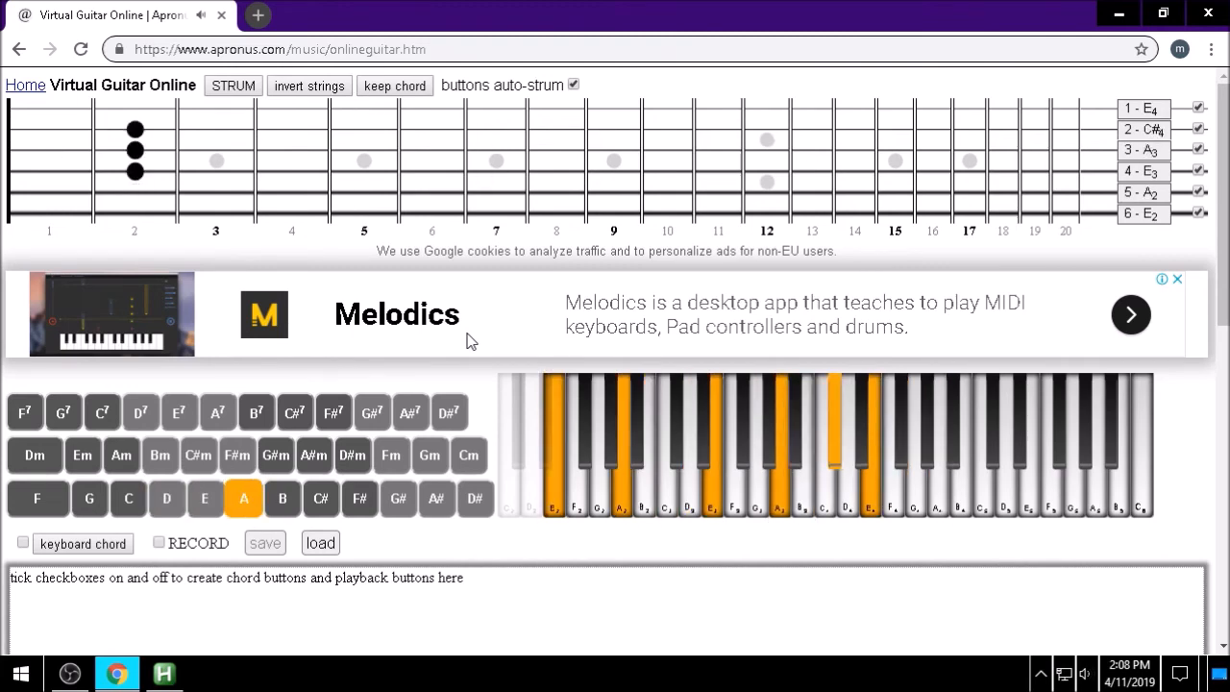
left_click(204, 497)
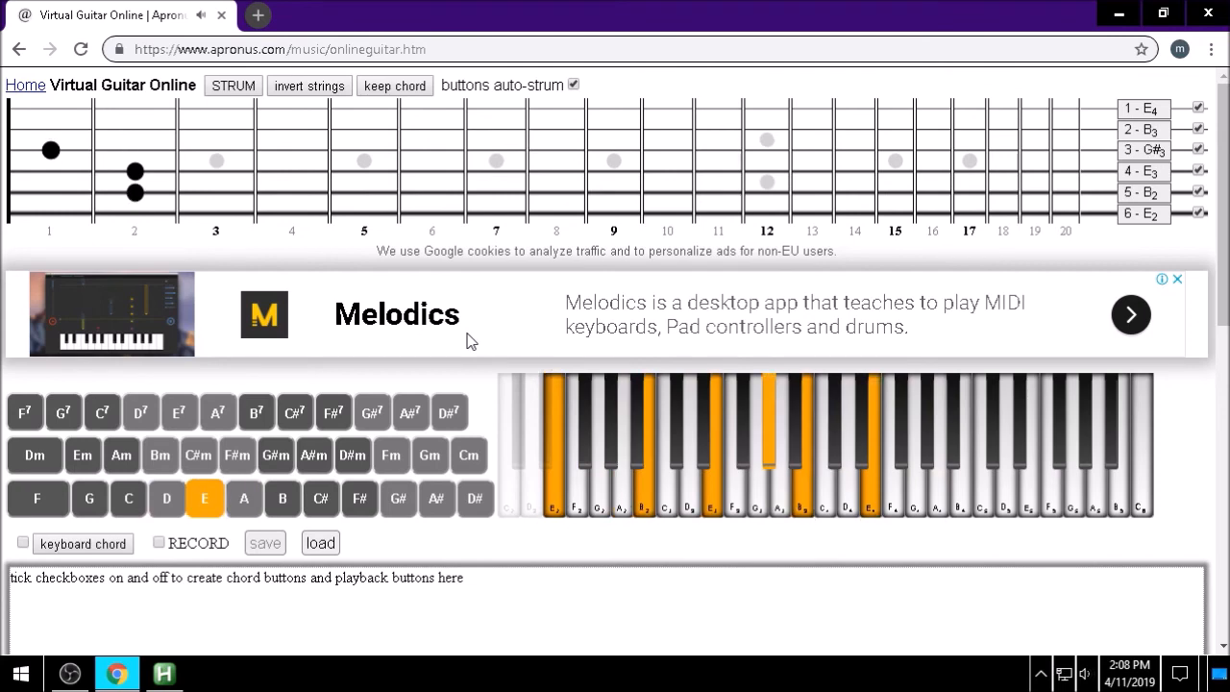
left_click(165, 498)
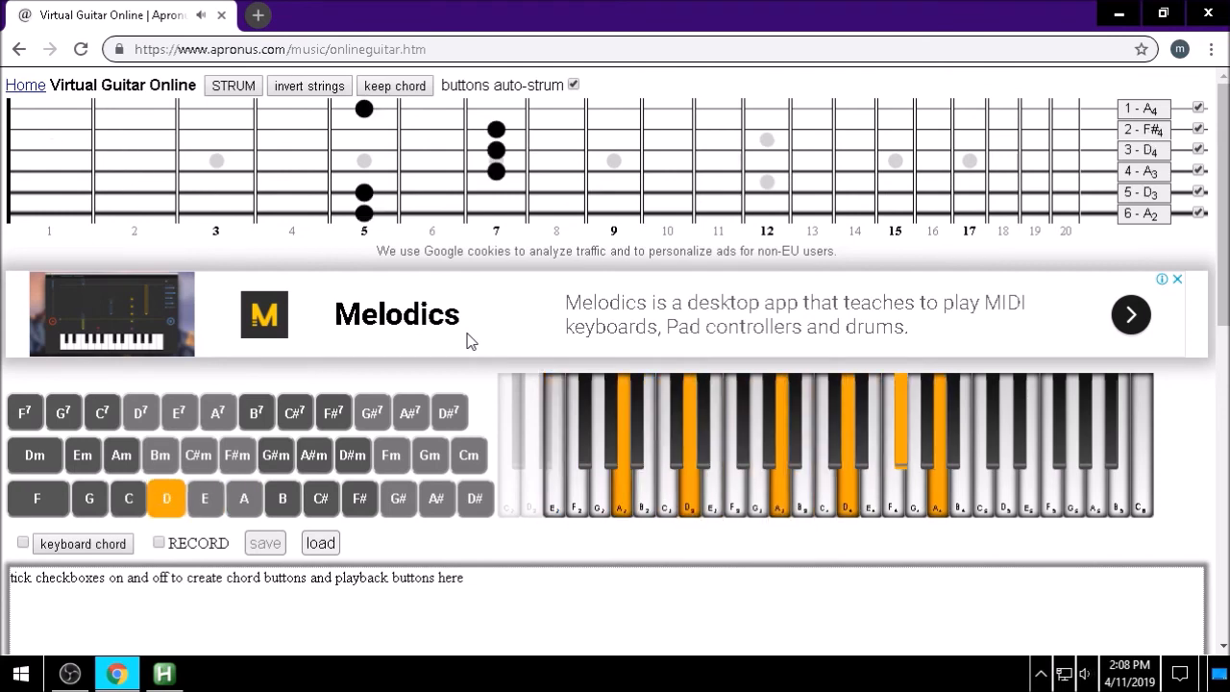
left_click(203, 498)
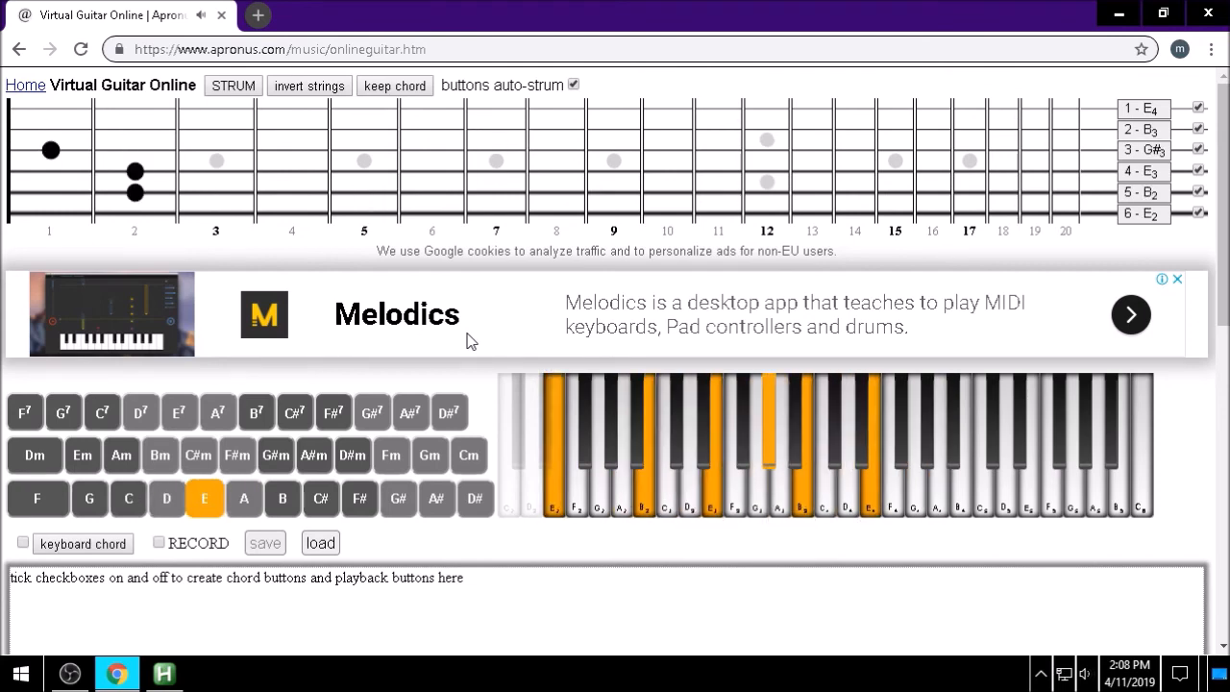
Strum the chords Em, D7, C#7, F#7, F7, Dm and Bm
left_click(81, 455)
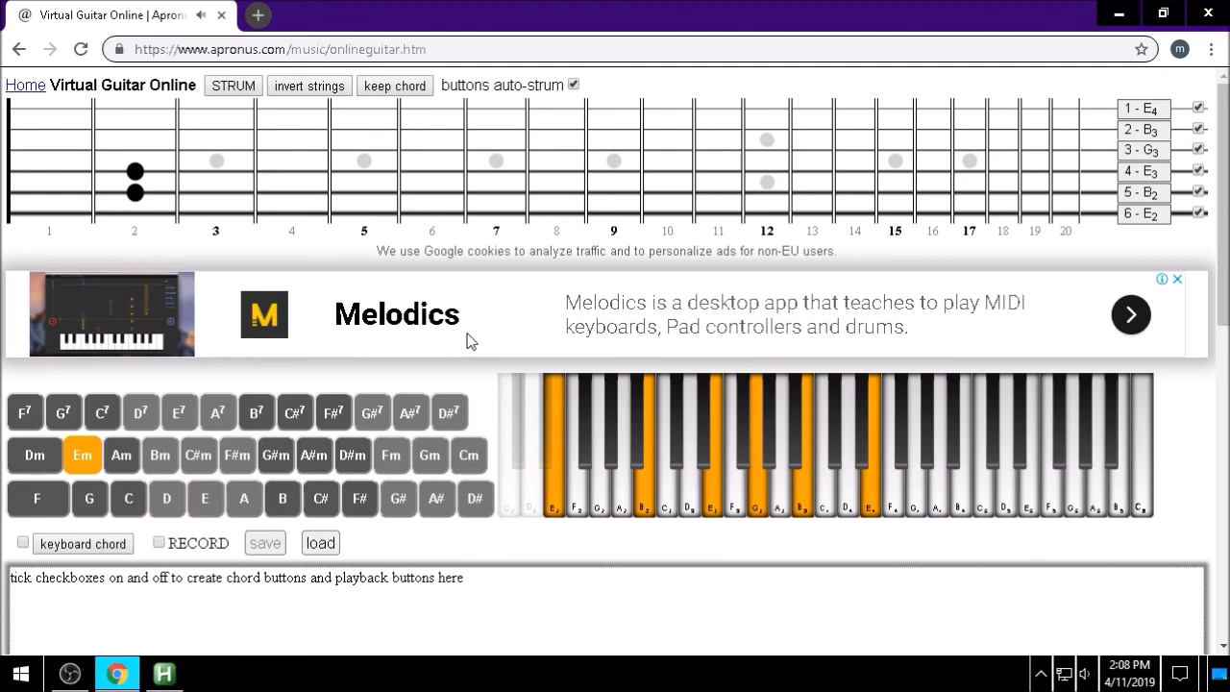
left_click(141, 412)
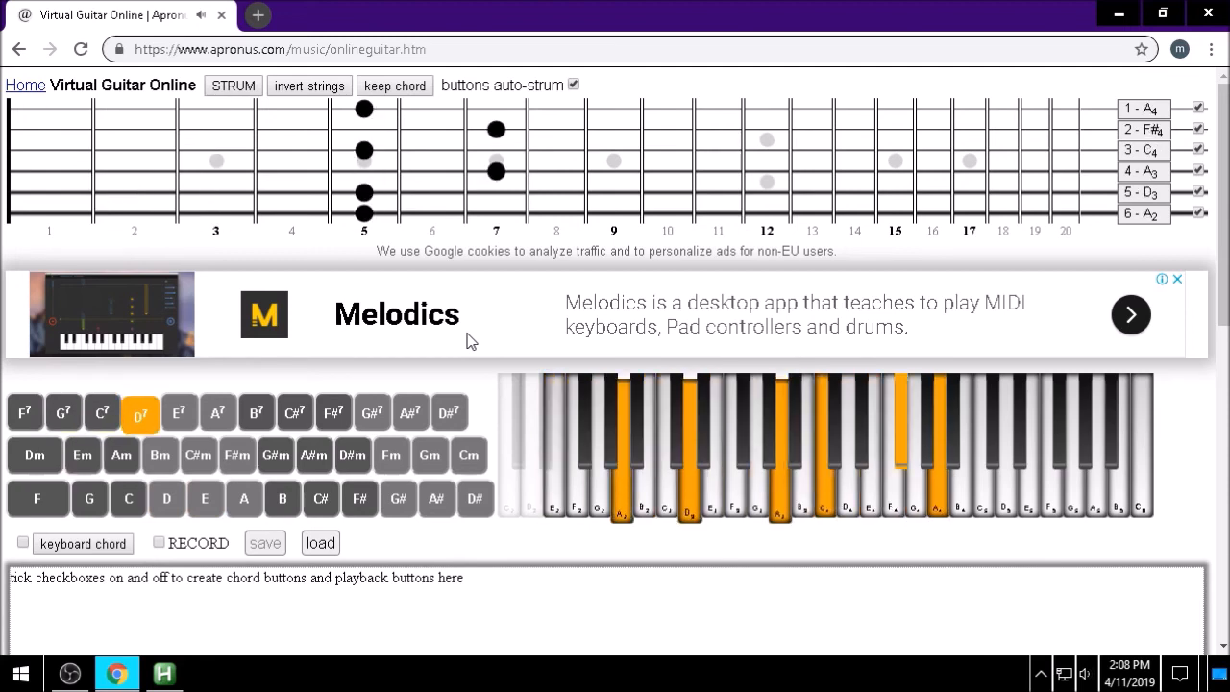
left_click(294, 412)
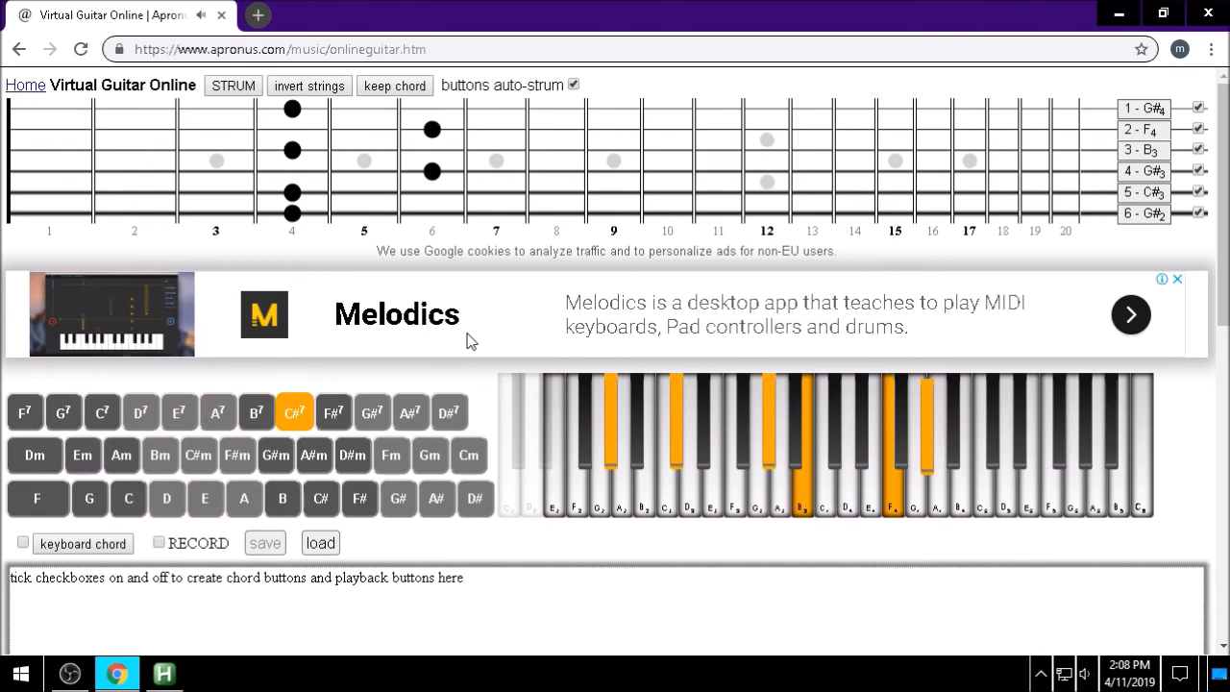
left_click(334, 412)
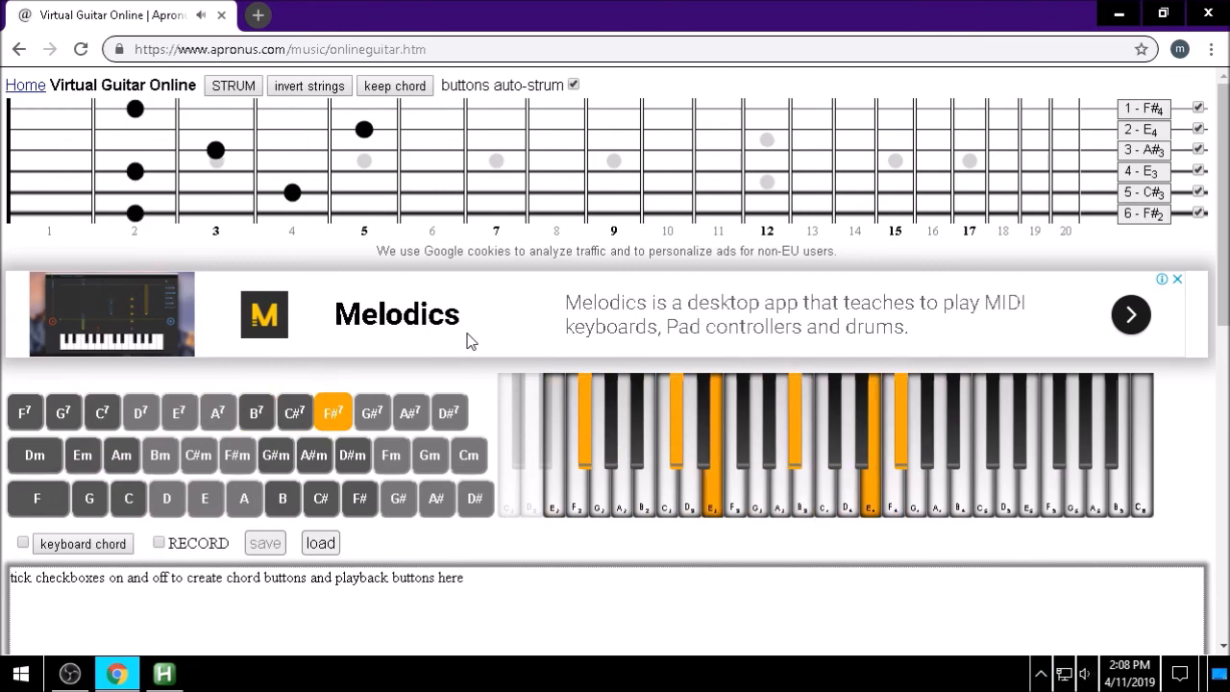
left_click(24, 411)
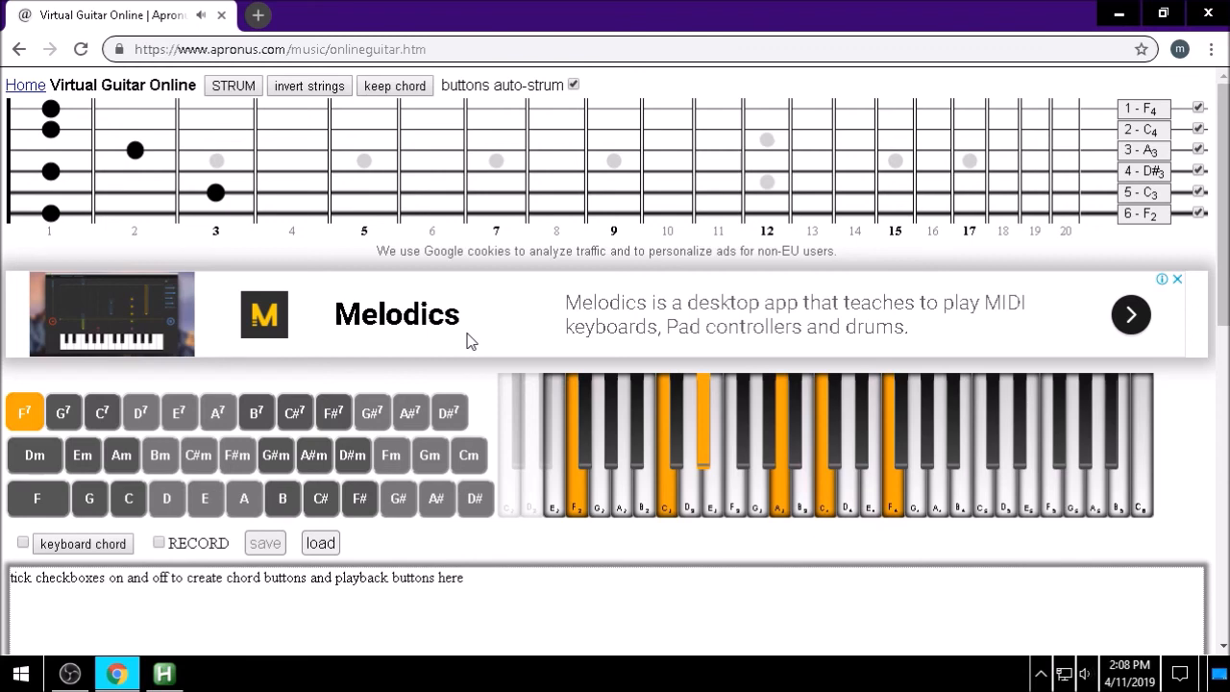
left_click(35, 455)
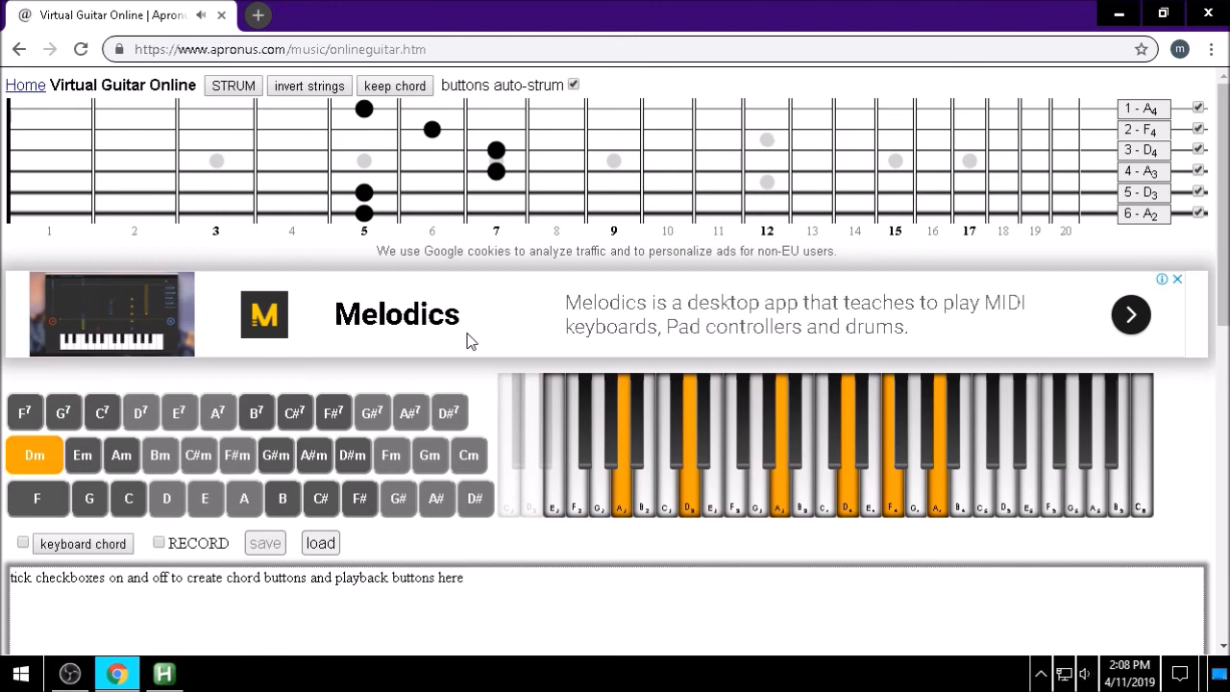
left_click(160, 454)
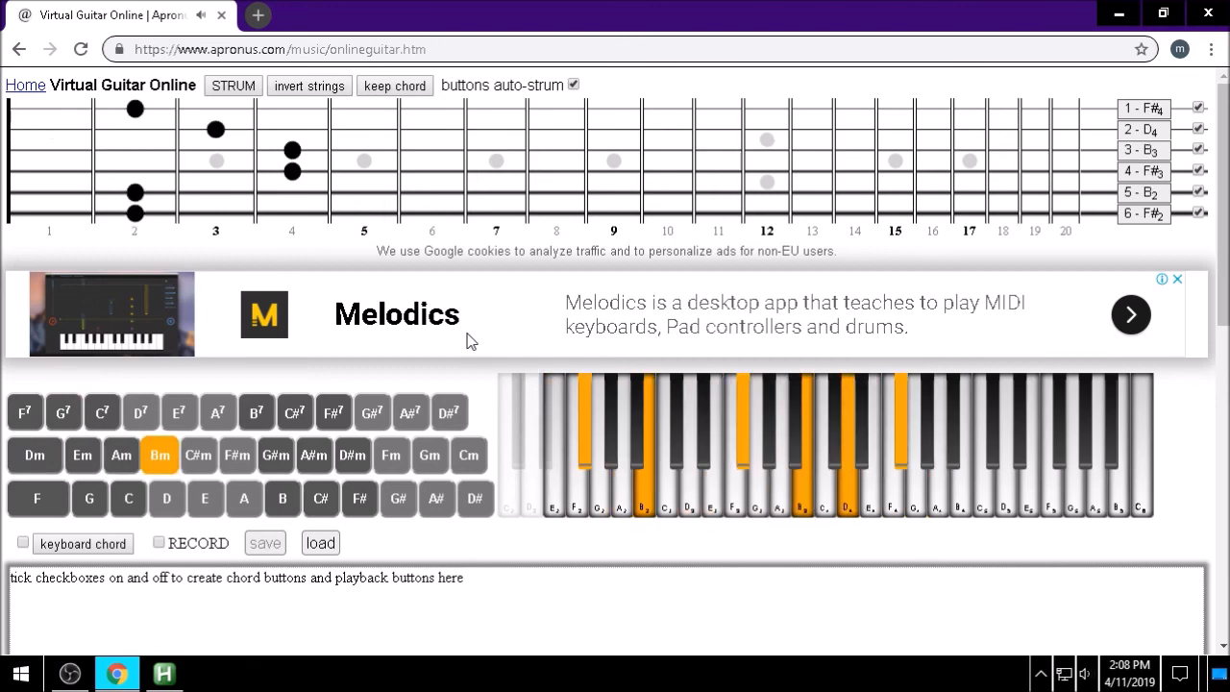
Strum G#m, E, F#, B, C#, E and D, ending on D#
left_click(275, 455)
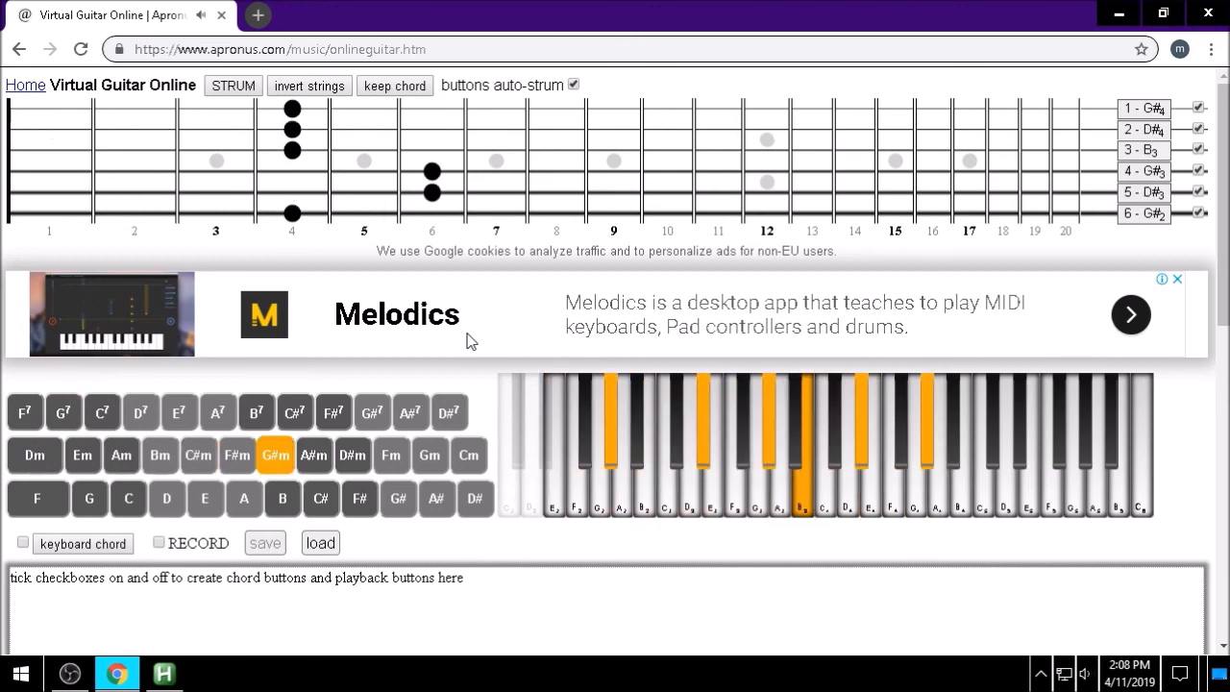
left_click(205, 498)
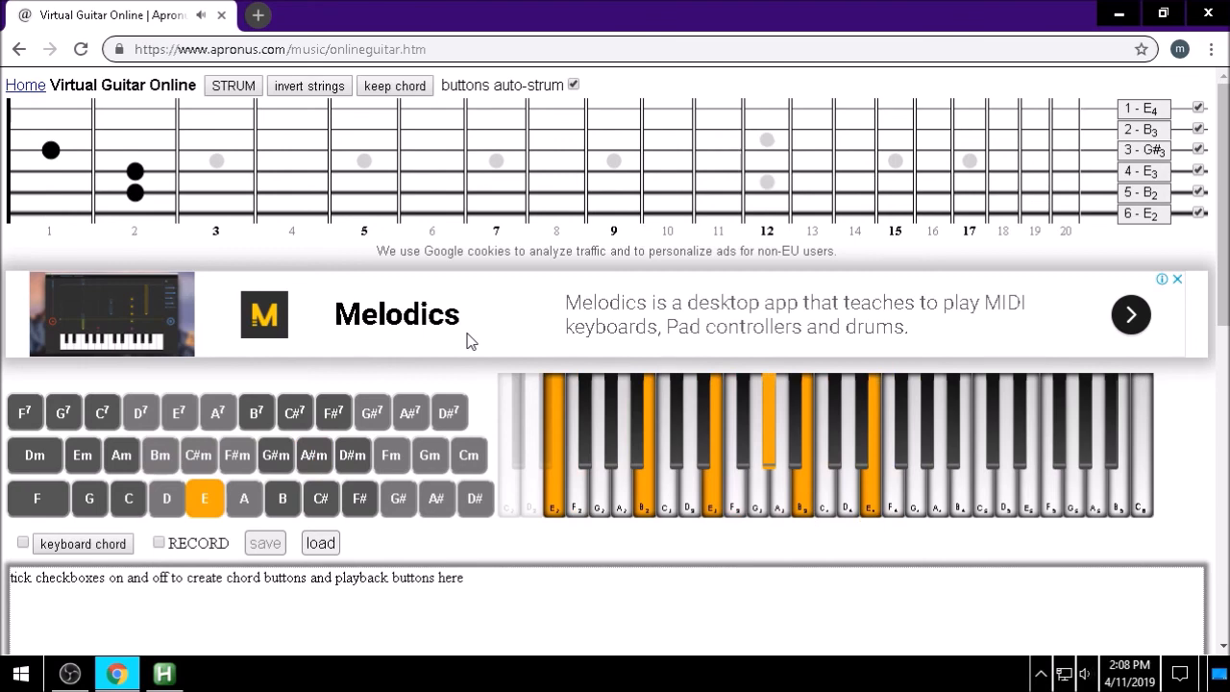
left_click(359, 498)
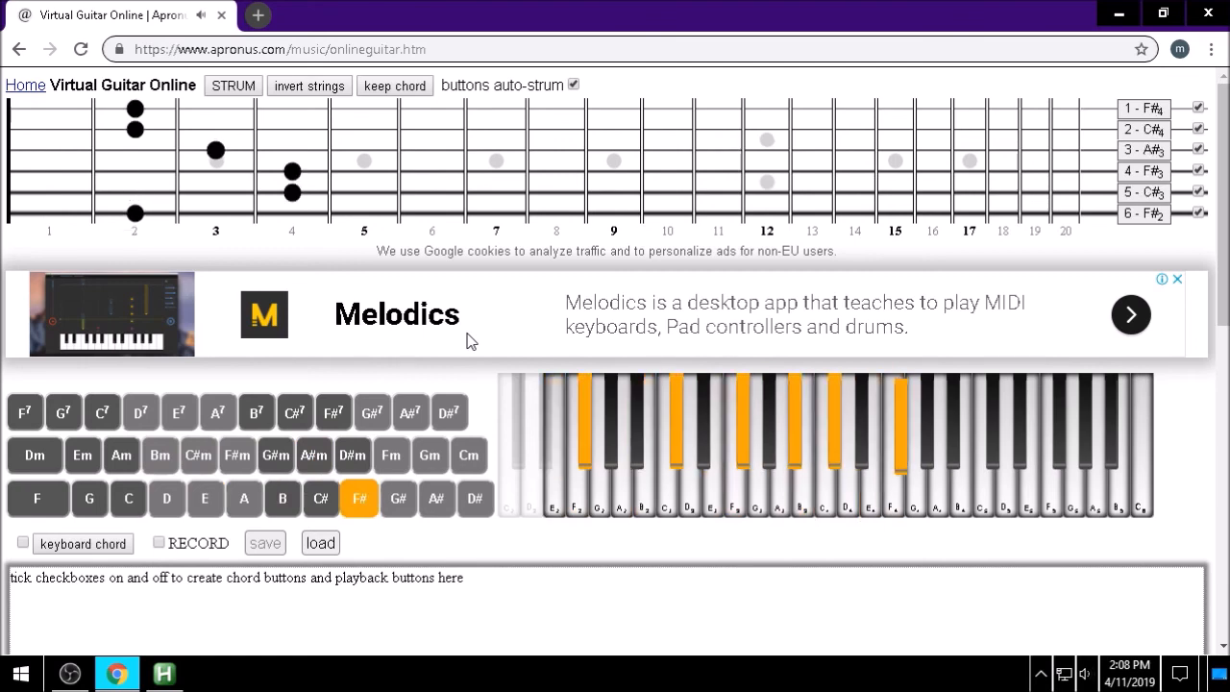
left_click(282, 497)
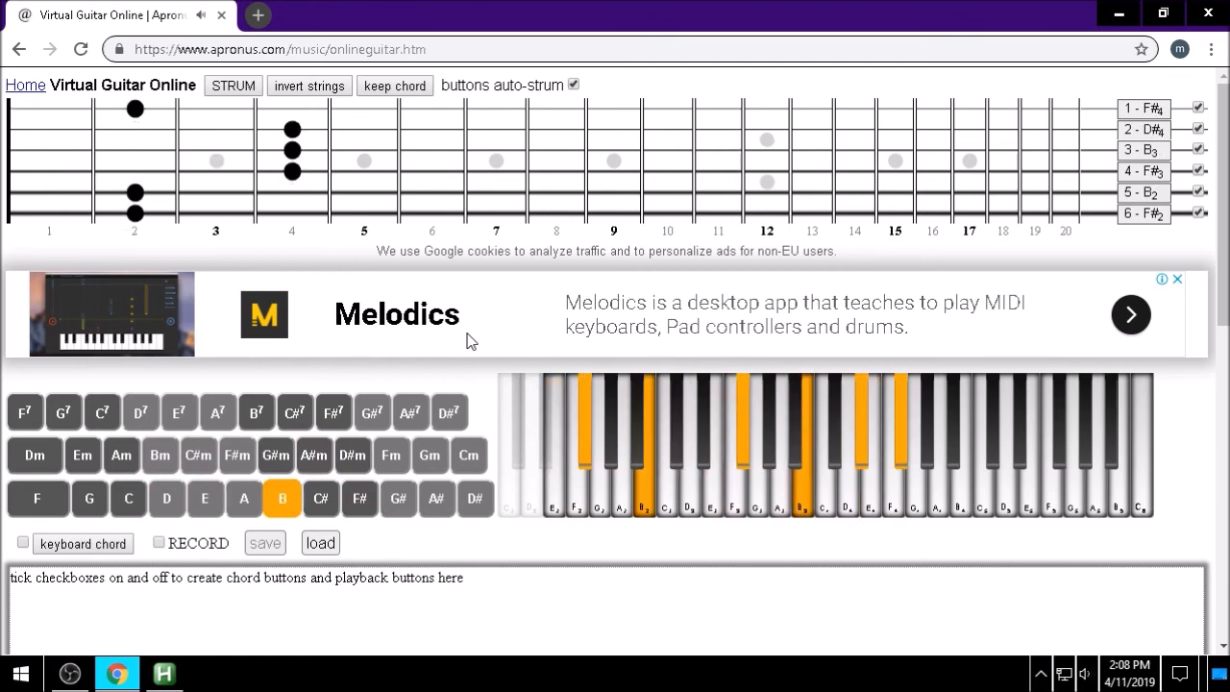
left_click(320, 498)
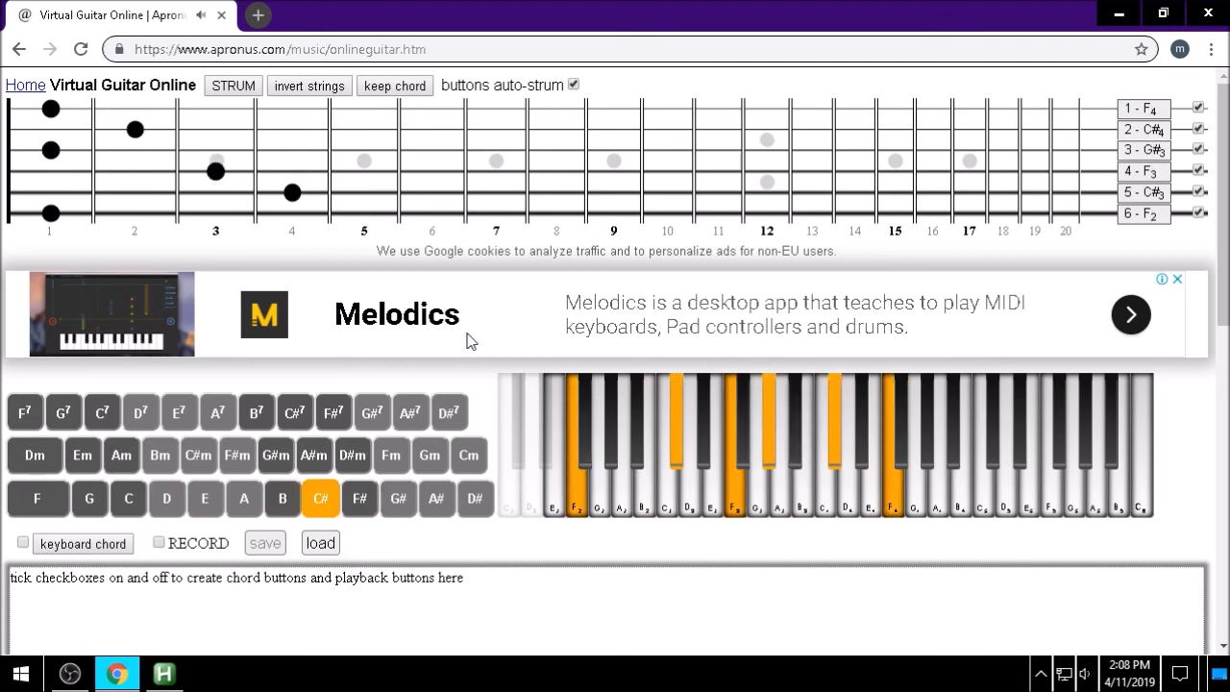
left_click(204, 497)
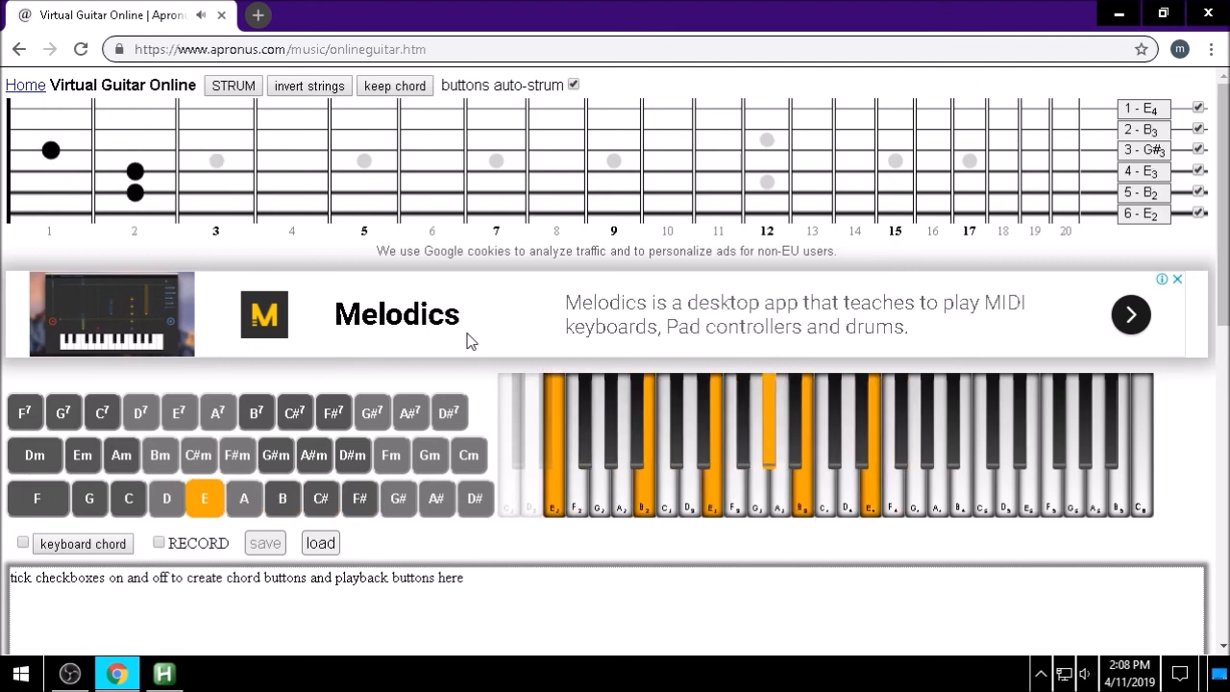
left_click(165, 497)
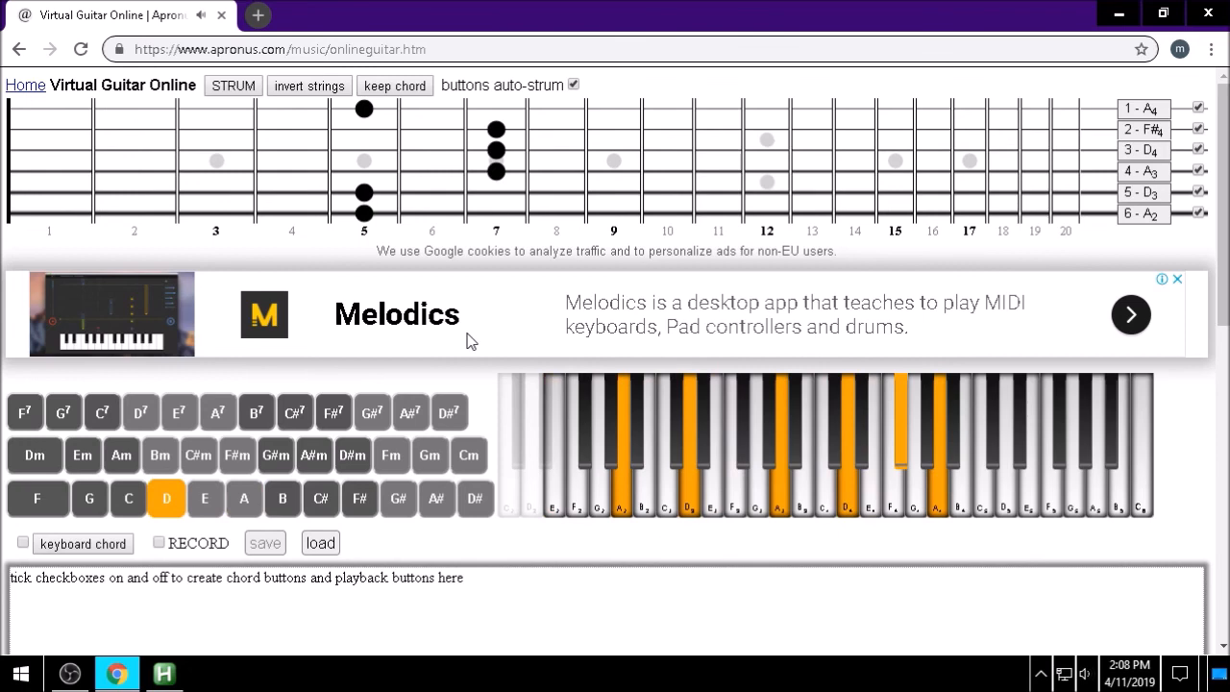
left_click(474, 497)
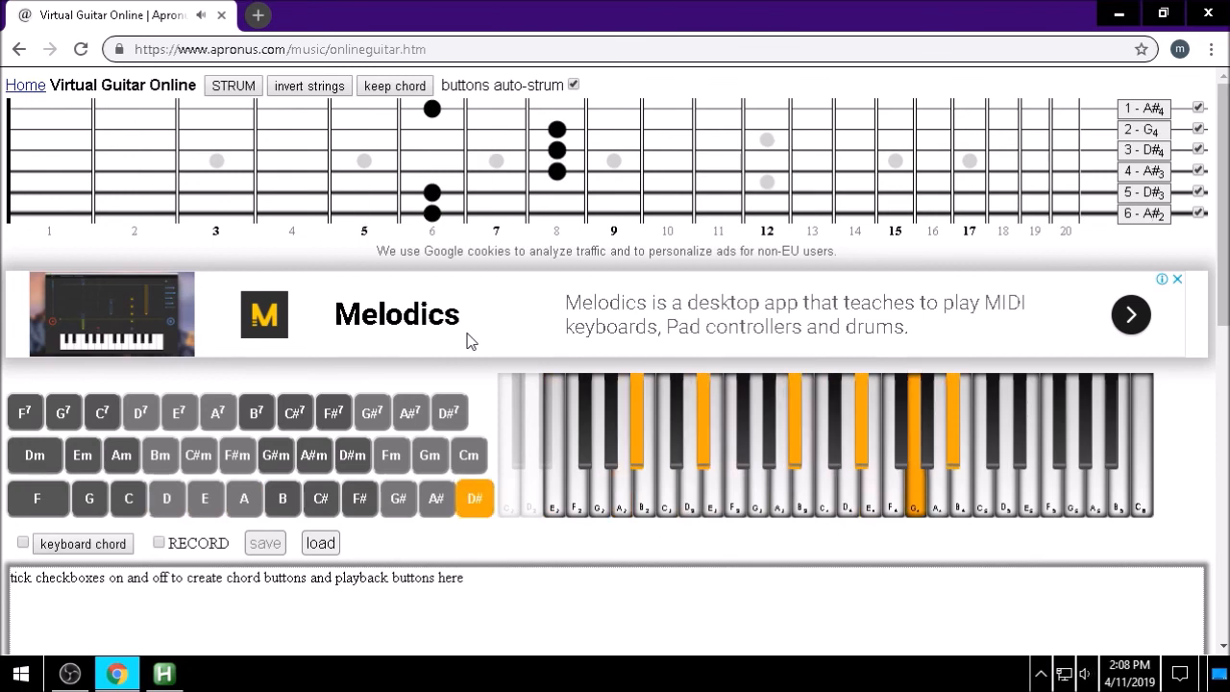
Strum the chords E, D#m, C#m, Bm, E, D and E
left_click(203, 497)
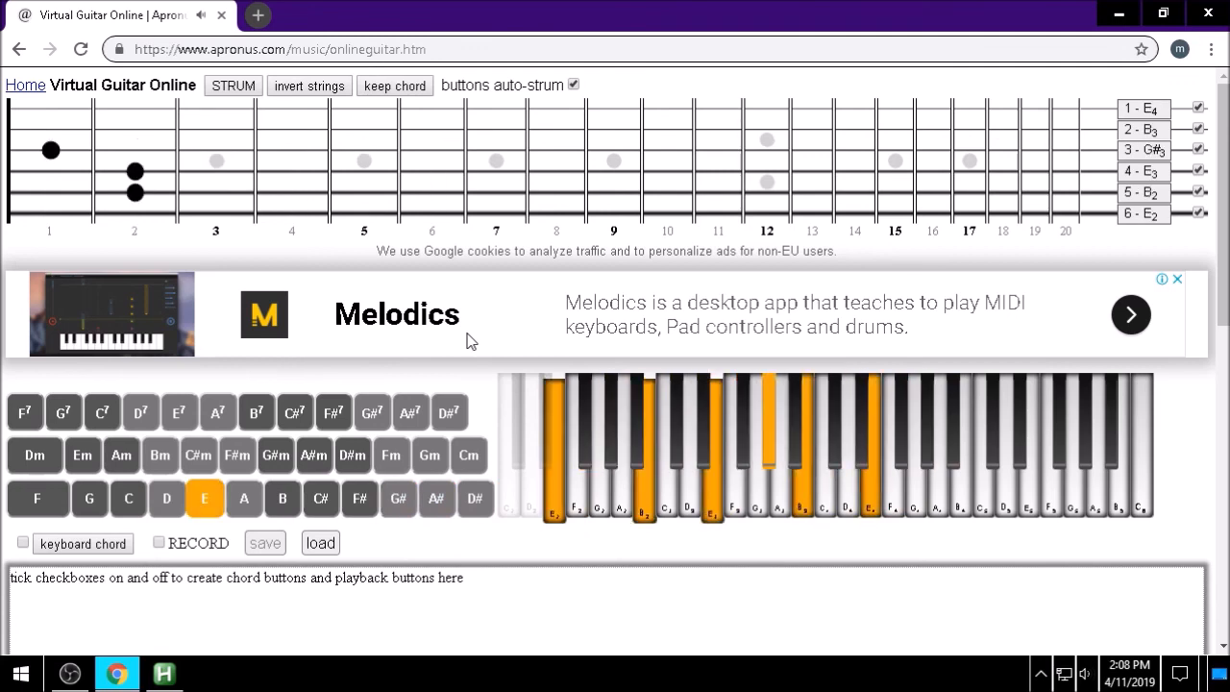
left_click(351, 455)
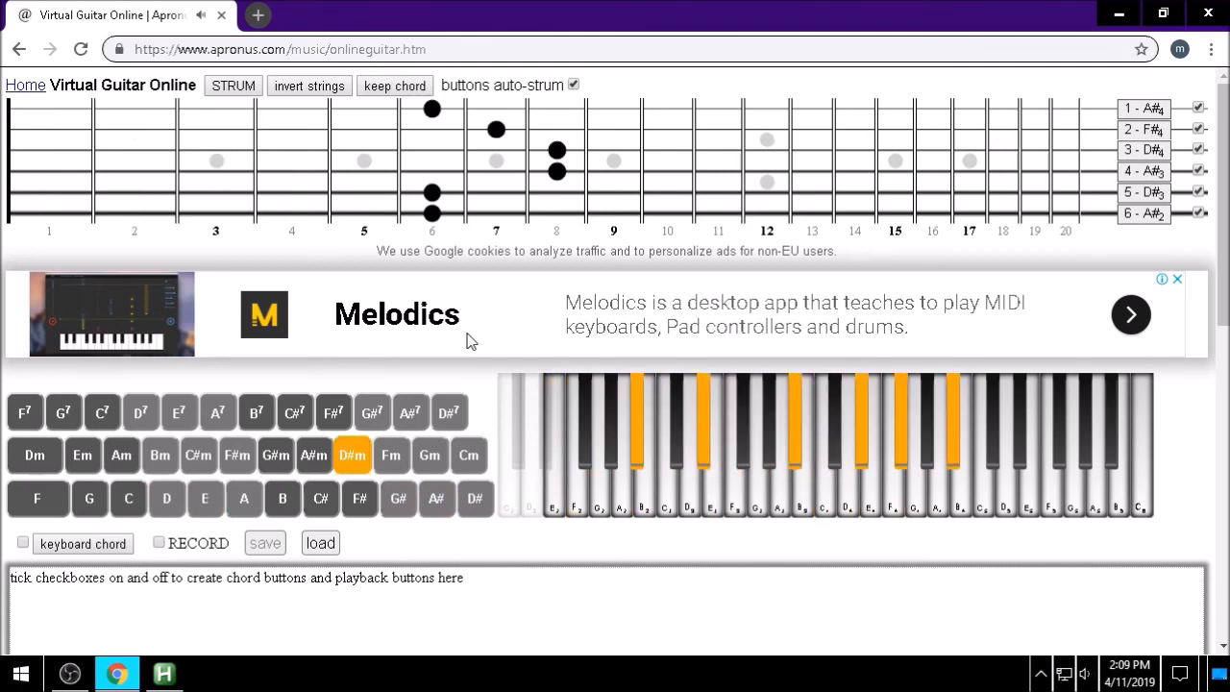
left_click(198, 454)
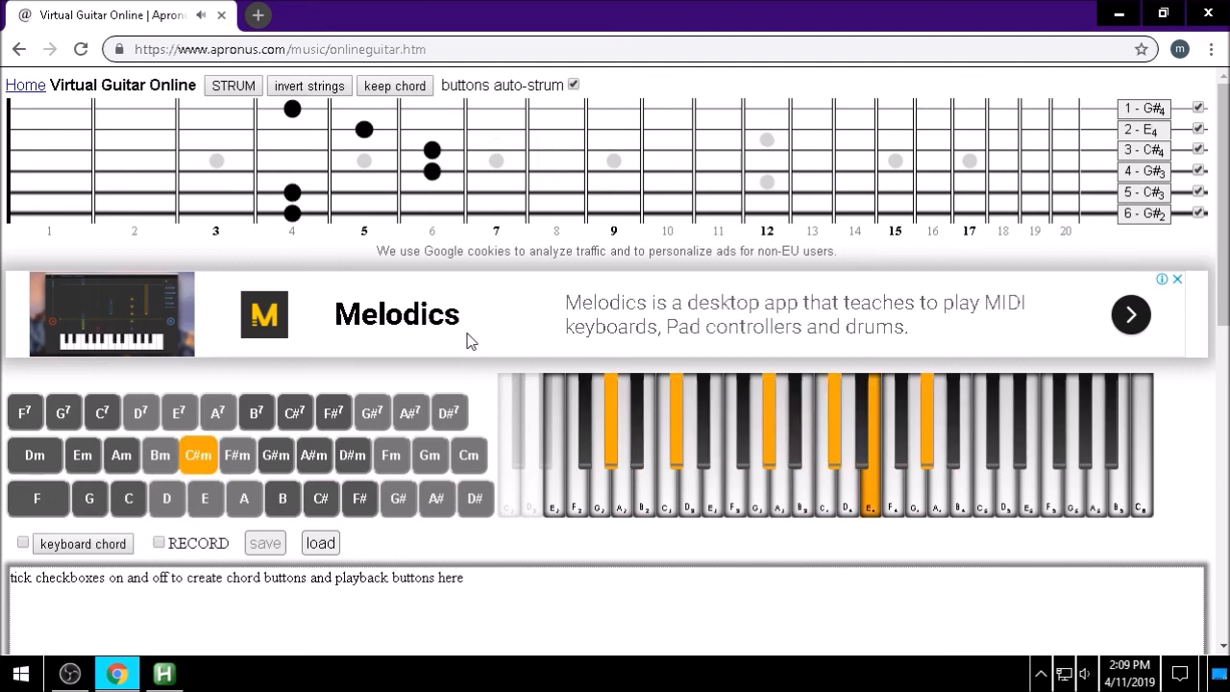
left_click(160, 455)
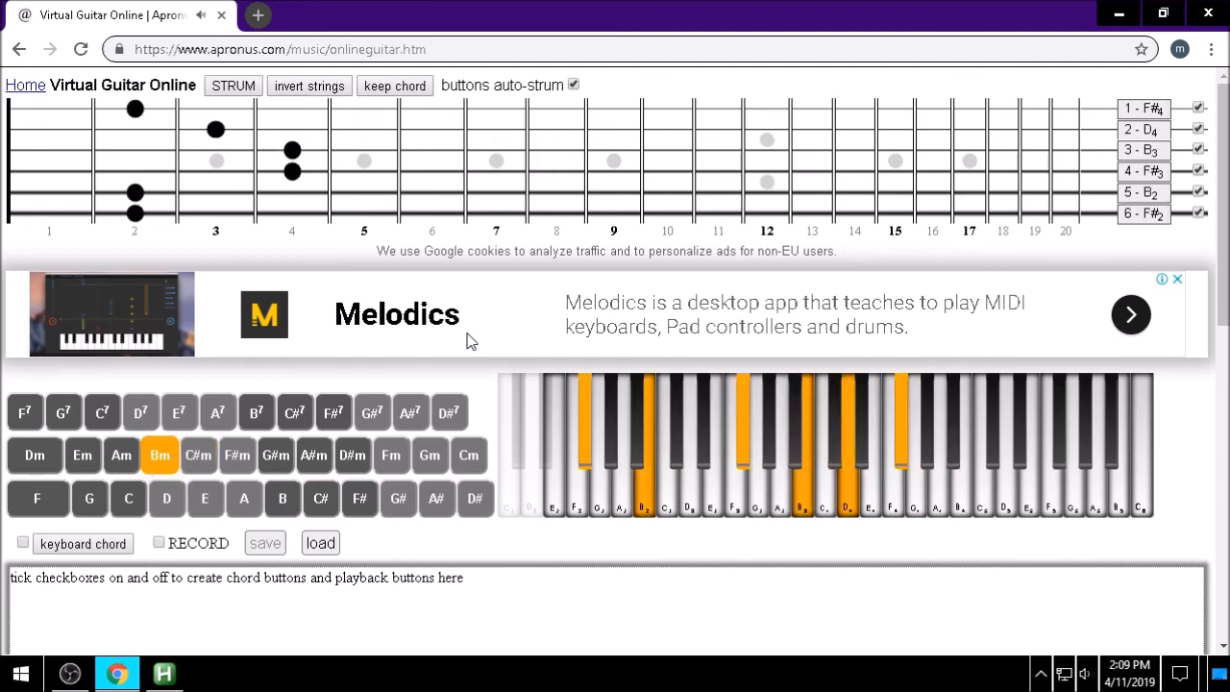
left_click(203, 497)
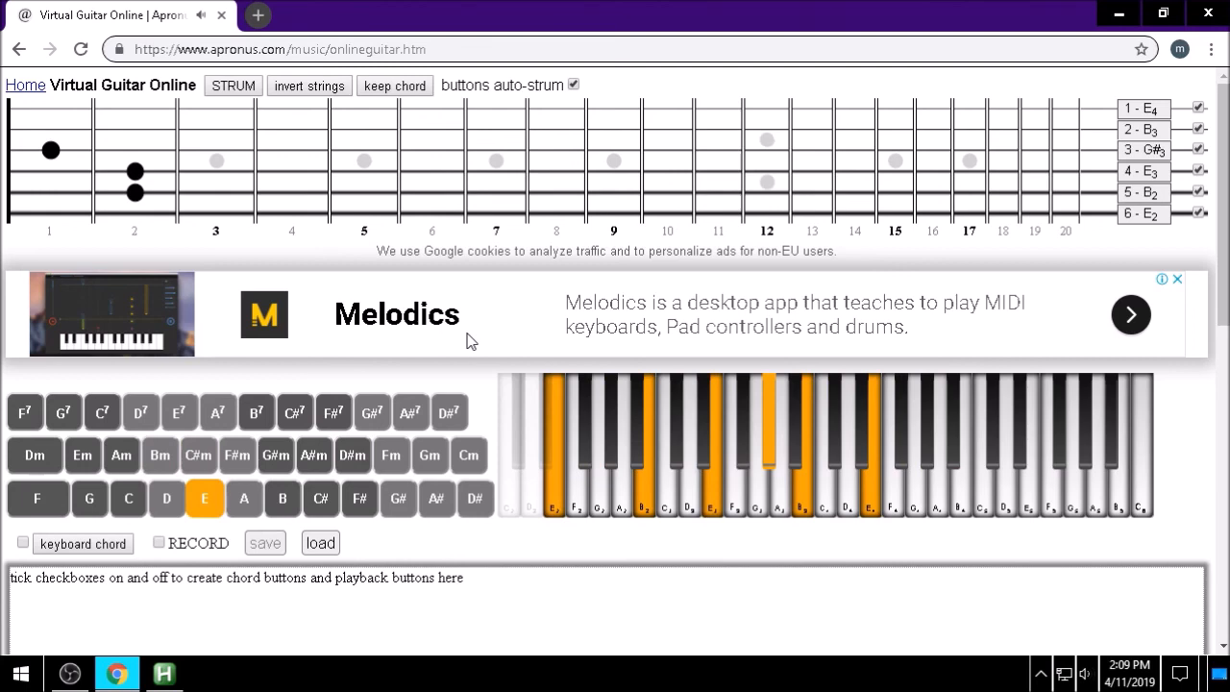
left_click(165, 497)
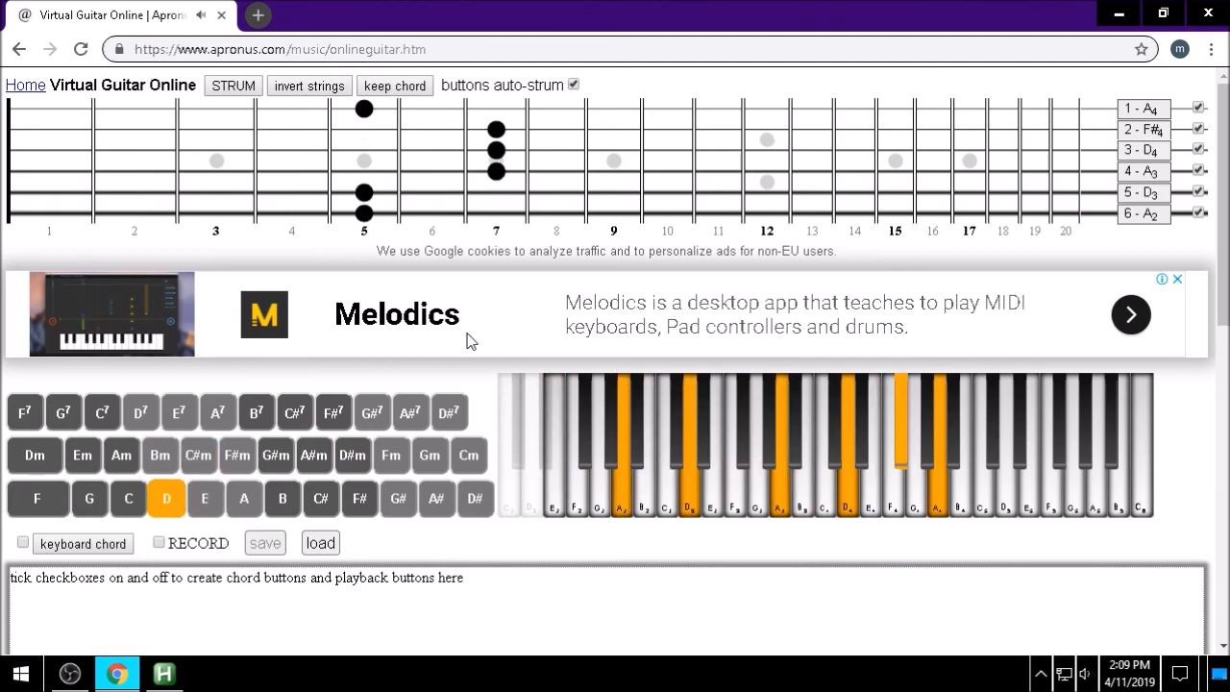
left_click(204, 498)
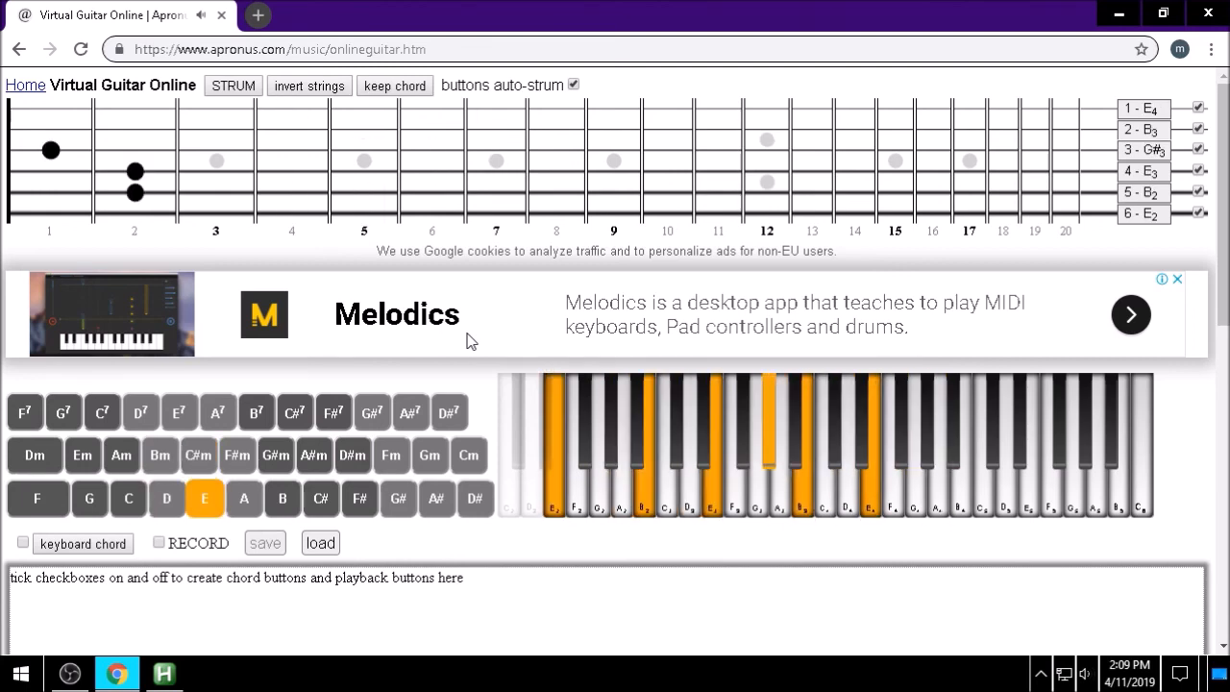
Strum G#m, A#m, D#m, C#, B, A, B and C#, finishing on D#m
left_click(276, 454)
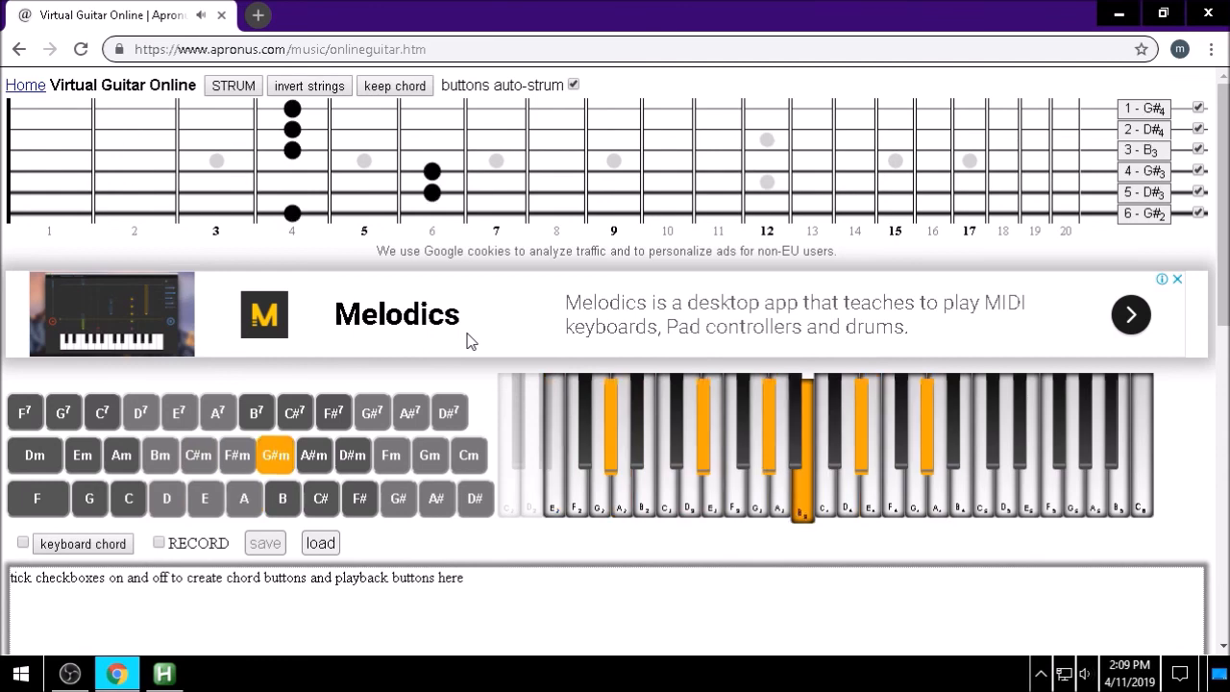
left_click(313, 455)
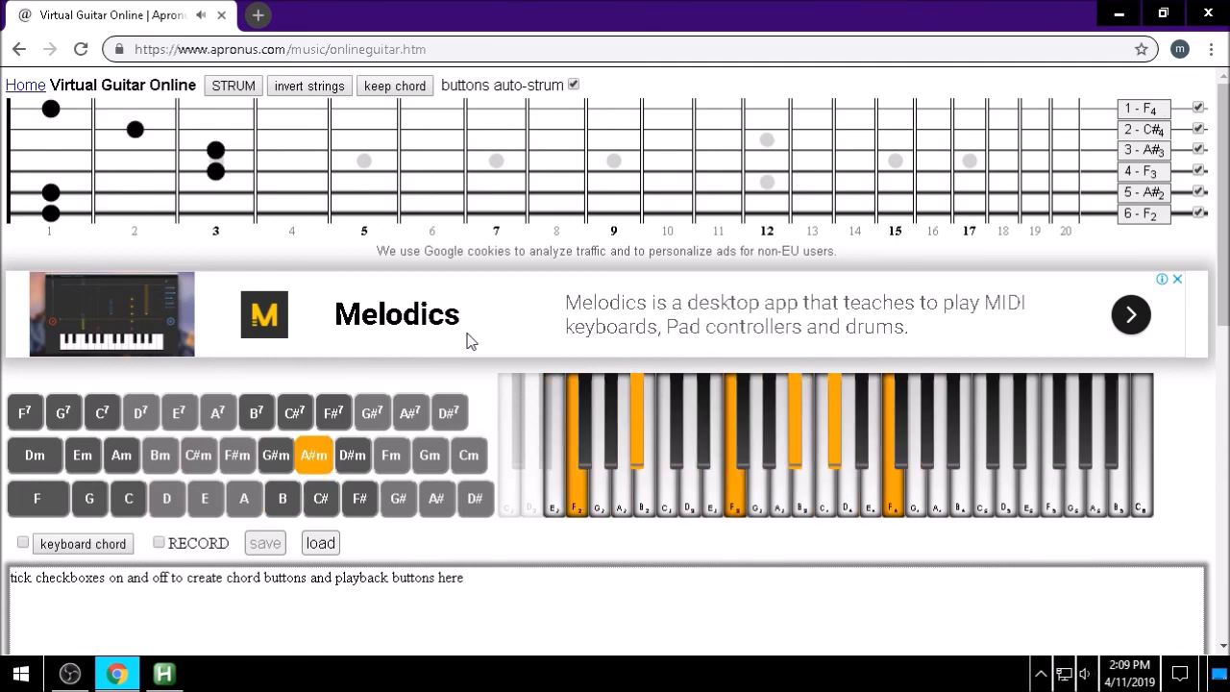
left_click(351, 455)
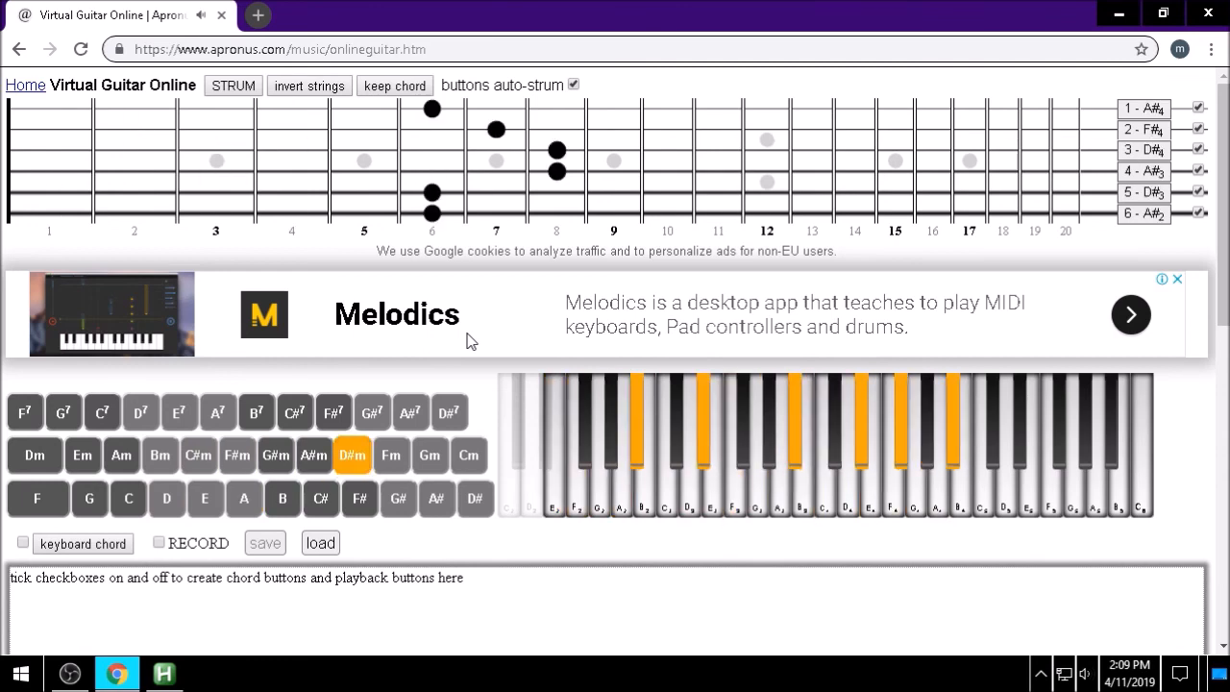
left_click(319, 497)
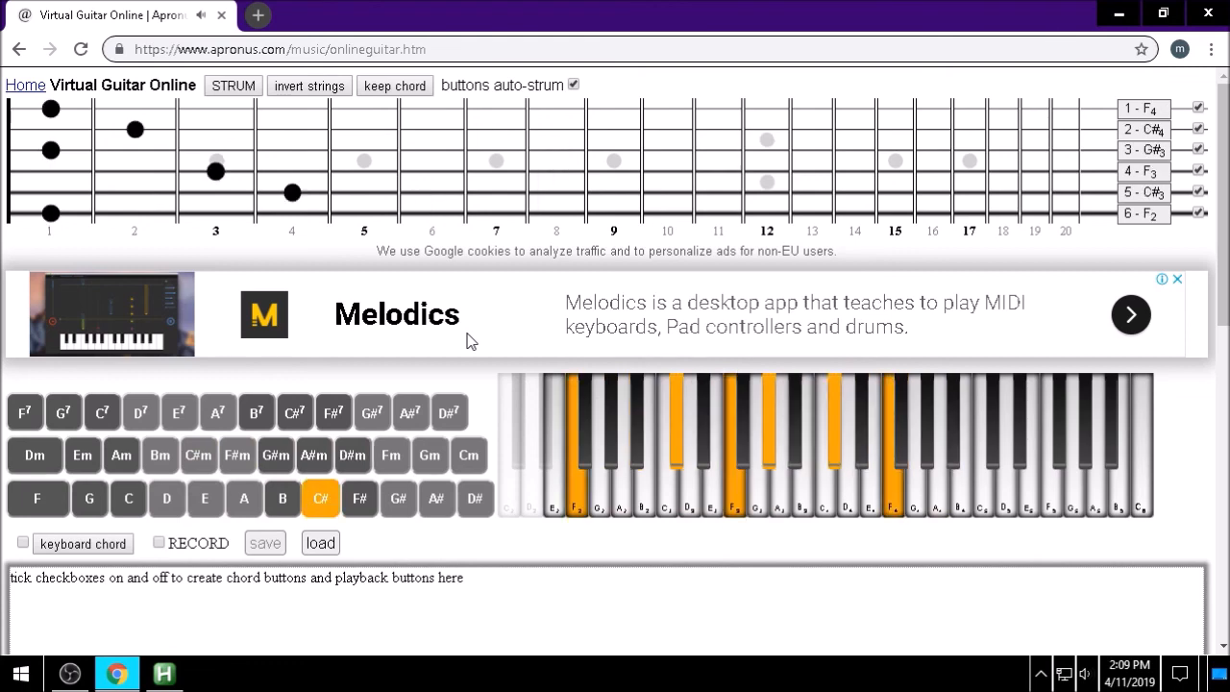
left_click(281, 497)
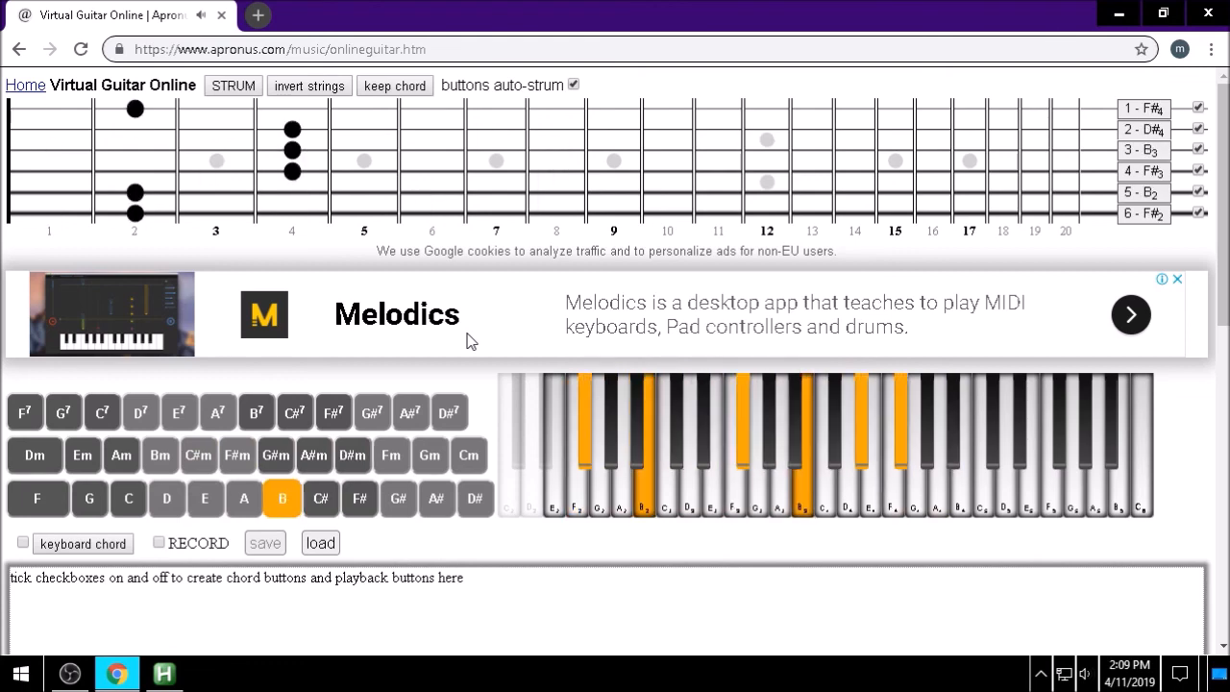
left_click(243, 498)
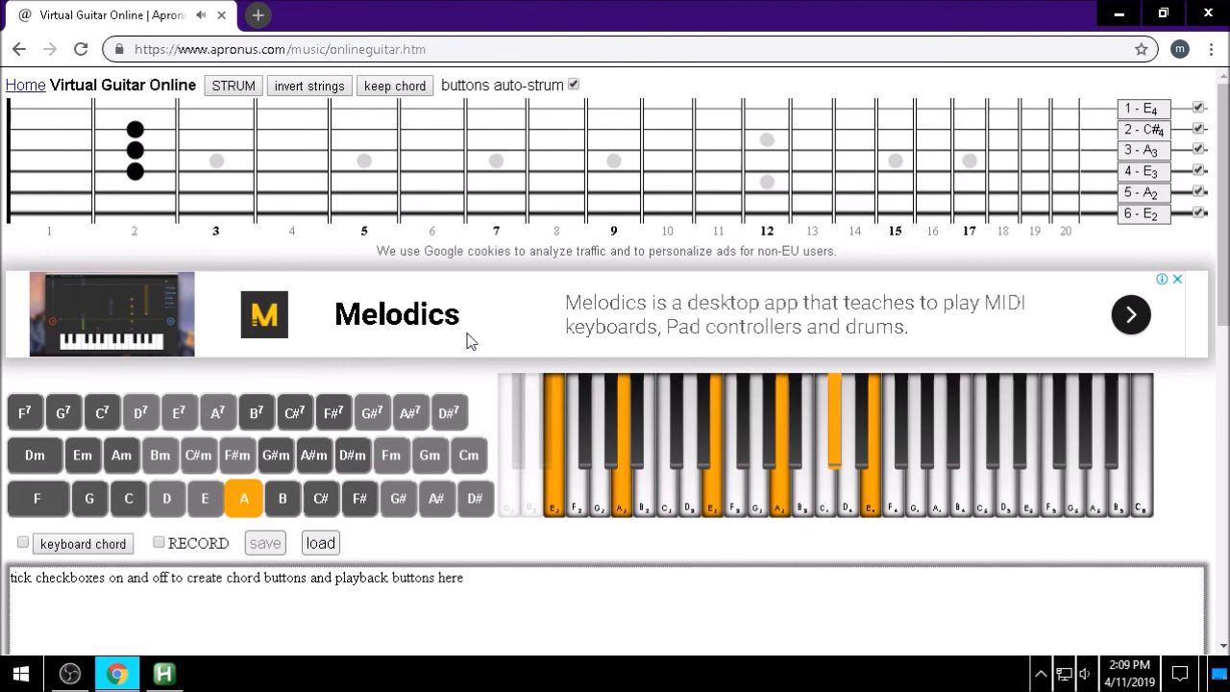
left_click(282, 497)
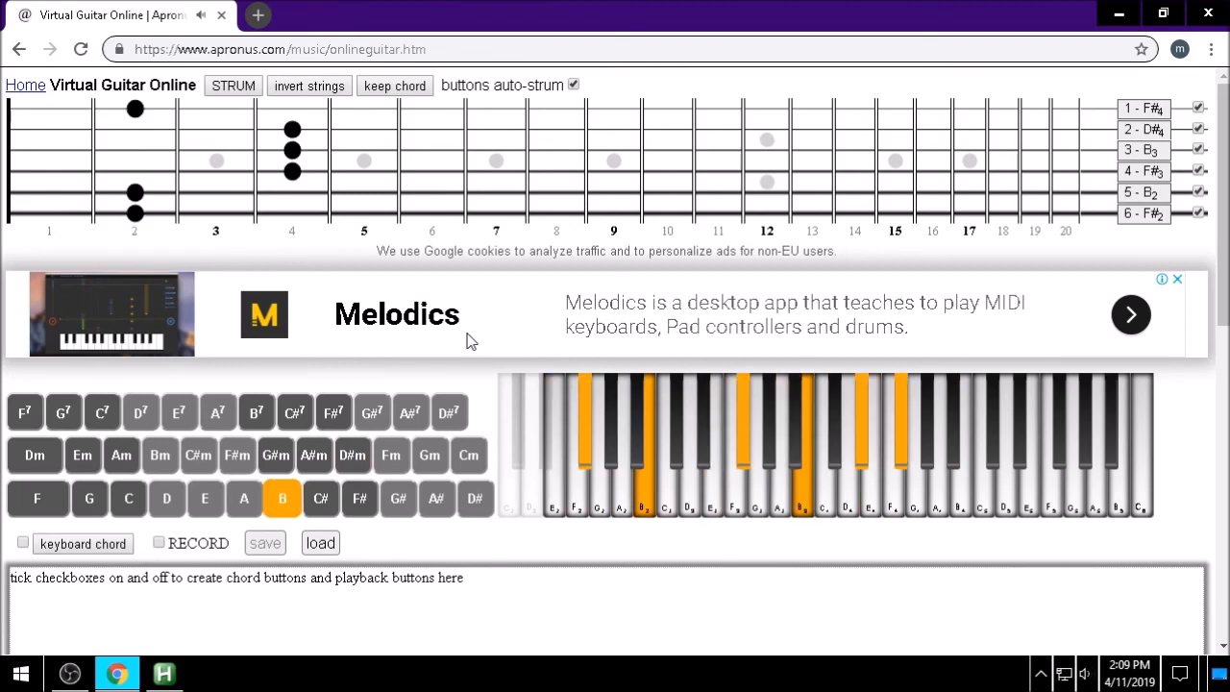
left_click(320, 498)
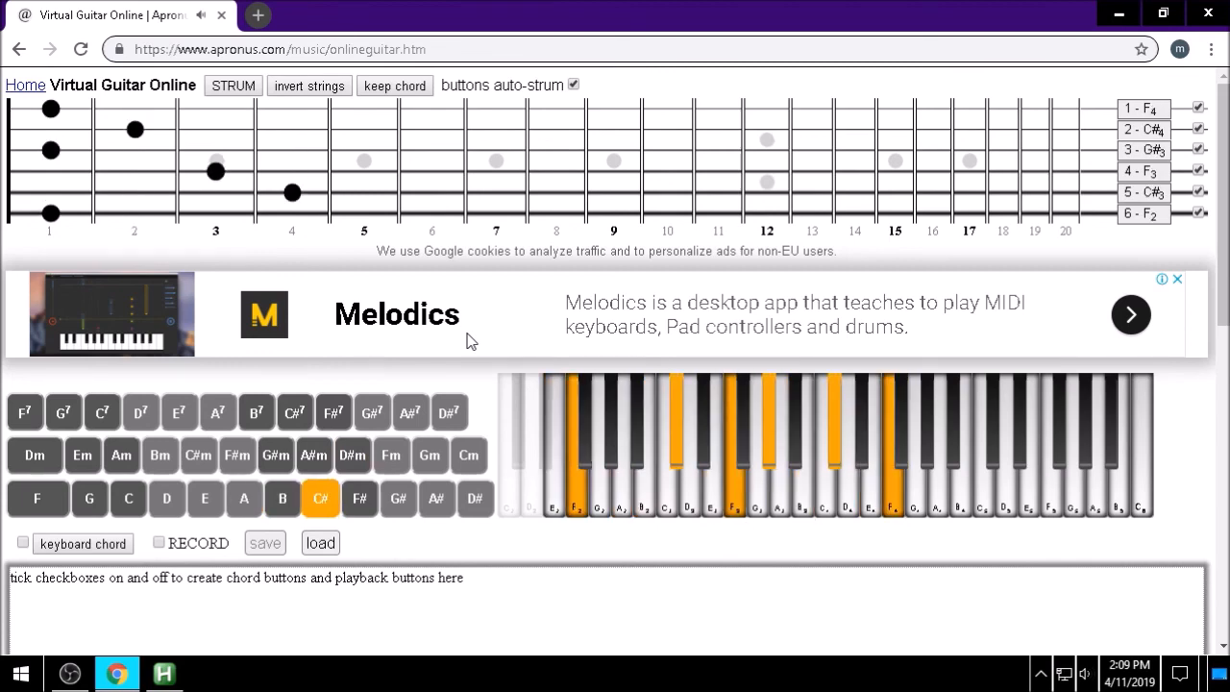
left_click(351, 454)
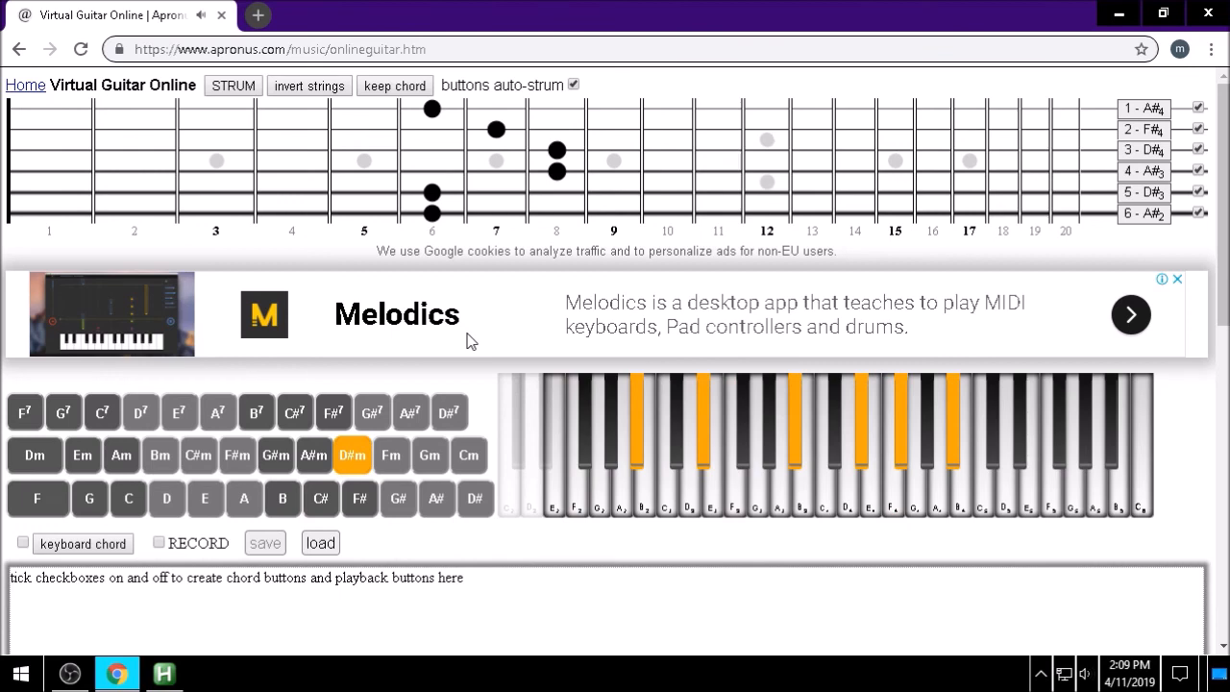